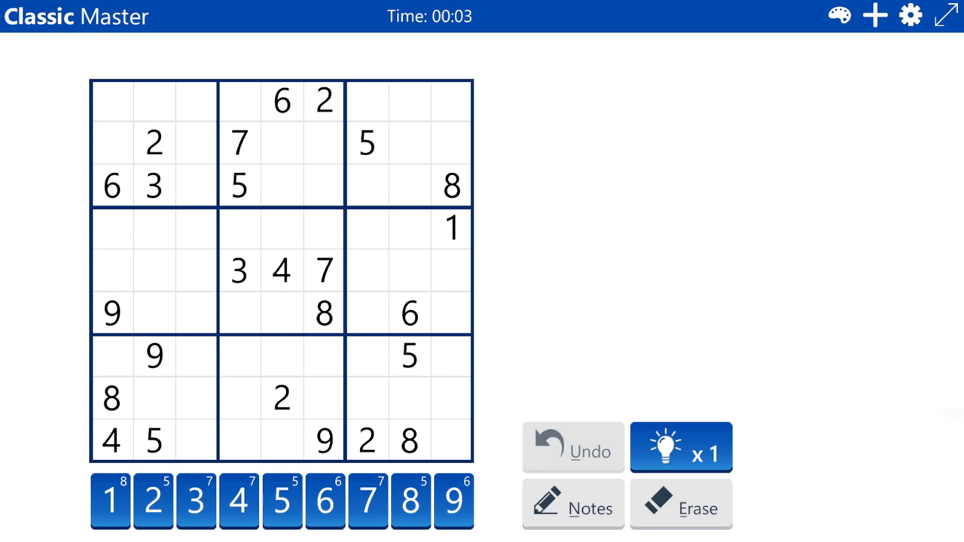
- Enter 2 in row 3, column 8, then turn on Notes mode
left_click(409, 185)
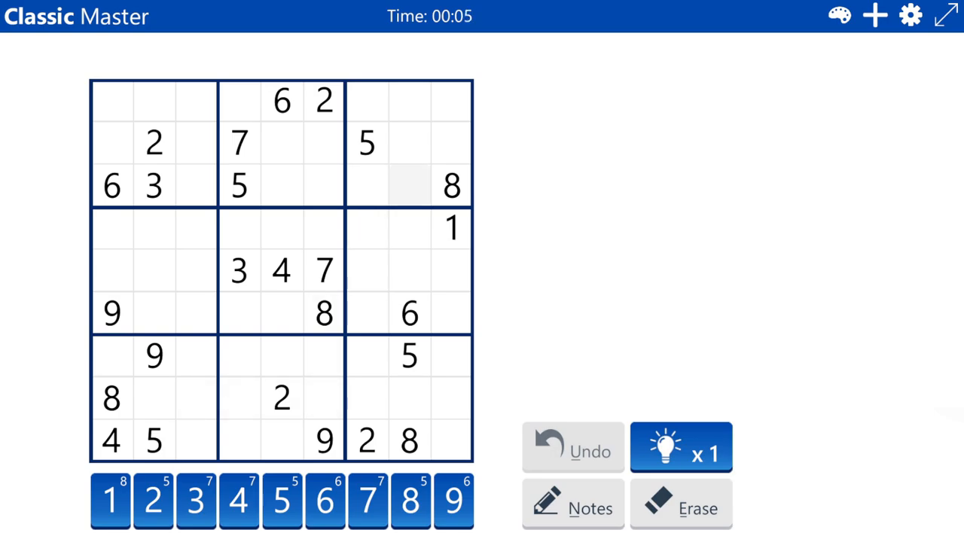
left_click(409, 186)
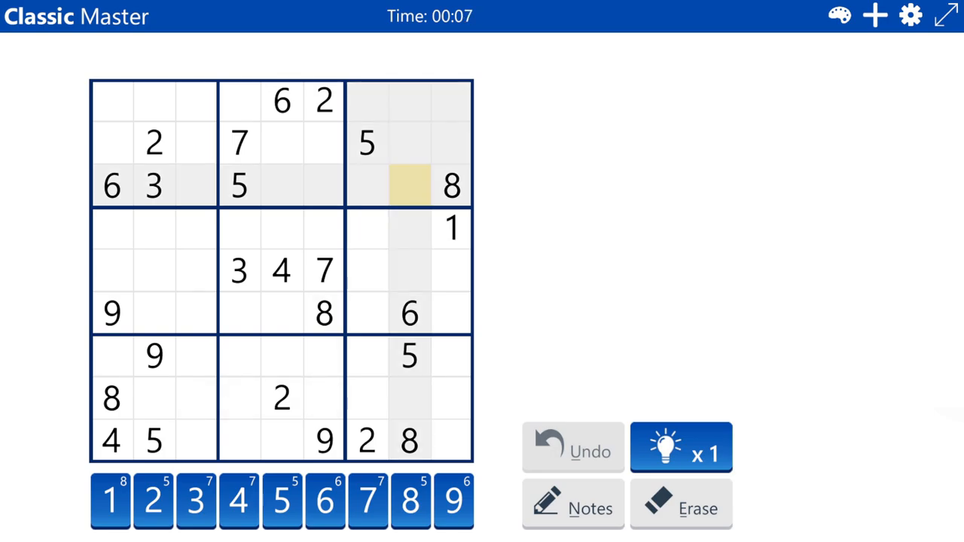
left_click(153, 500)
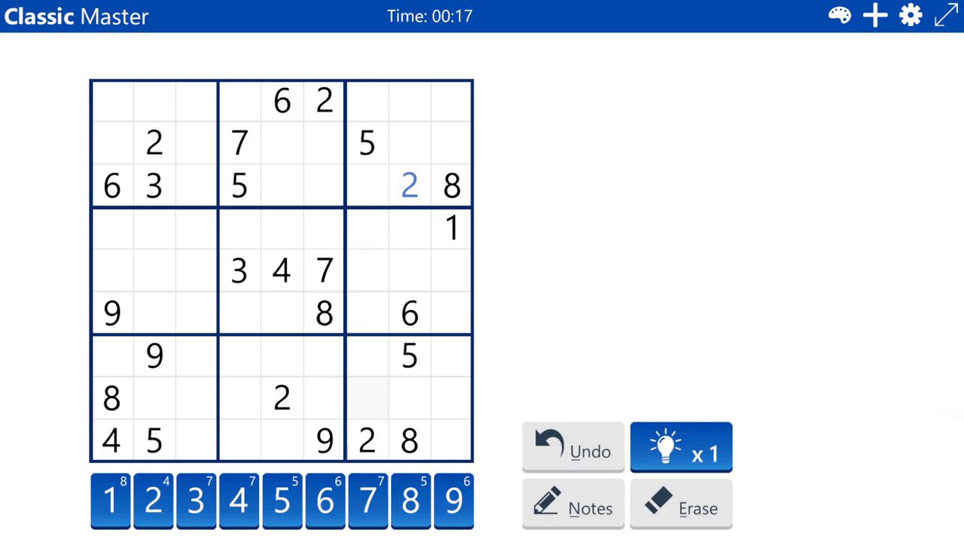
left_click(573, 504)
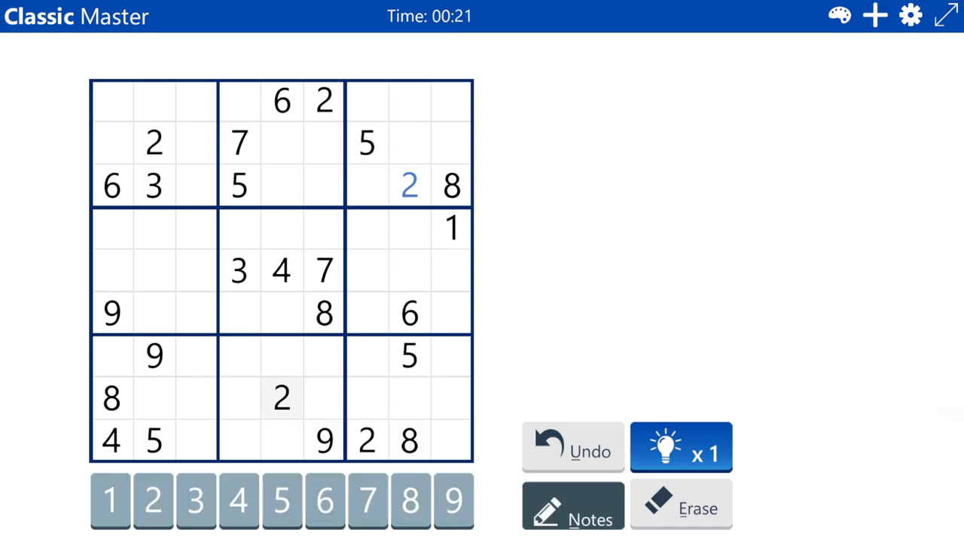
- Pencil candidate 1 into row 6, column 4, then undo the row 6 notes
left_click(239, 356)
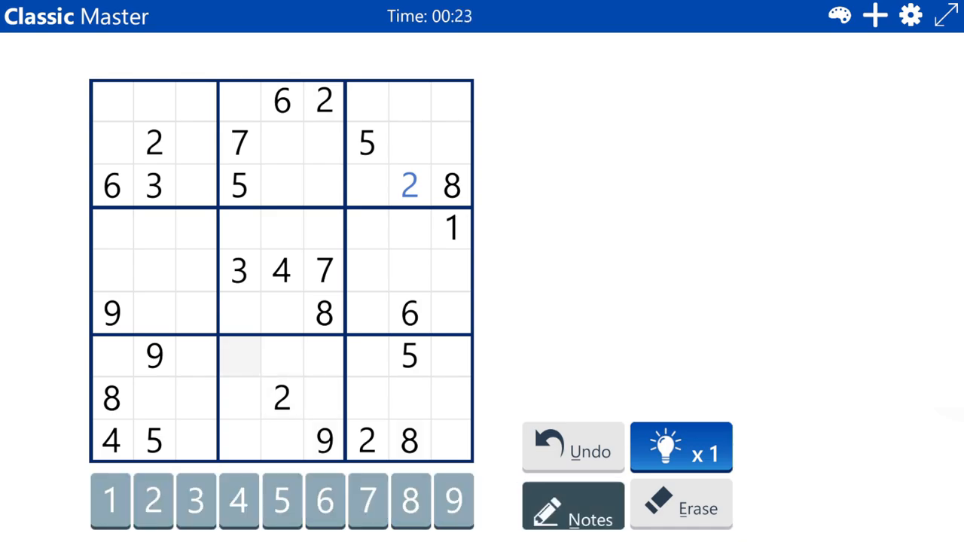
left_click(281, 355)
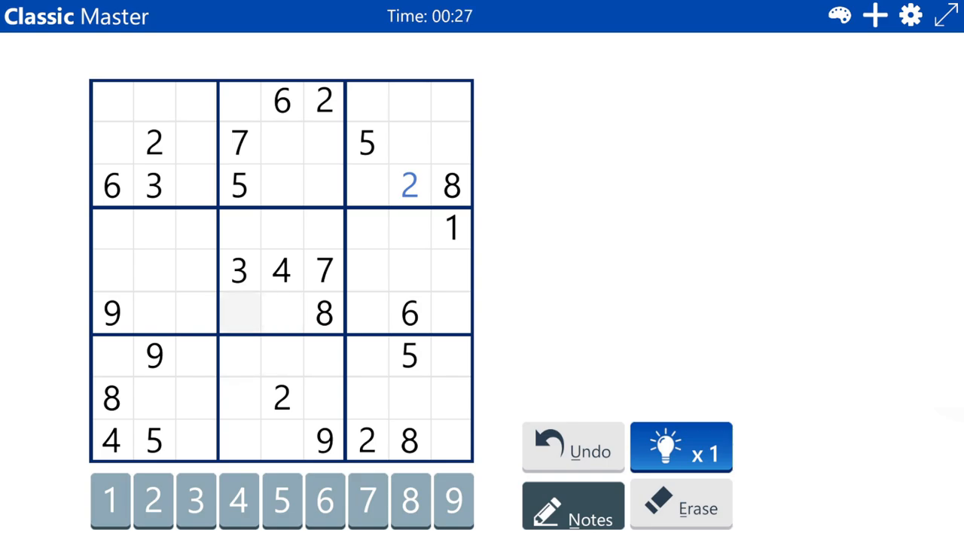
left_click(240, 313)
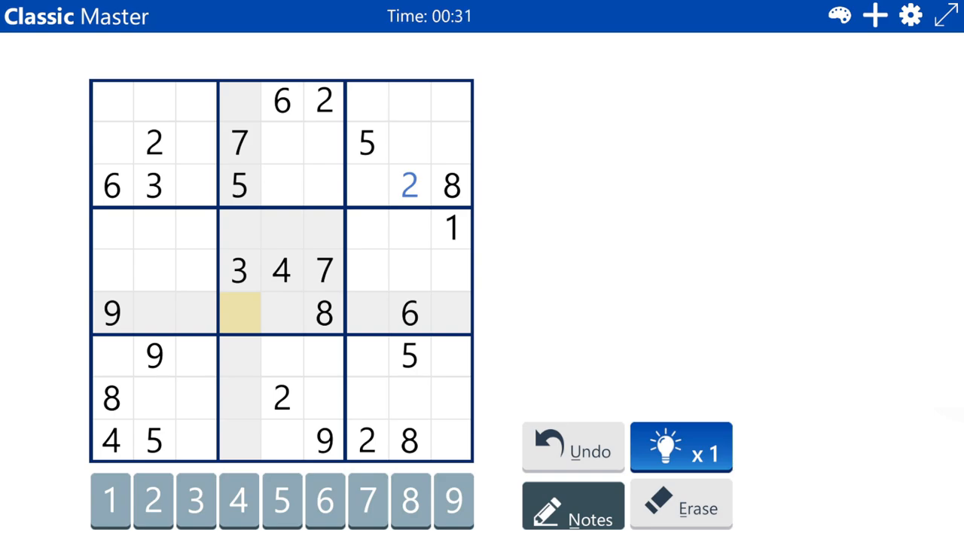
left_click(109, 500)
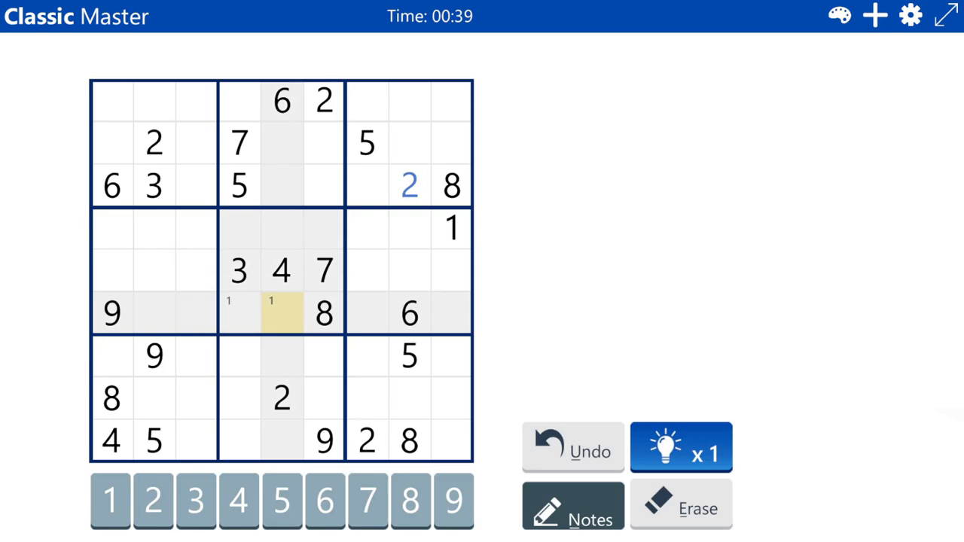
left_click(239, 312)
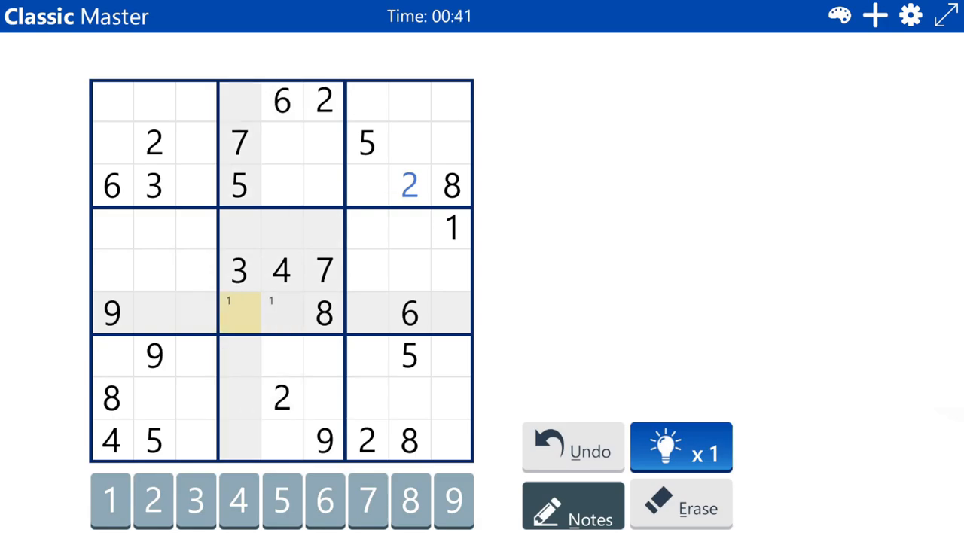
left_click(154, 313)
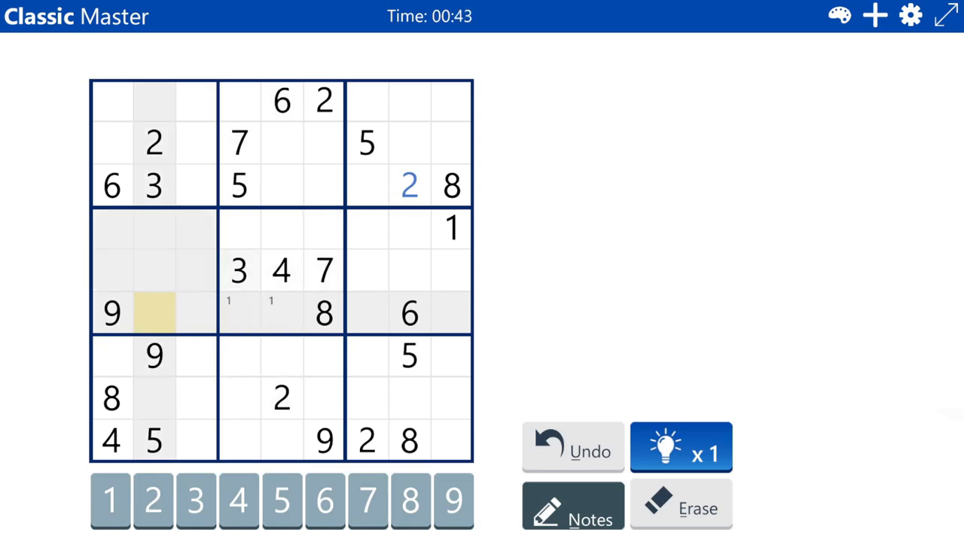
left_click(281, 312)
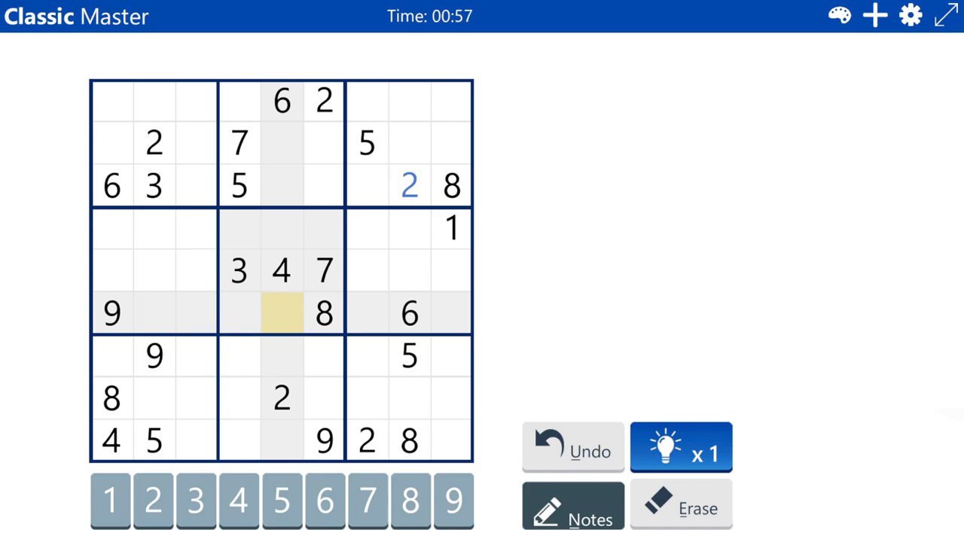
- Pencil centre-box candidates: 5 6 and 5 9 in row 4, 1 5 9 and 1 2 9 in row 6
left_click(239, 228)
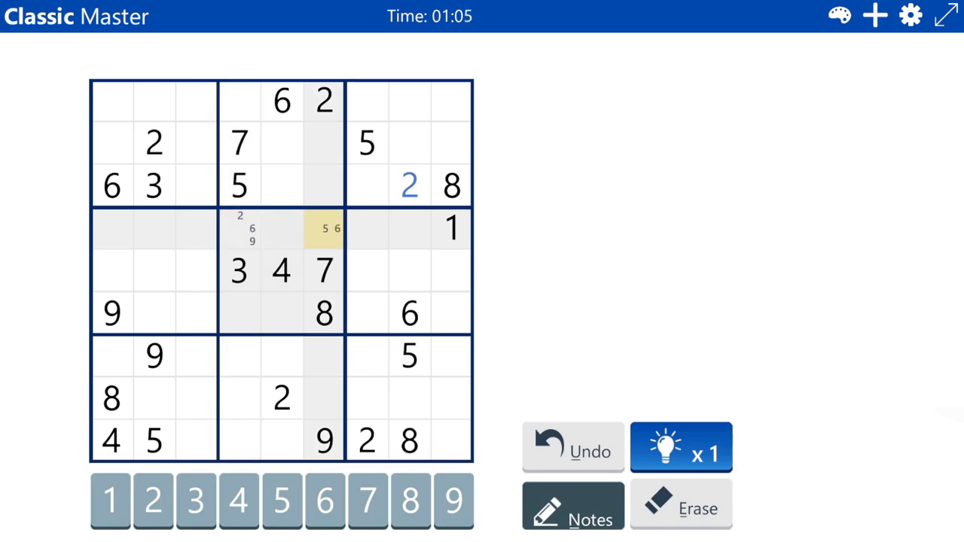
left_click(281, 229)
type("5 9")
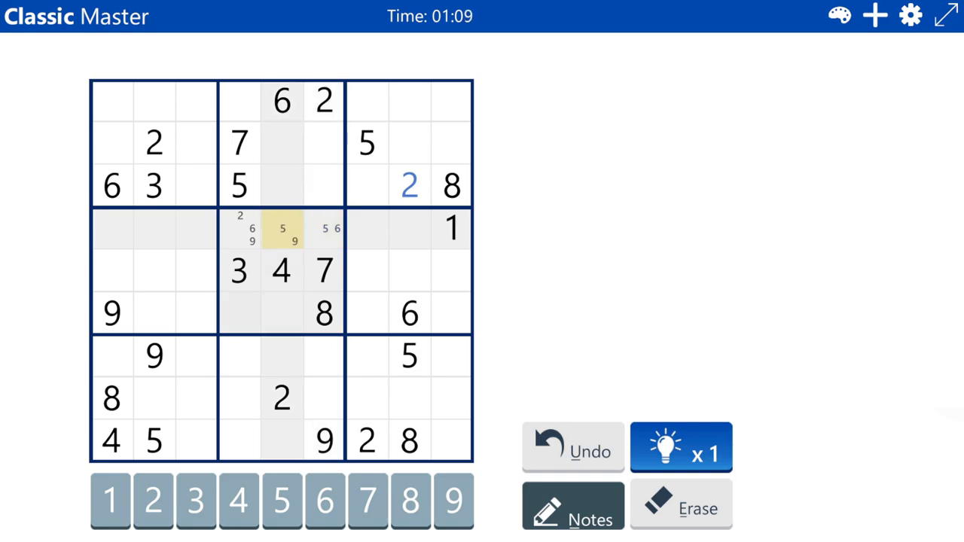
left_click(281, 313)
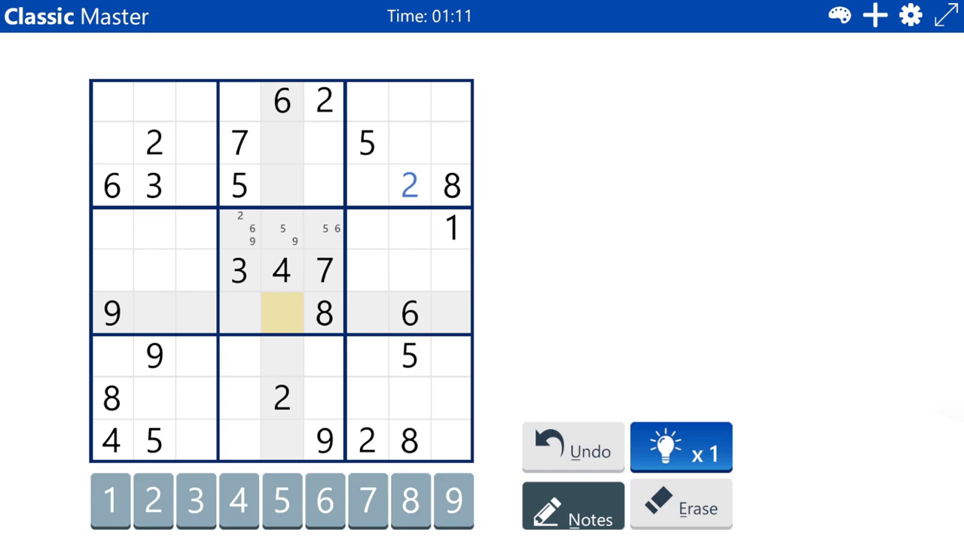
left_click(110, 501)
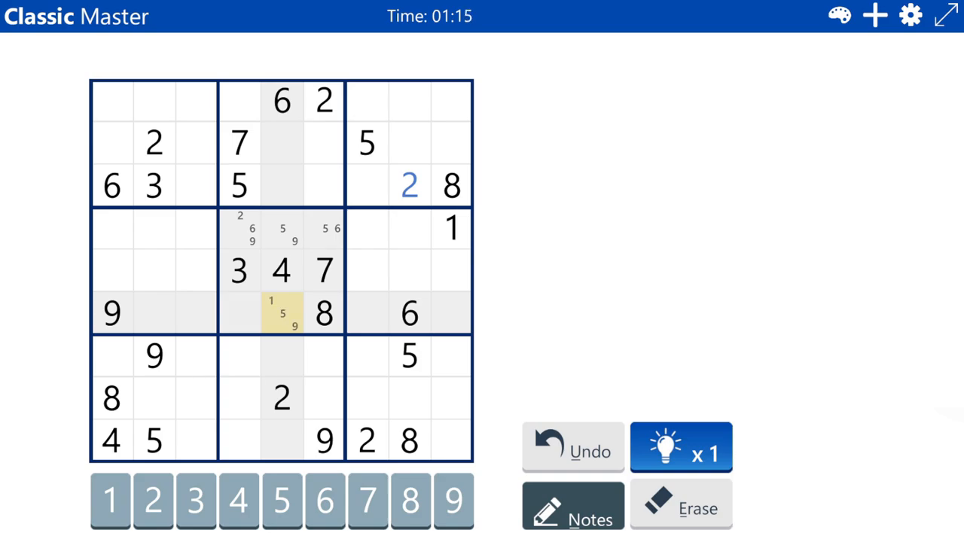
left_click(240, 312)
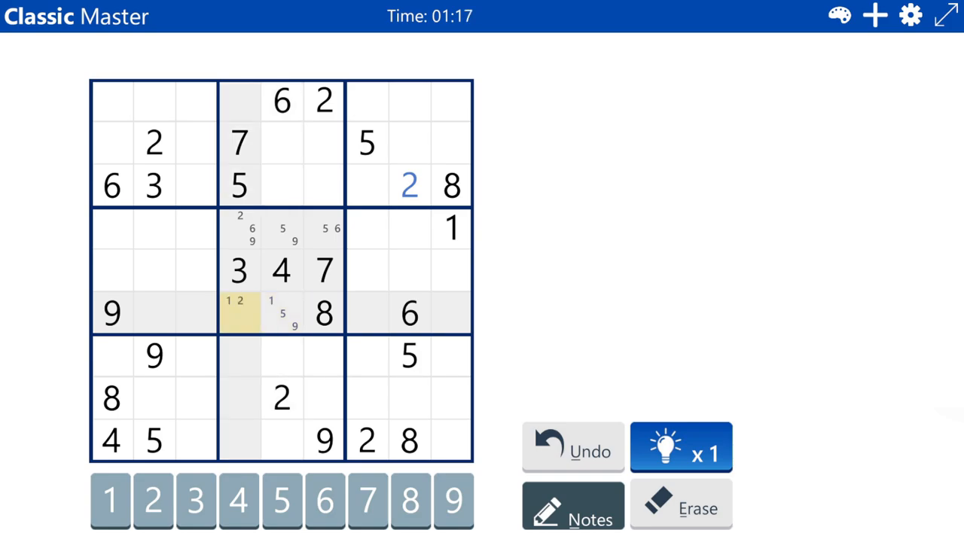
left_click(452, 500)
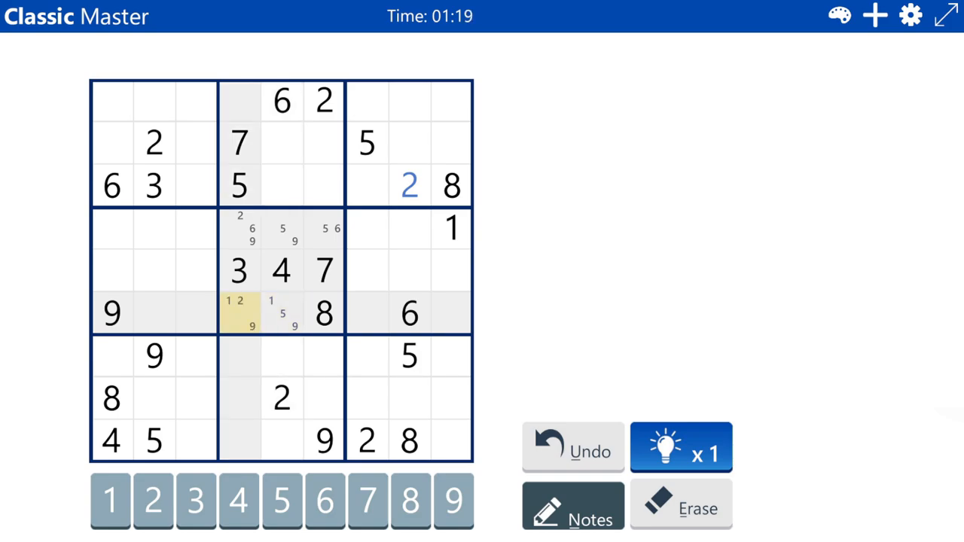
left_click(240, 398)
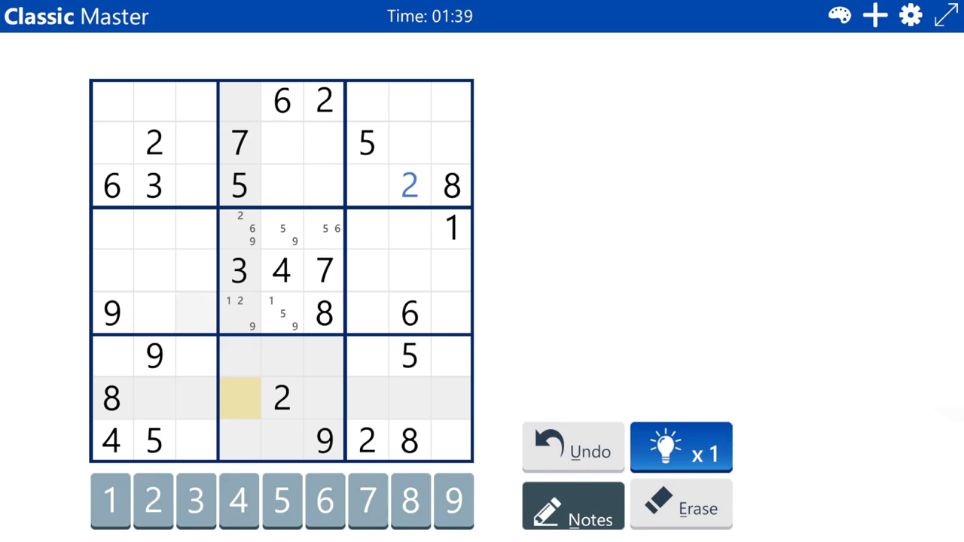
left_click(195, 312)
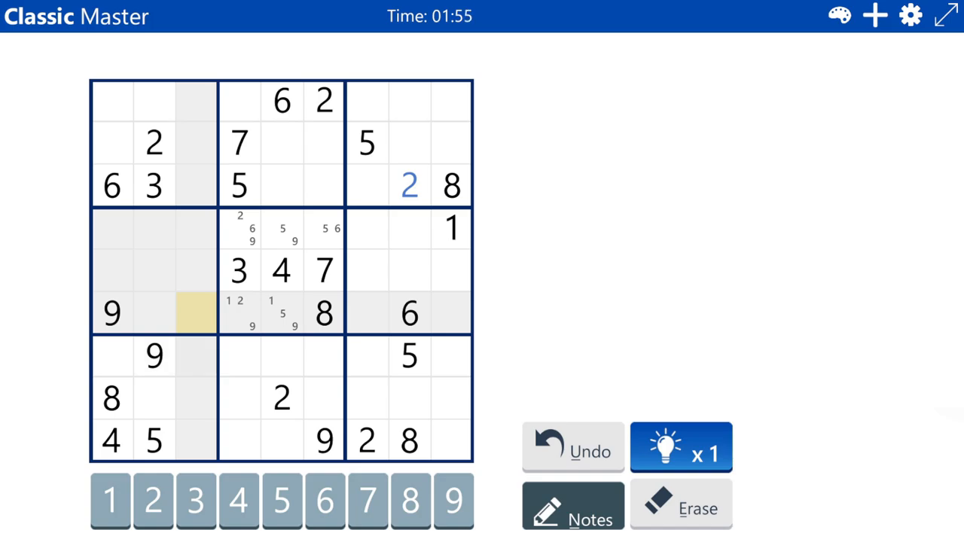
left_click(452, 143)
type("6")
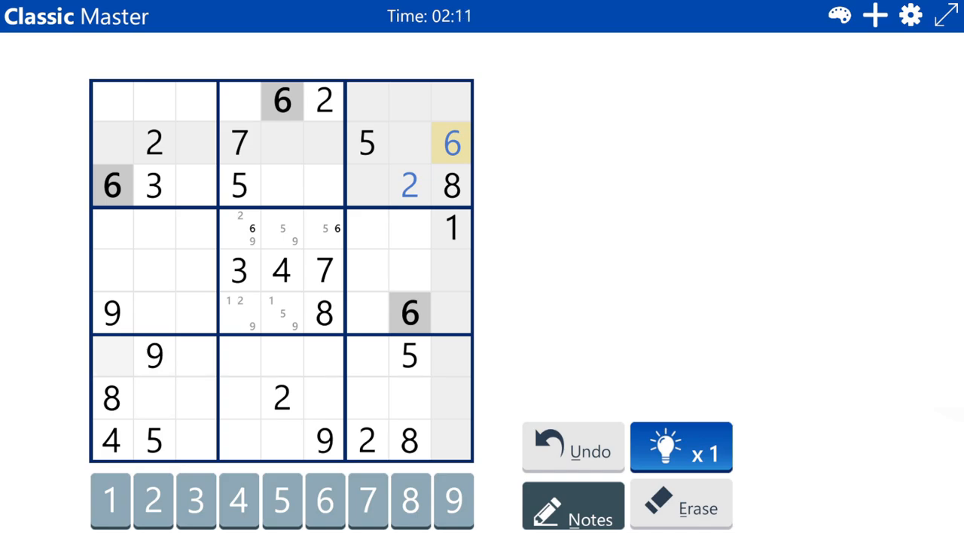
- Select row 7, column 1 to pencil in candidates 1, 2, 3 and 7
left_click(111, 355)
type("1 2 3 7")
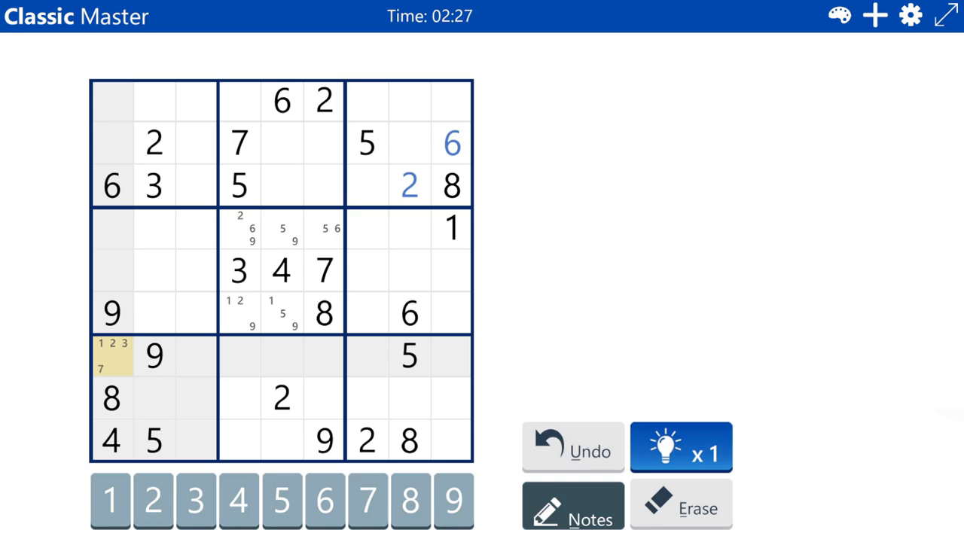
- Pencil candidates into column 1, rows 1, 2, 4 and 5, then enter 1 in row 2
left_click(111, 271)
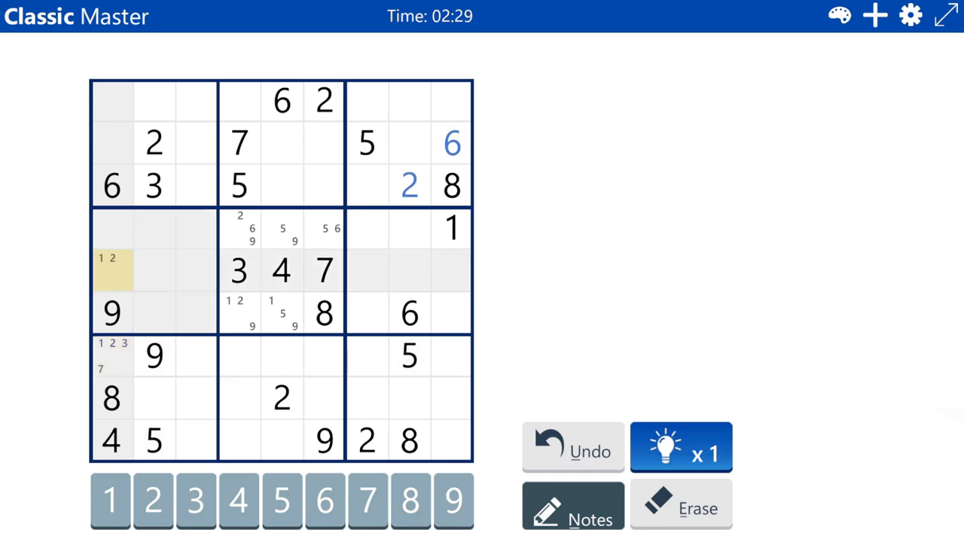
left_click(281, 500)
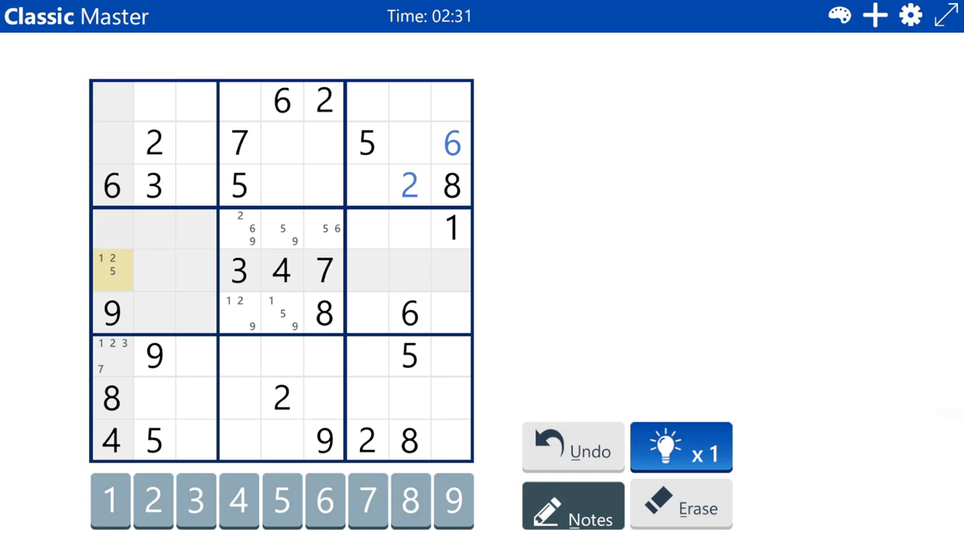
left_click(111, 228)
type("2 3 5 7")
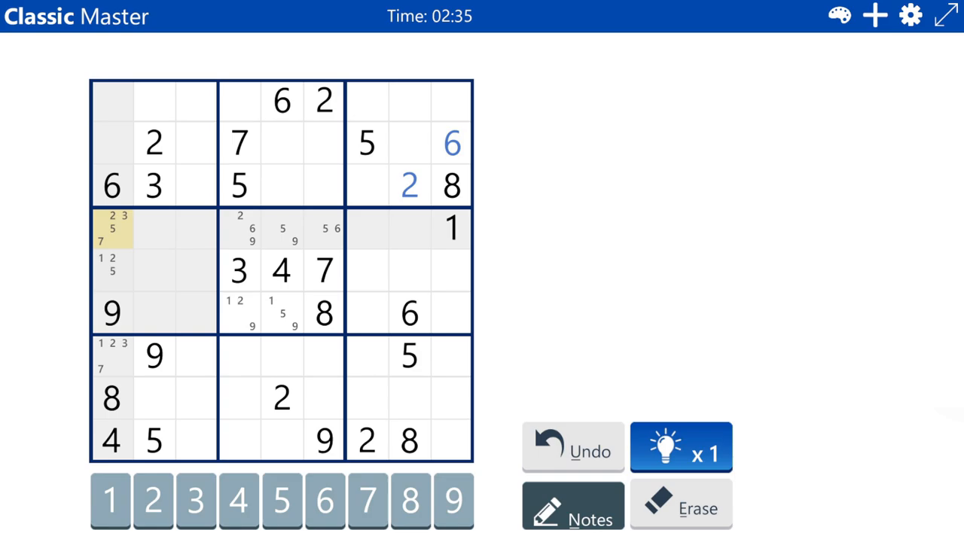
left_click(111, 143)
type("1 3")
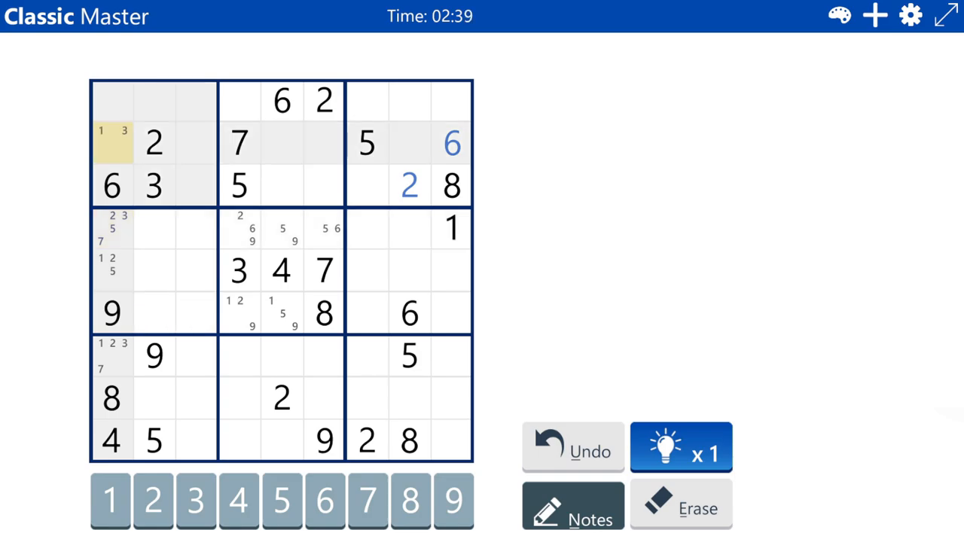
left_click(113, 102)
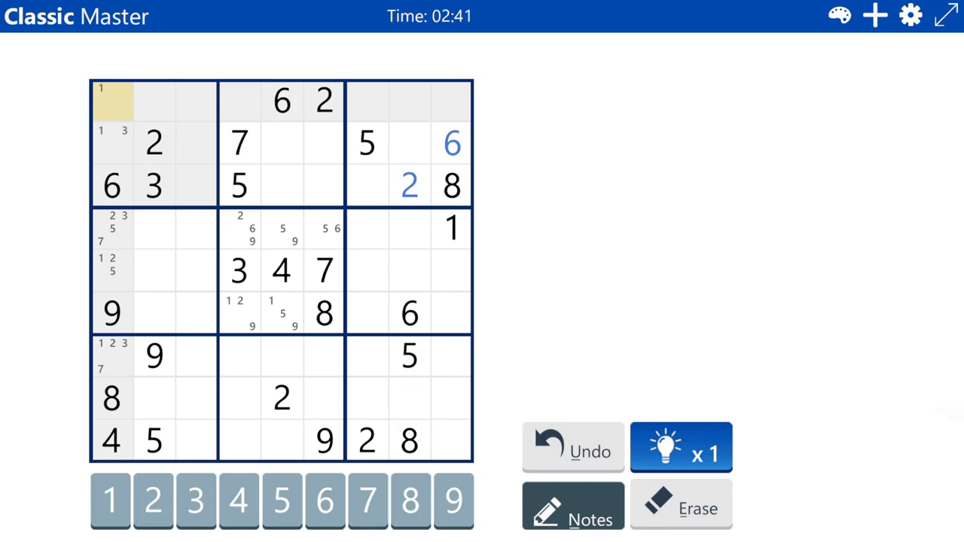
left_click(112, 143)
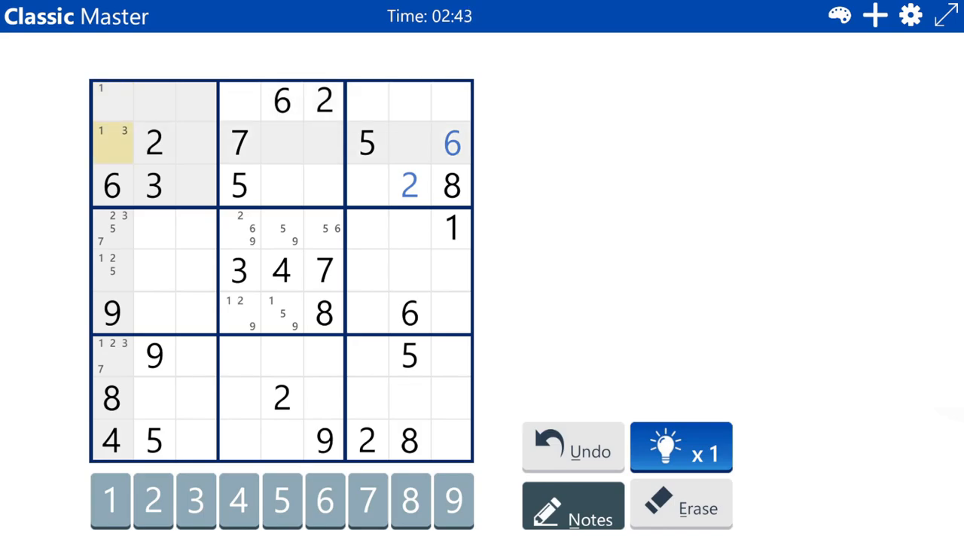
left_click(572, 505)
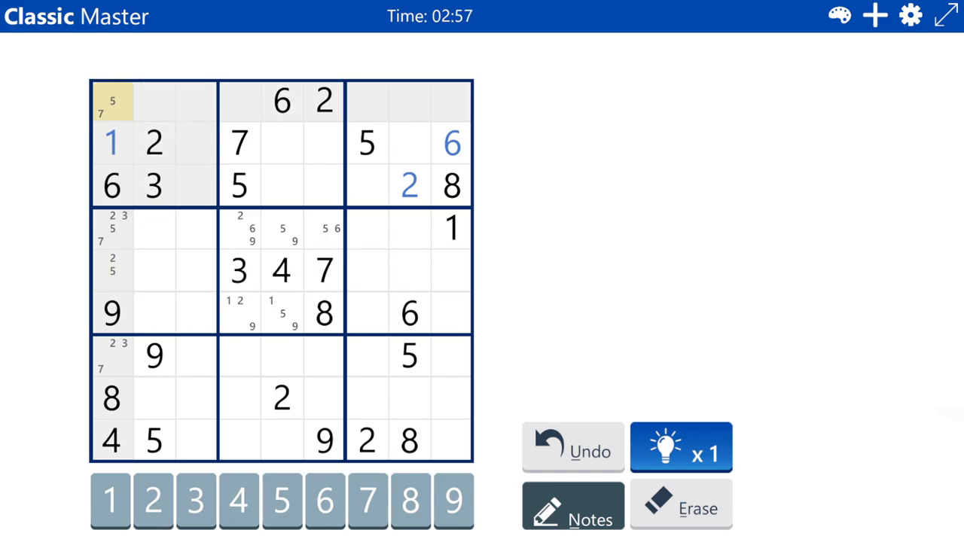
- Pencil candidates such as 1 and 4 into row 3's empty cells in columns 5–7
left_click(111, 272)
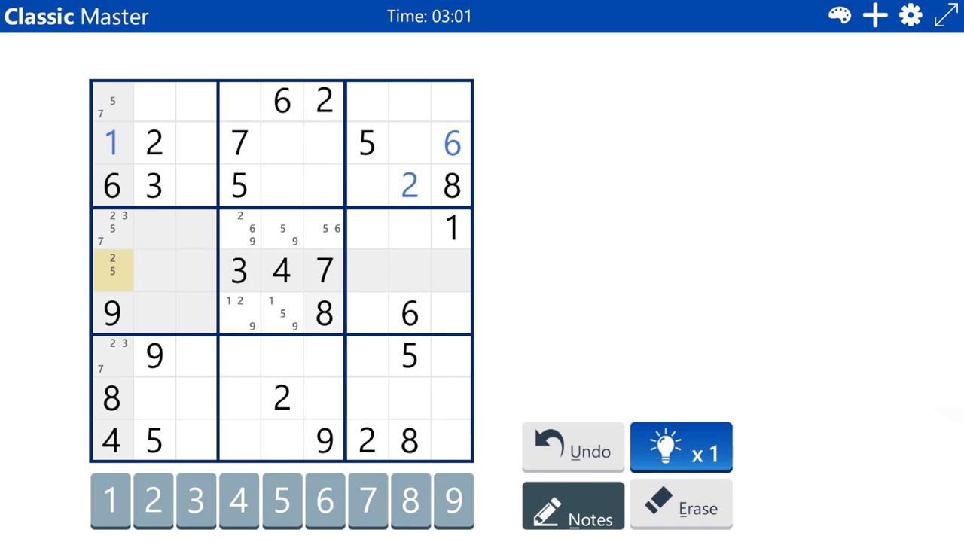
left_click(195, 312)
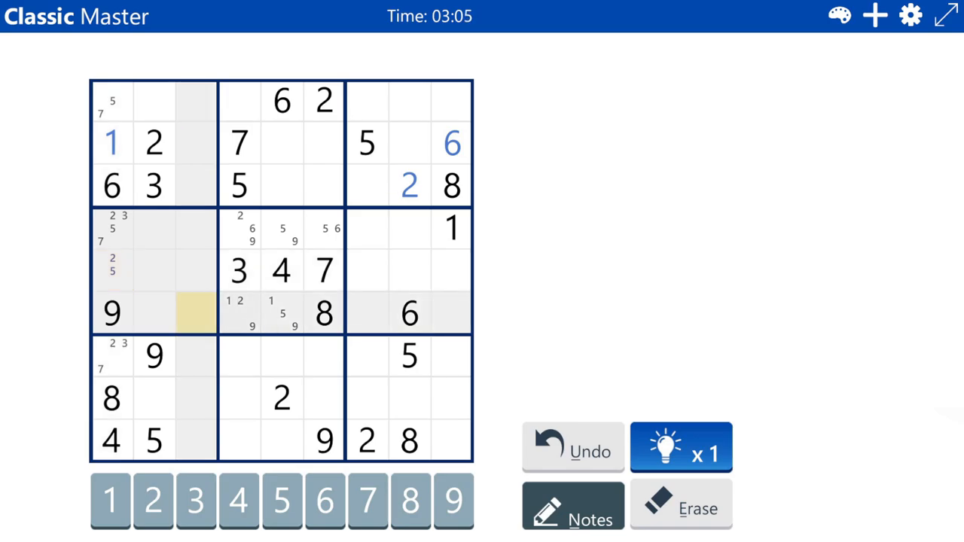
left_click(195, 186)
type("479")
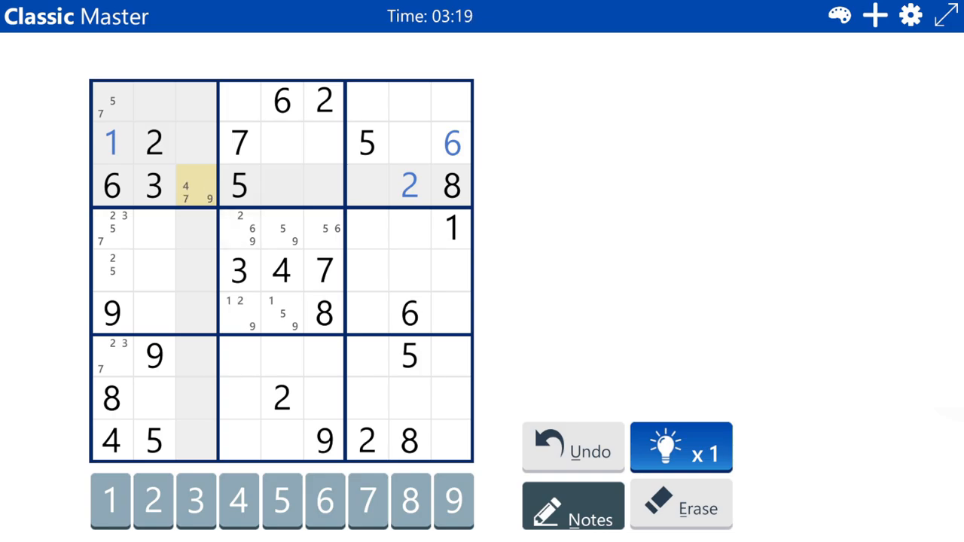
left_click(281, 186)
type("1 4")
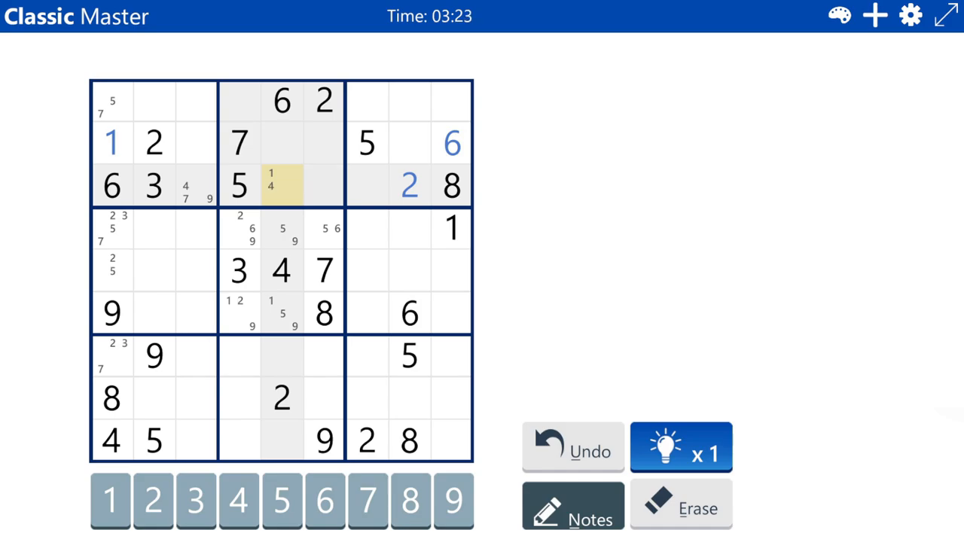
left_click(454, 501)
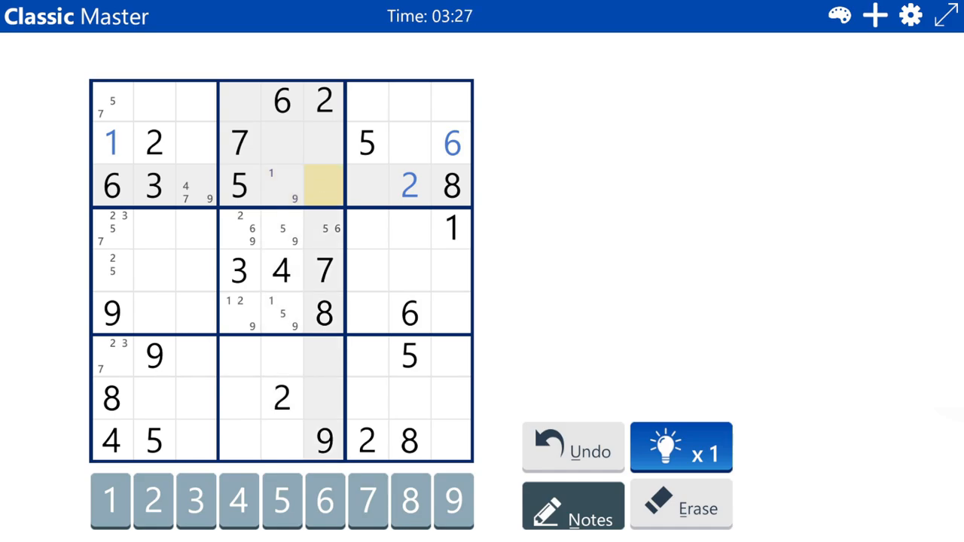
left_click(110, 501)
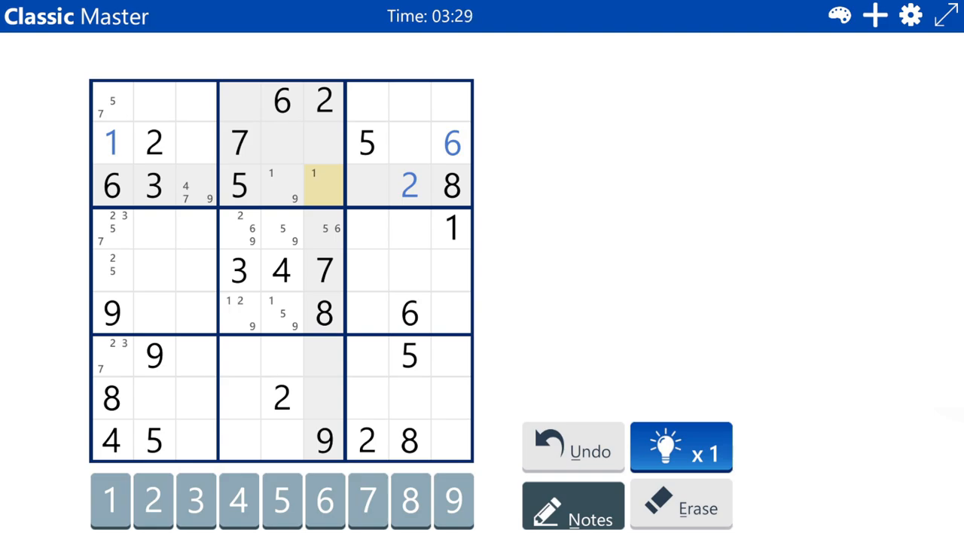
left_click(238, 500)
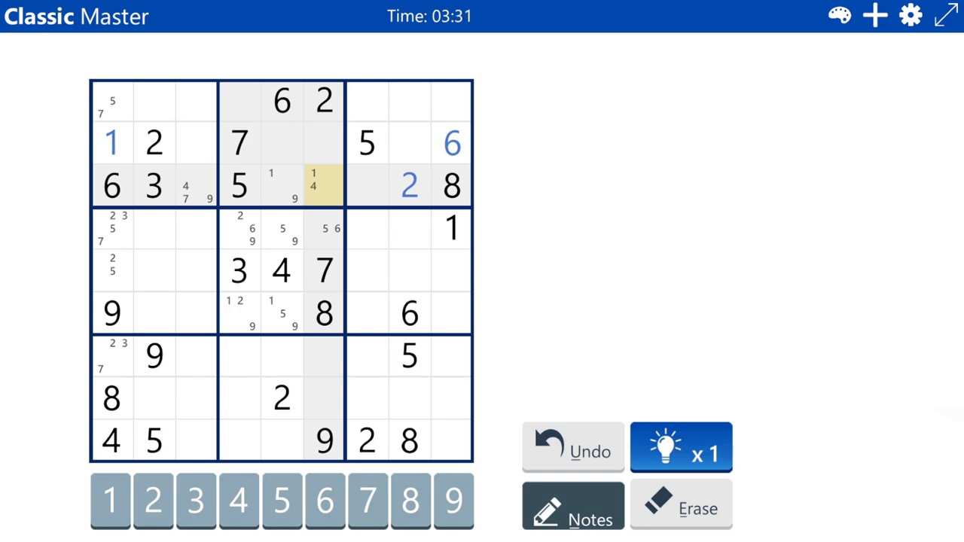
left_click(367, 186)
type("1 4 7 9")
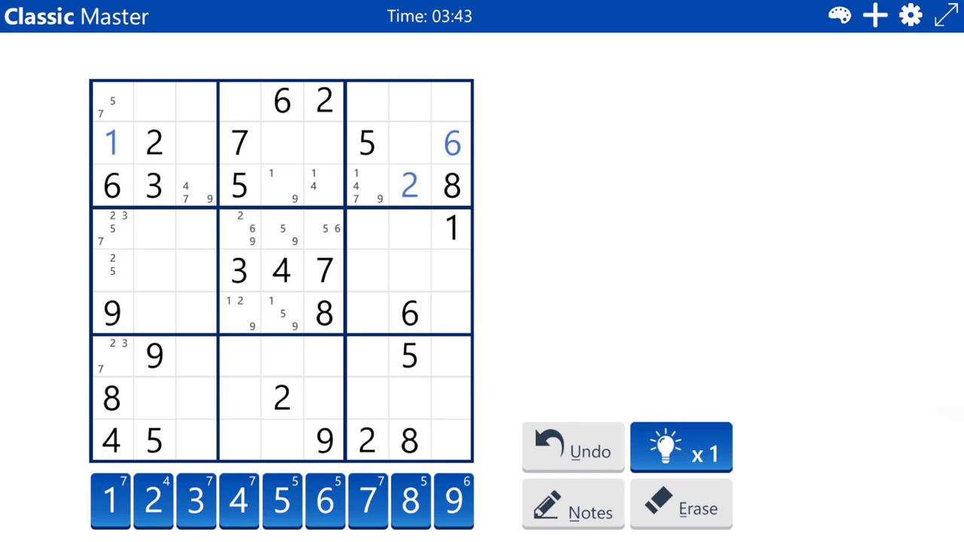
- Turn Notes back on and pencil row 9 candidates, giving the bottom-right cell 3 and 7
left_click(409, 398)
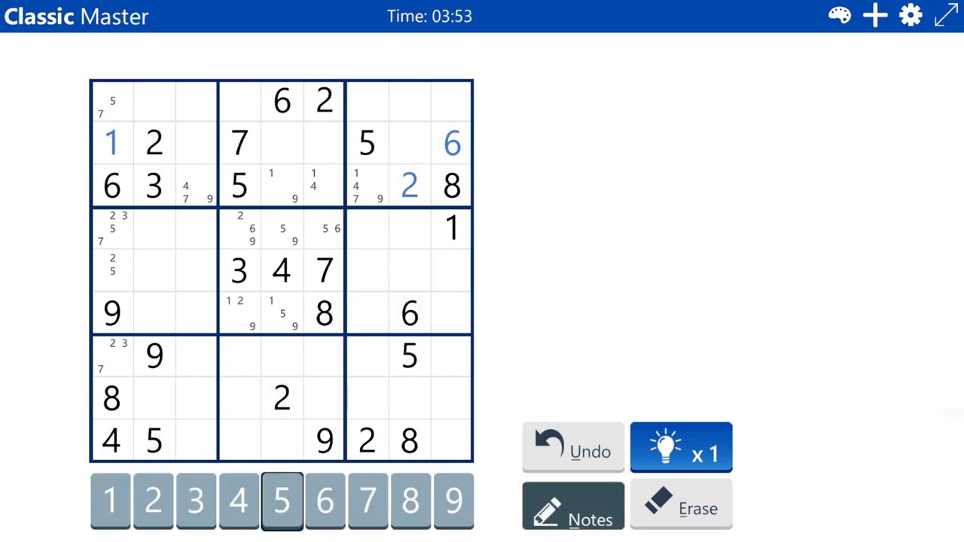
left_click(281, 441)
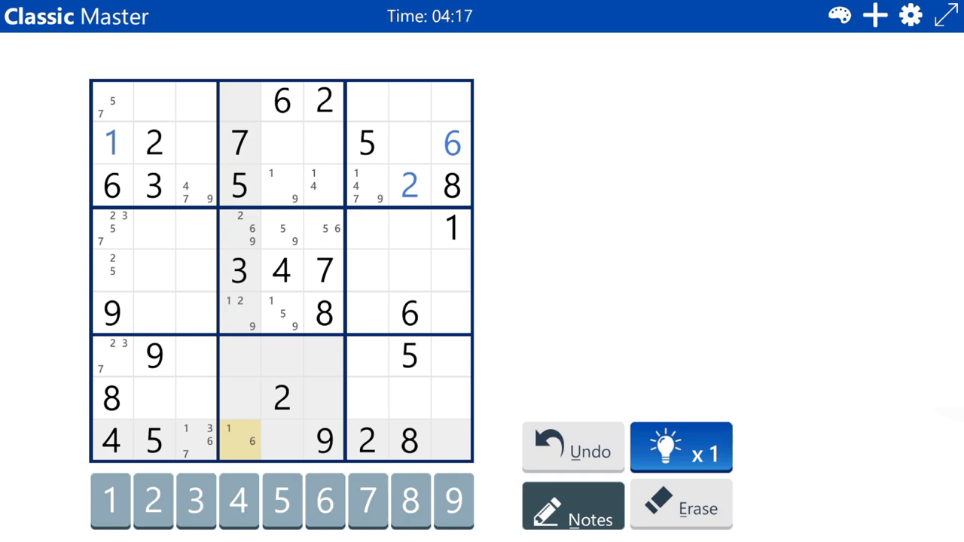
left_click(282, 441)
type("1 3 7")
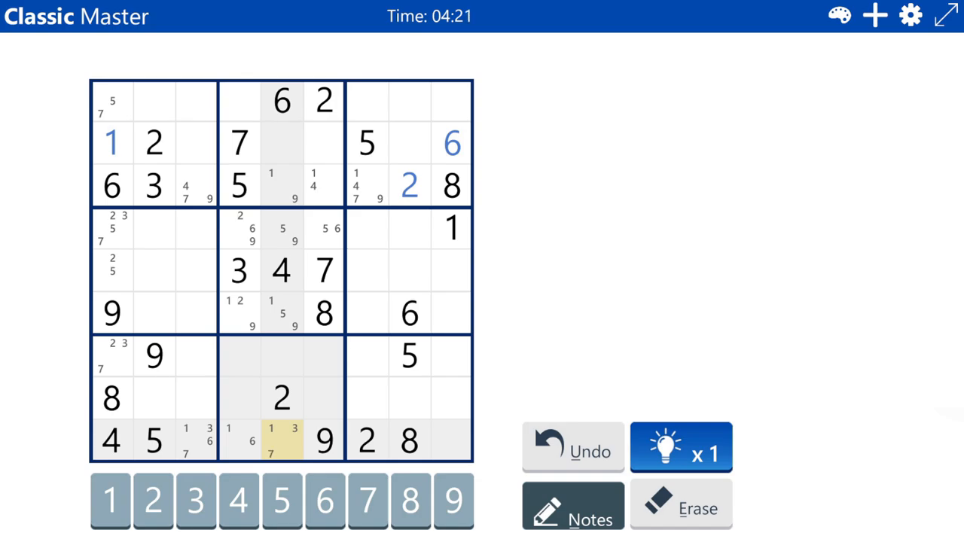
left_click(452, 441)
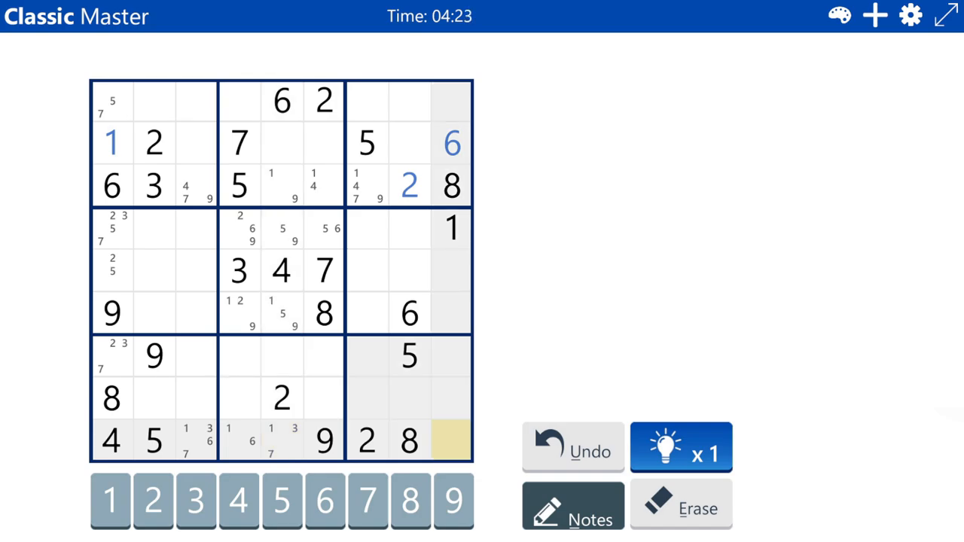
left_click(452, 441)
type("3 7")
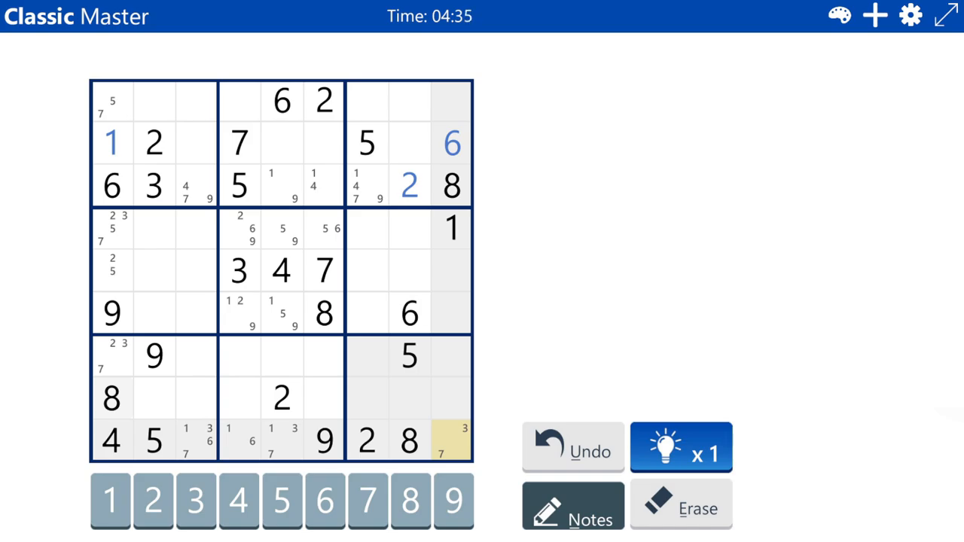
- Trim row 9 notes to 3 and 7 in column 5 and 1 and 6 in column 3
left_click(280, 186)
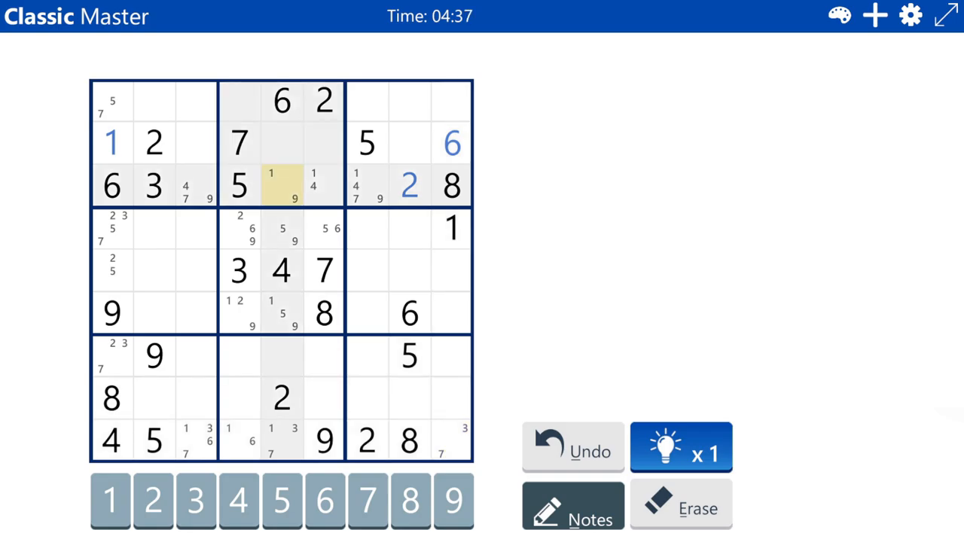
left_click(281, 312)
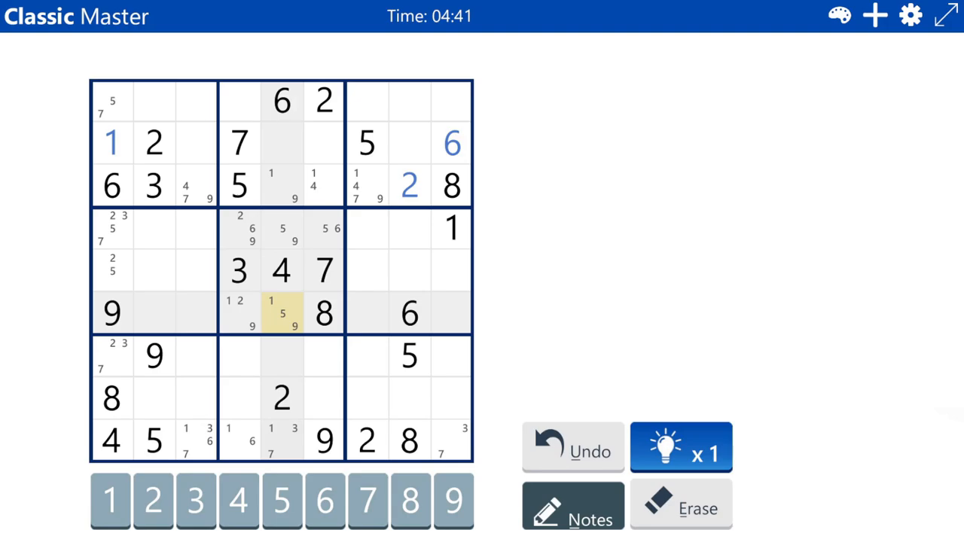
left_click(281, 441)
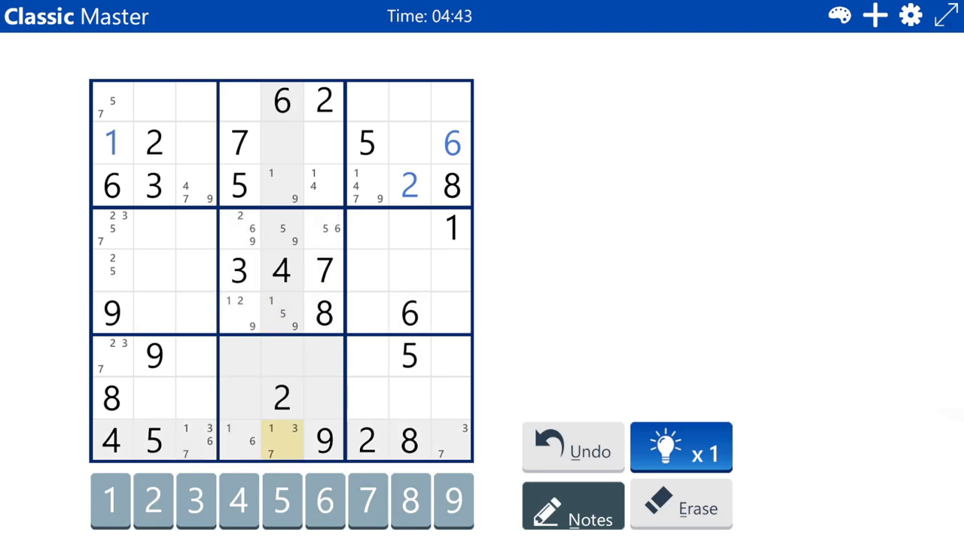
left_click(283, 440)
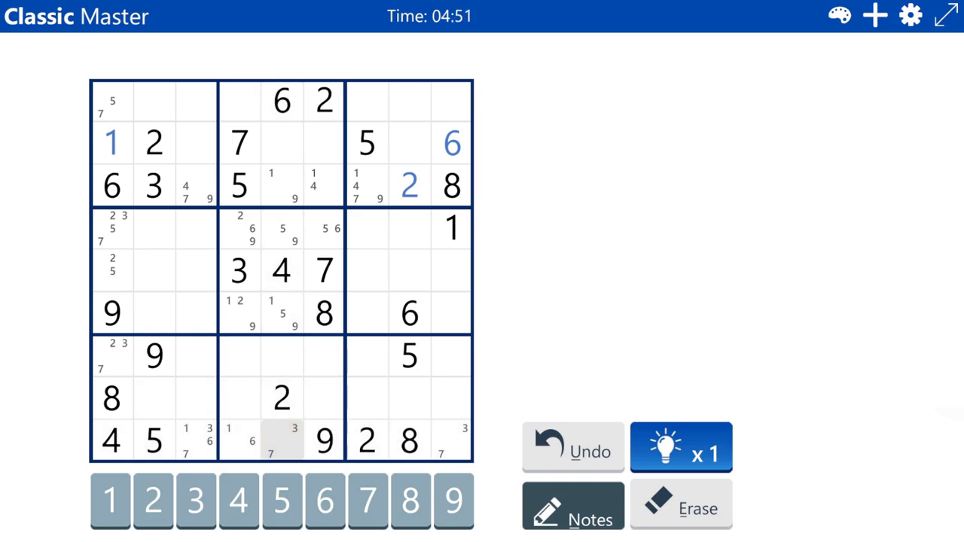
left_click(452, 441)
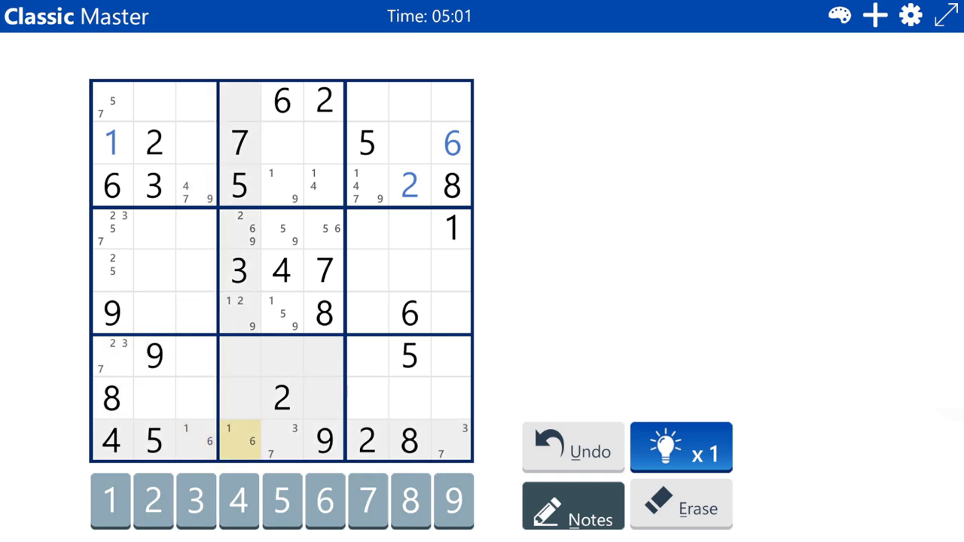
left_click(240, 441)
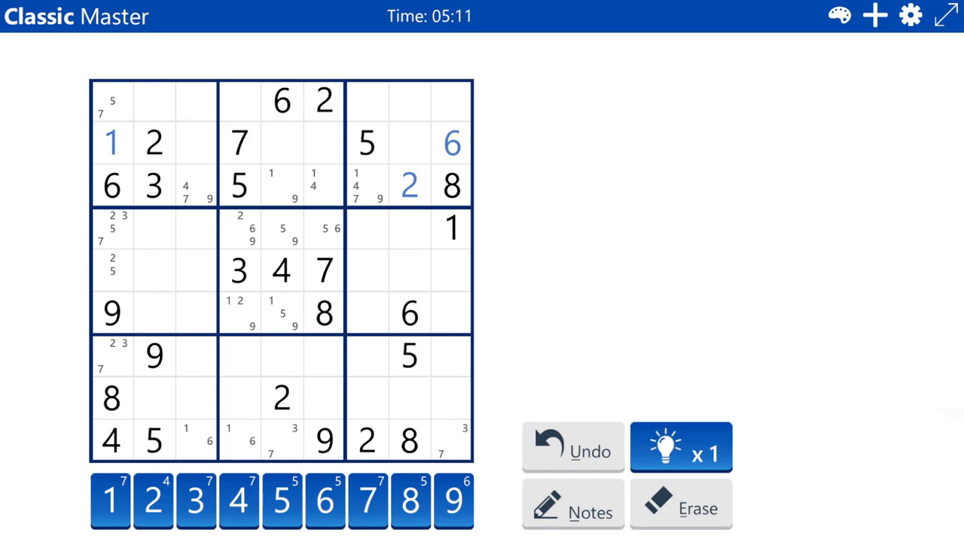
left_click(571, 507)
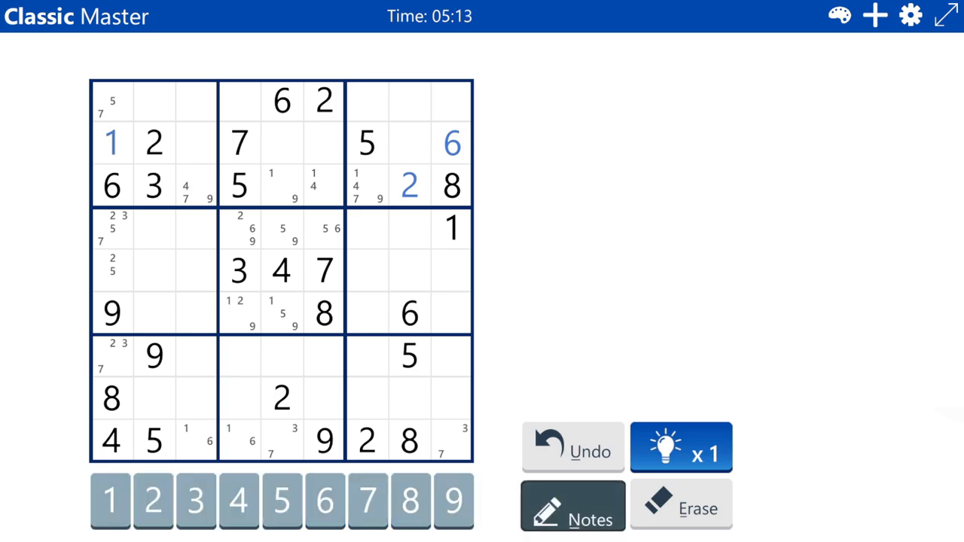
left_click(282, 357)
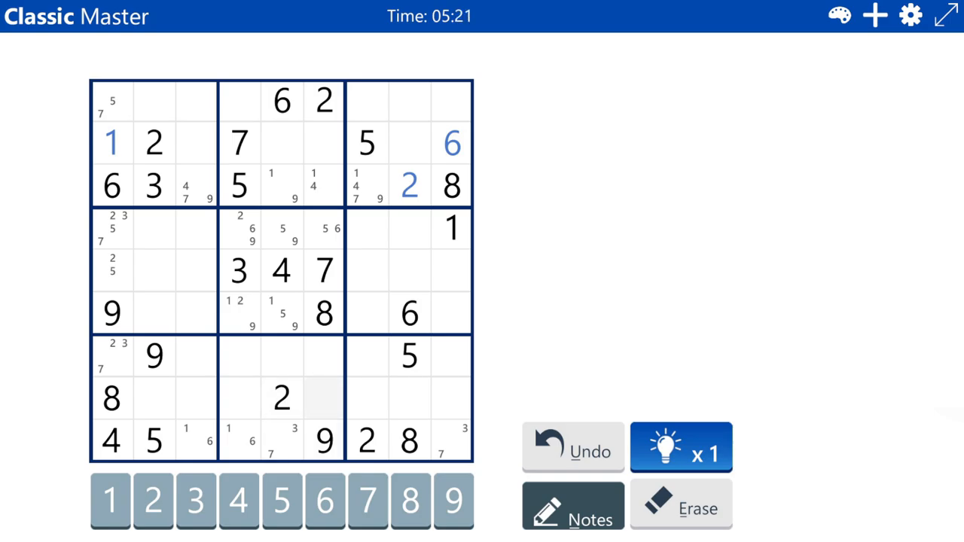
- Pencil row 2 candidates in columns 5, 6 and 8, including 8 in column 5
left_click(283, 185)
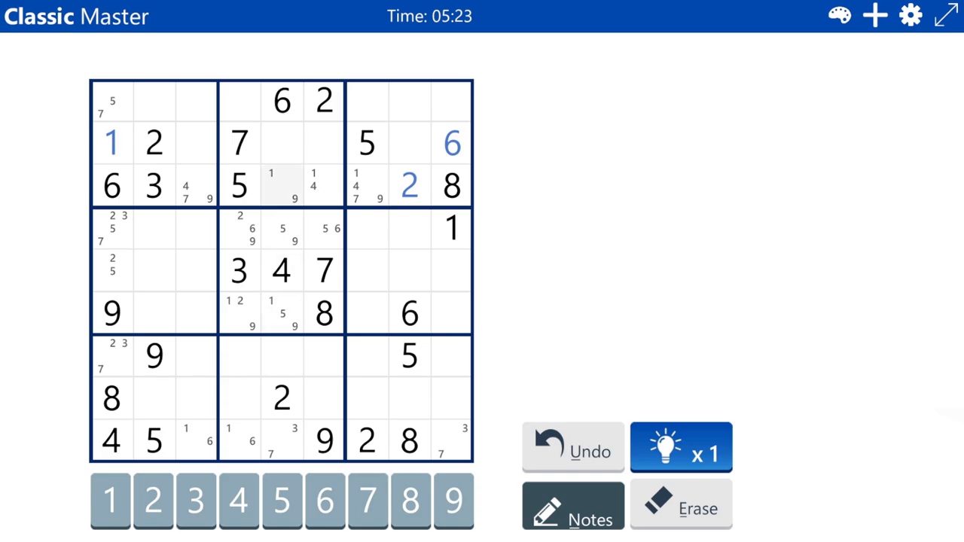
left_click(281, 142)
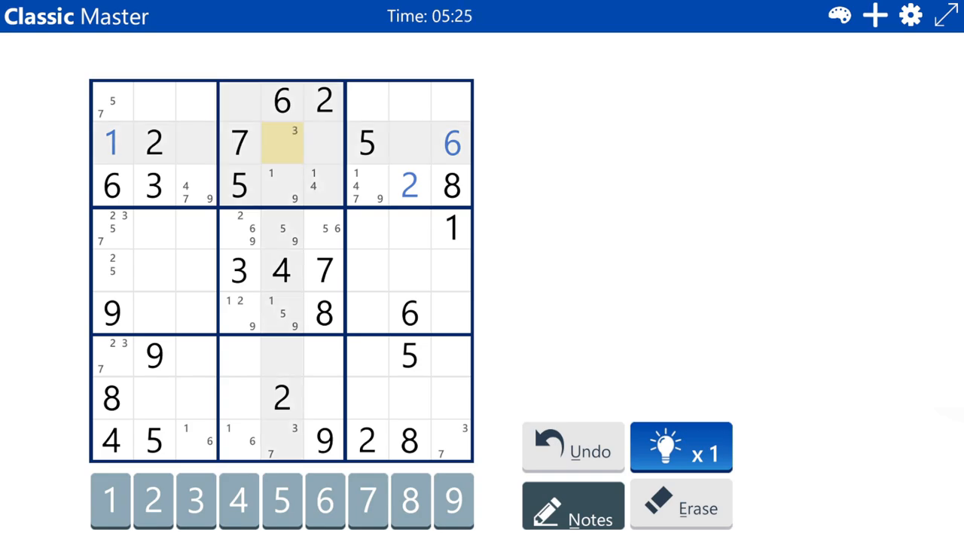
left_click(281, 356)
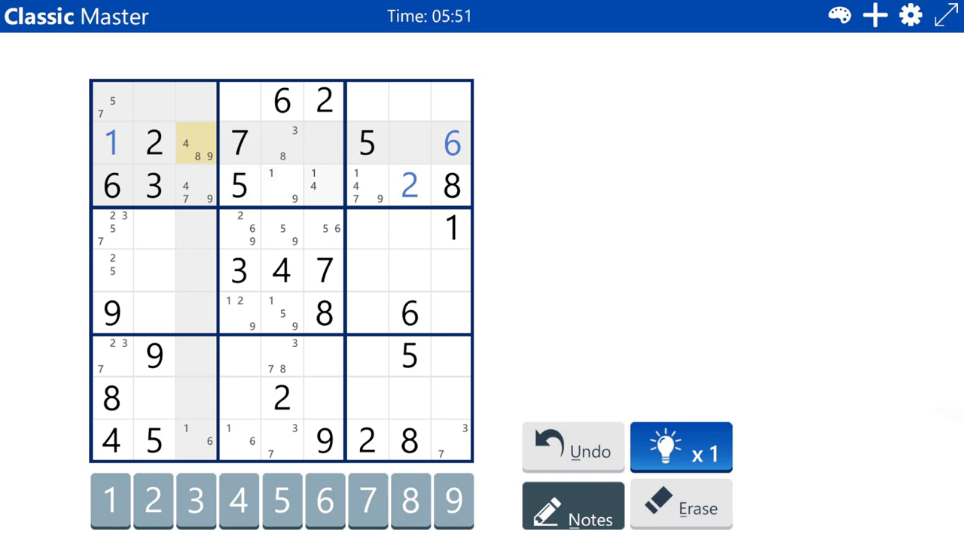
left_click(324, 143)
type("34")
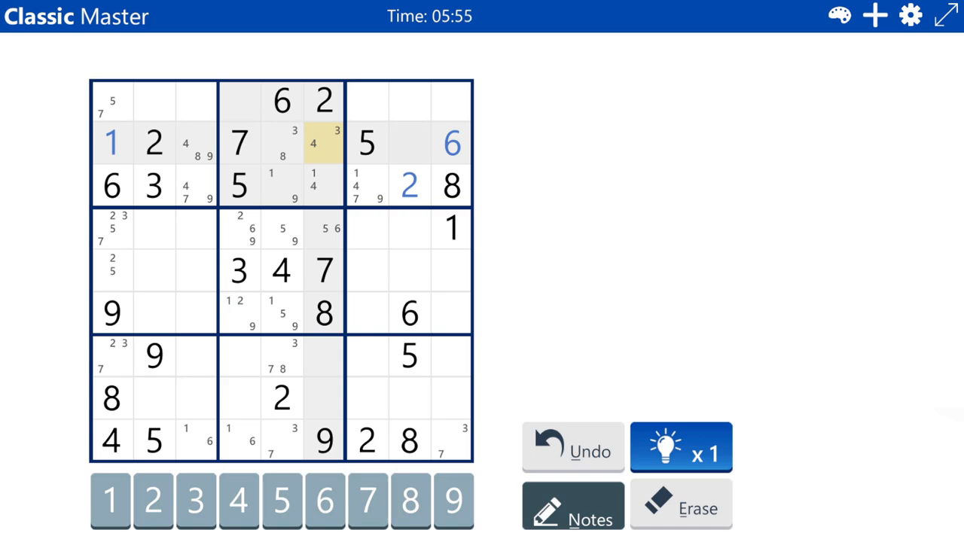
left_click(409, 144)
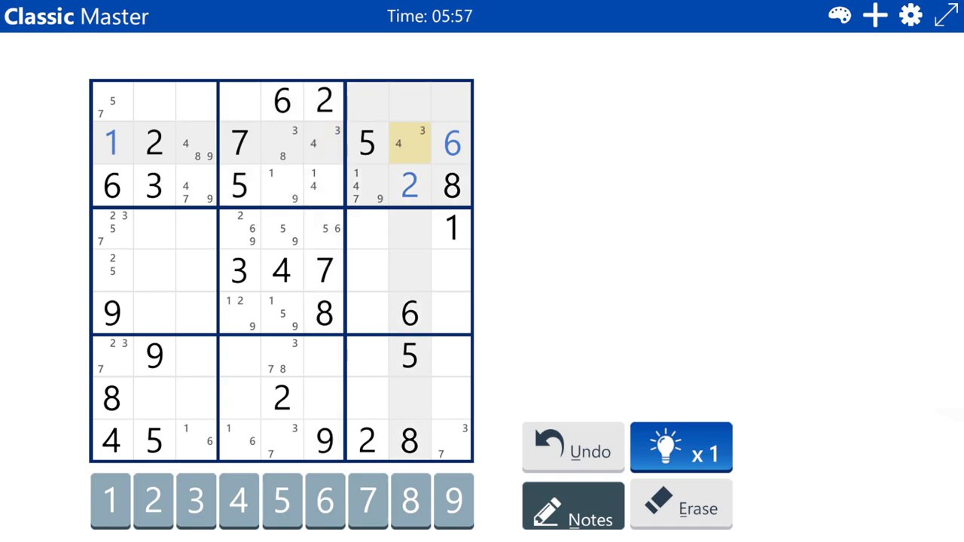
- Turn Notes off and select cells in row 2 and row 3, column 6
left_click(409, 143)
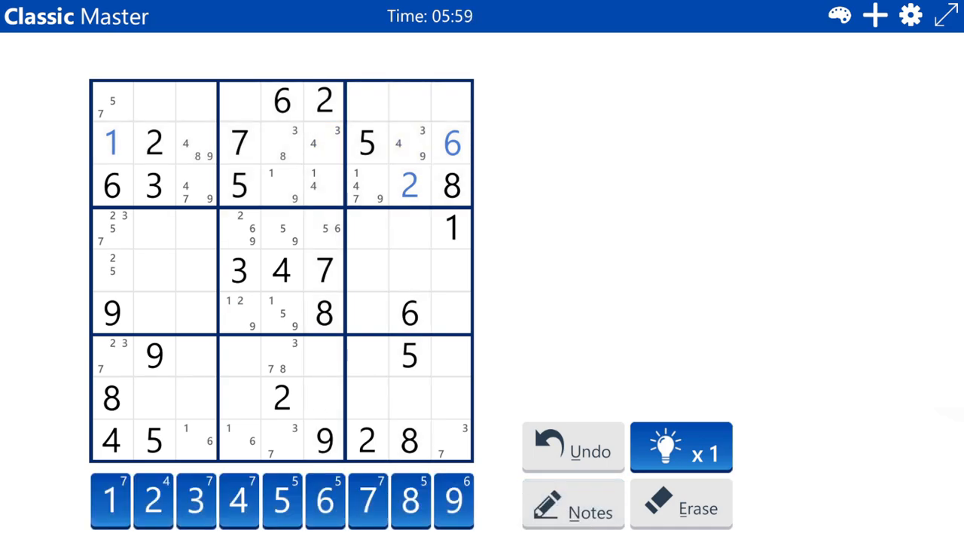
left_click(368, 230)
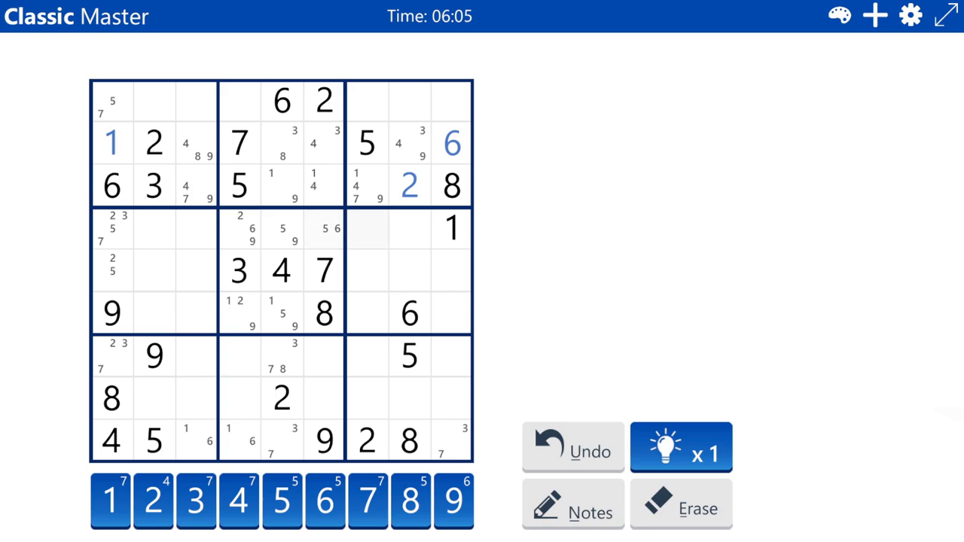
left_click(324, 143)
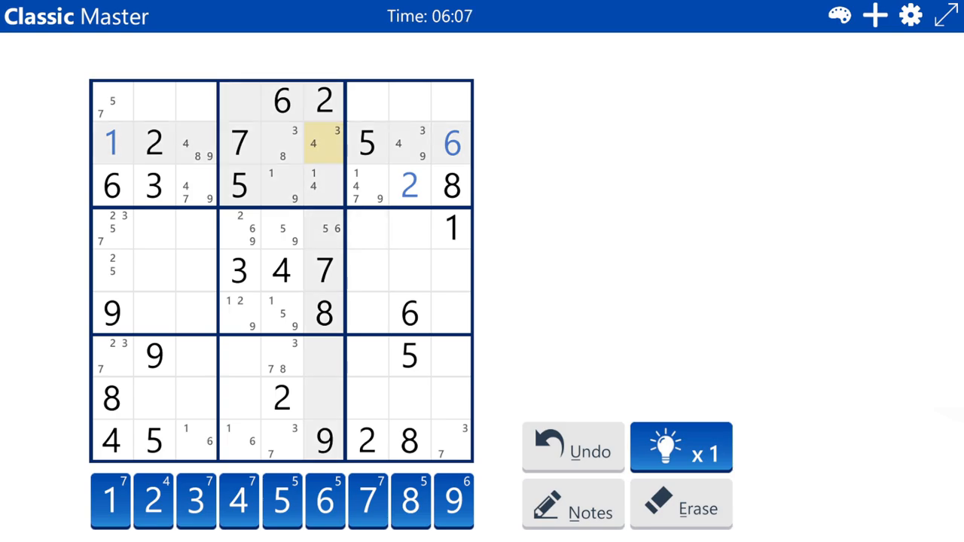
left_click(324, 186)
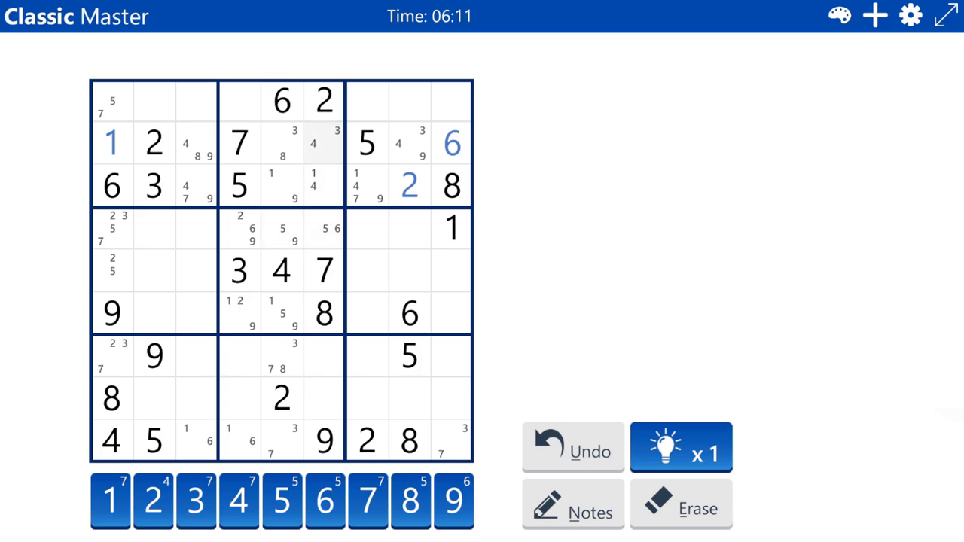
left_click(323, 186)
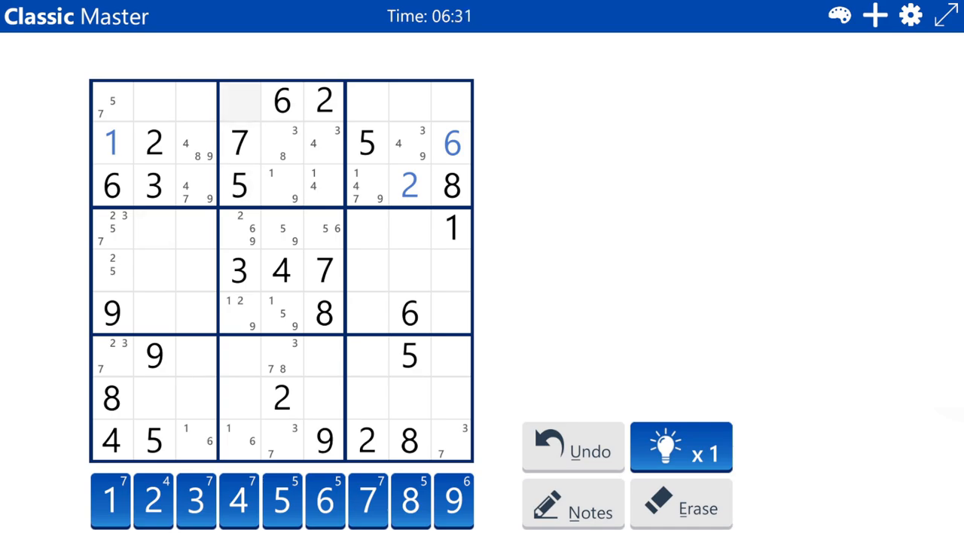
left_click(239, 101)
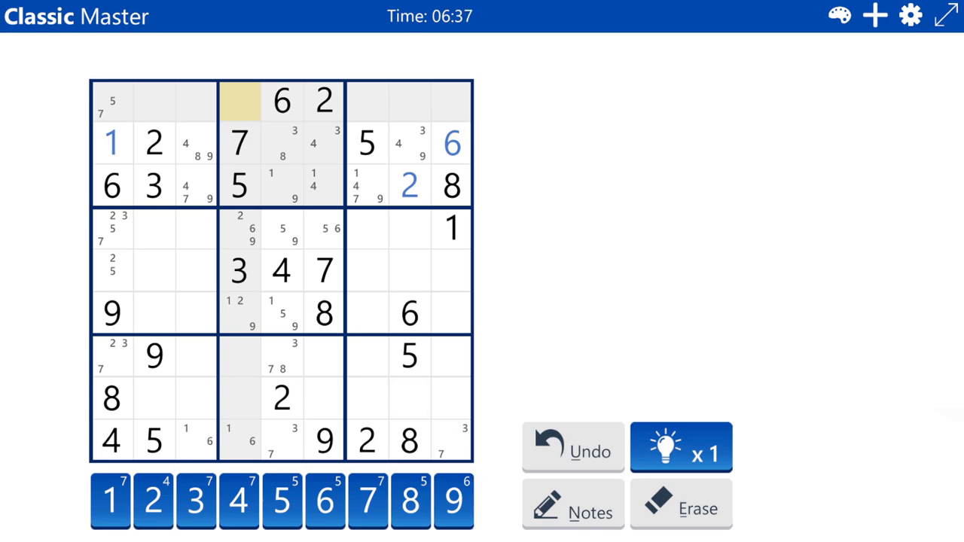
left_click(572, 504)
type("1 4 8 9")
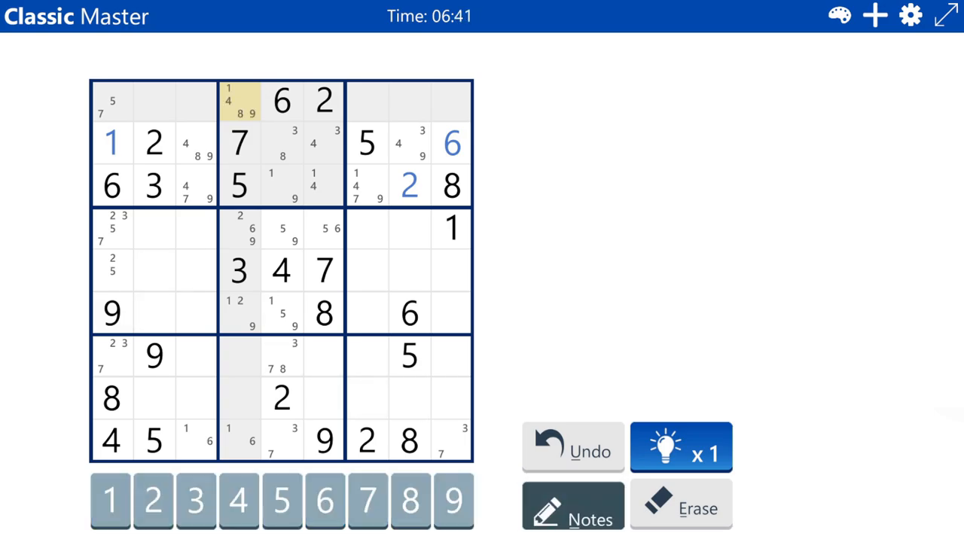
left_click(240, 102)
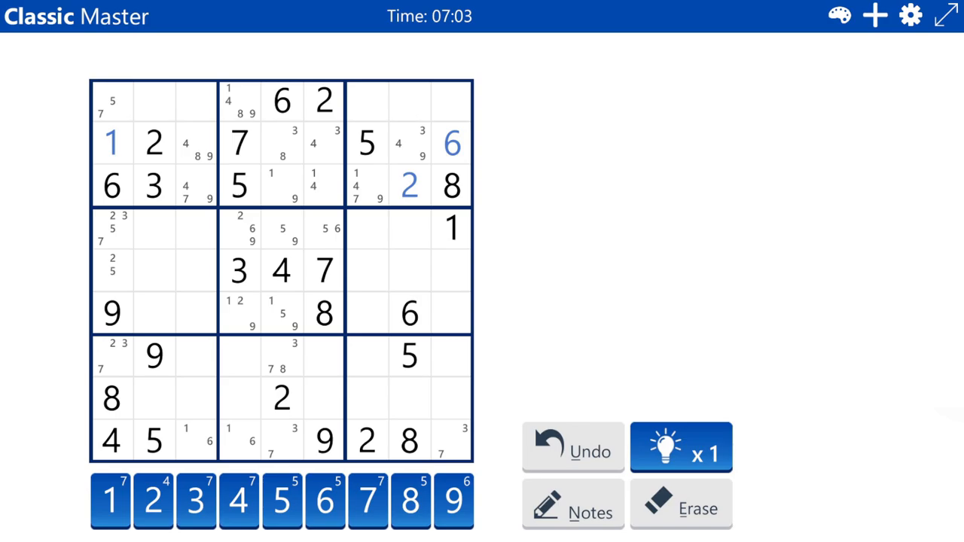
- Pencil candidates 4, 7 and 8 into row 1, column 2, then turn Notes off
left_click(153, 101)
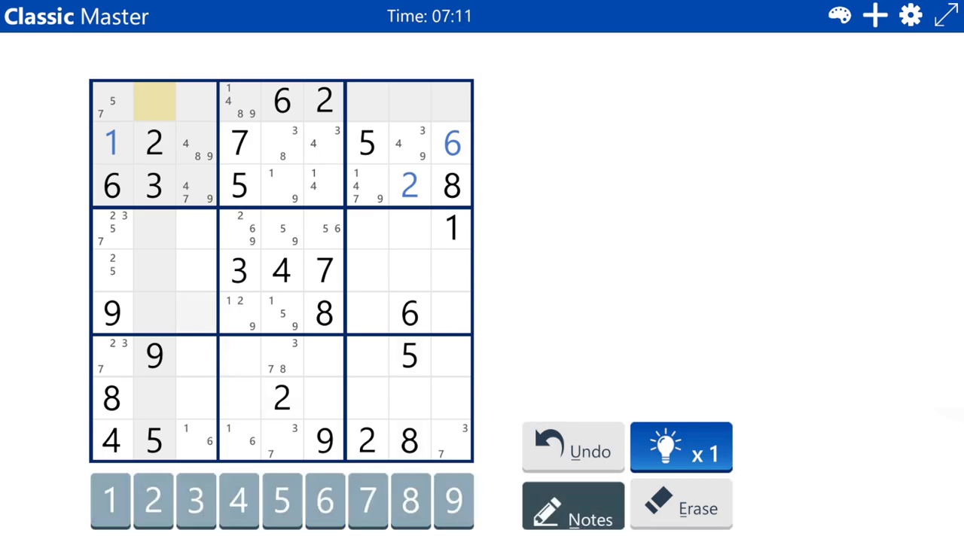
left_click(281, 500)
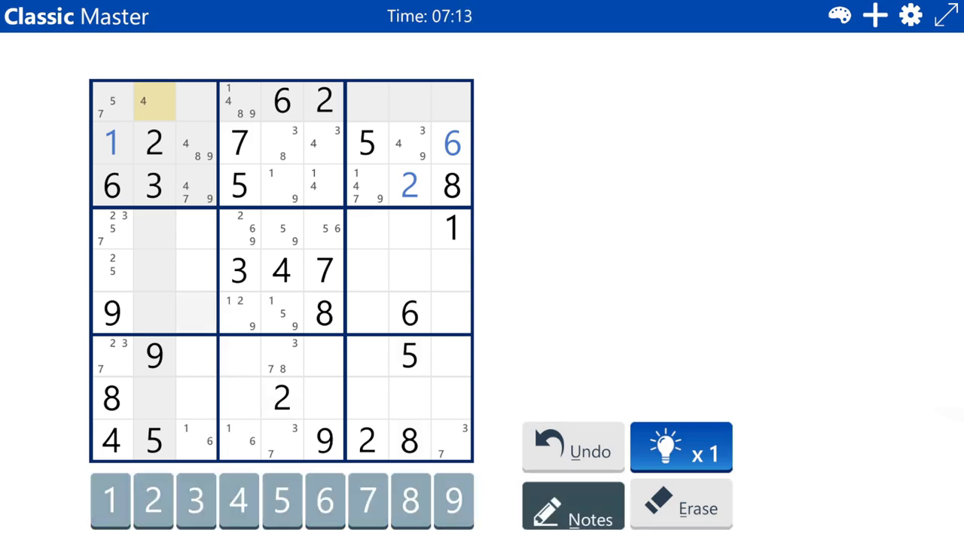
left_click(410, 501)
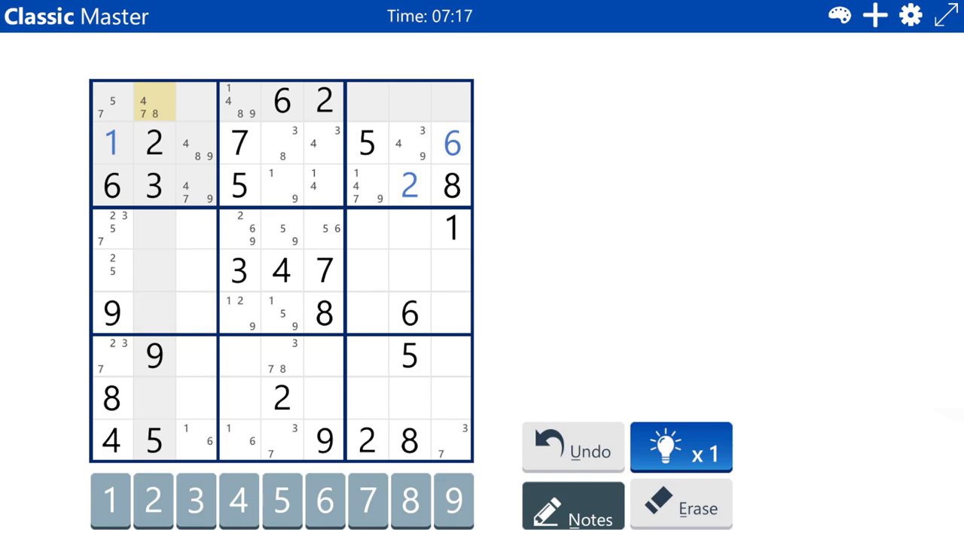
left_click(195, 102)
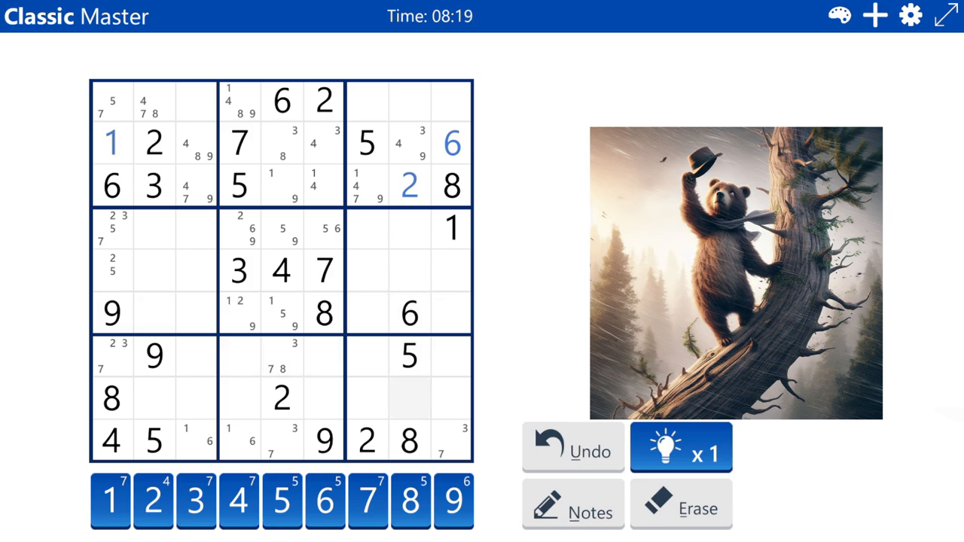
- Pencil candidates into row 4, column 8 and place 9 in row 5, column 8
left_click(409, 398)
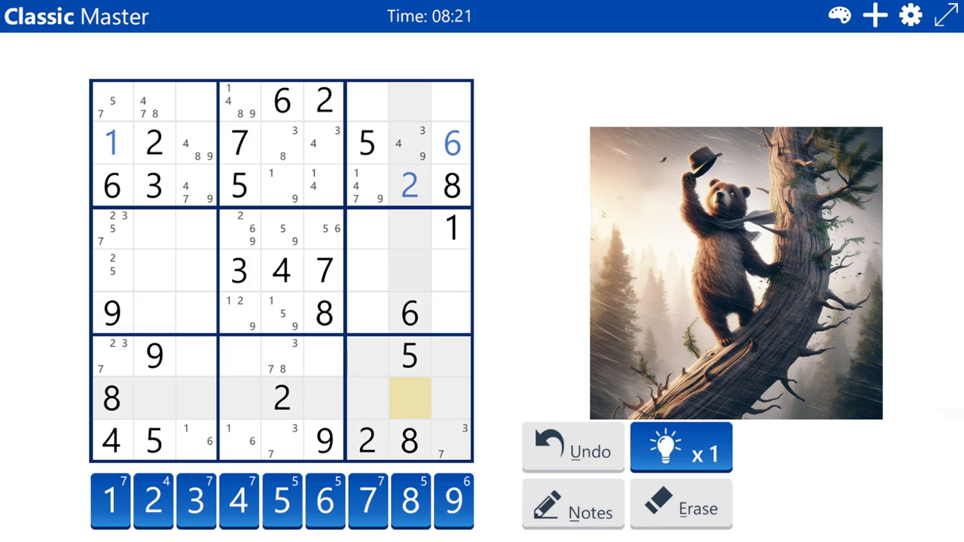
left_click(409, 271)
type("3")
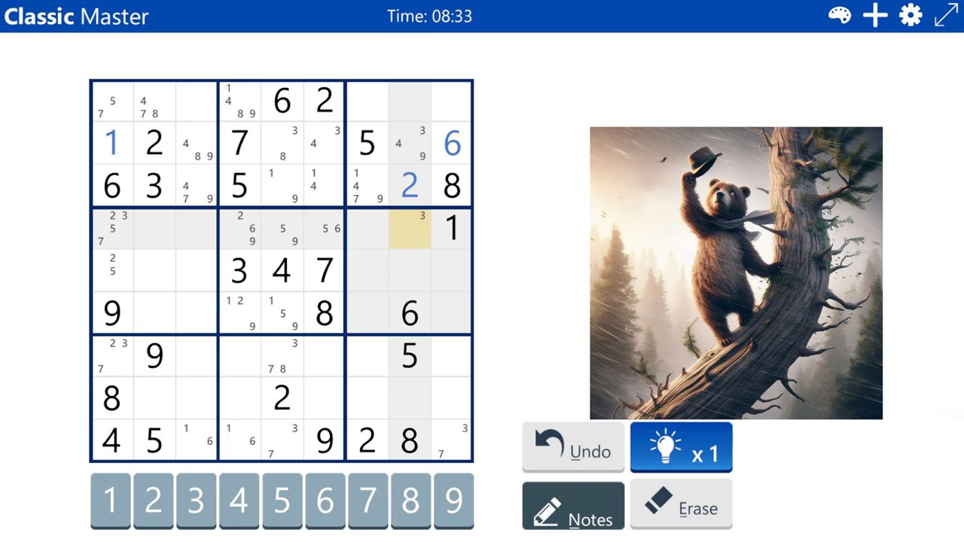
left_click(410, 229)
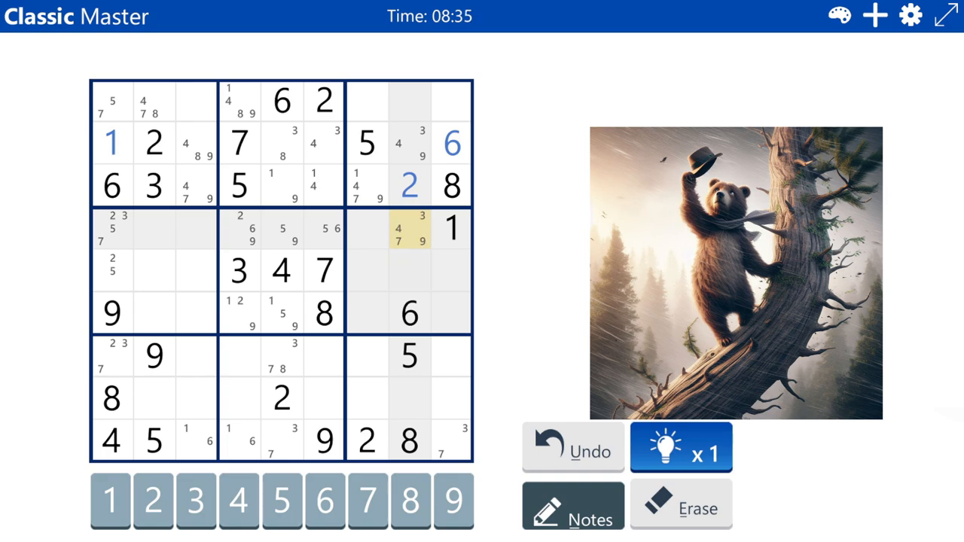
left_click(409, 271)
type("9")
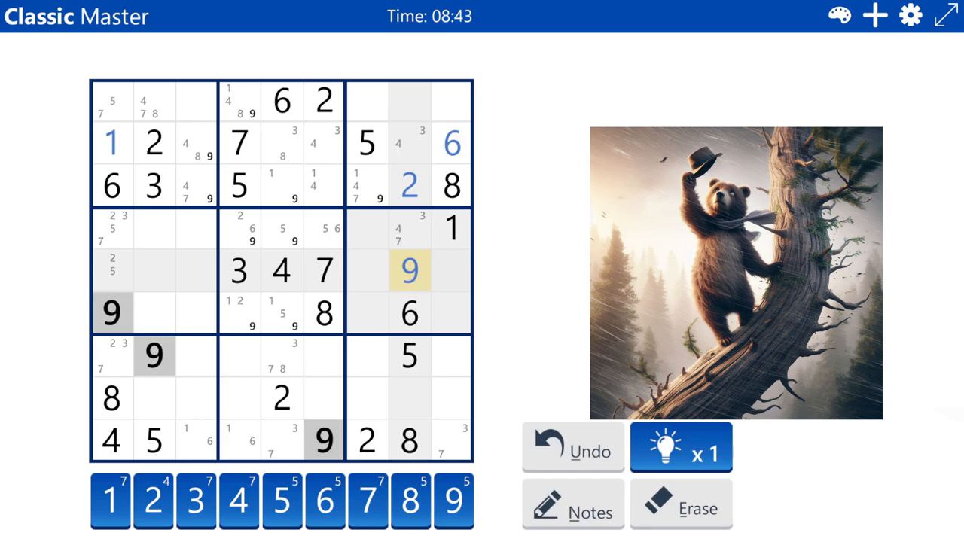
left_click(453, 271)
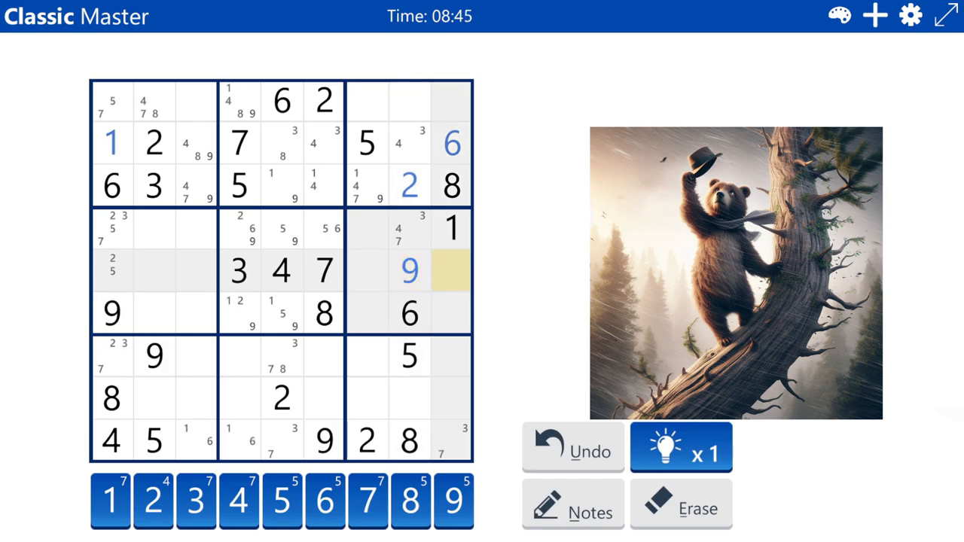
- Fill row 2's remaining cells with 9, 8, 3 and 4
left_click(324, 143)
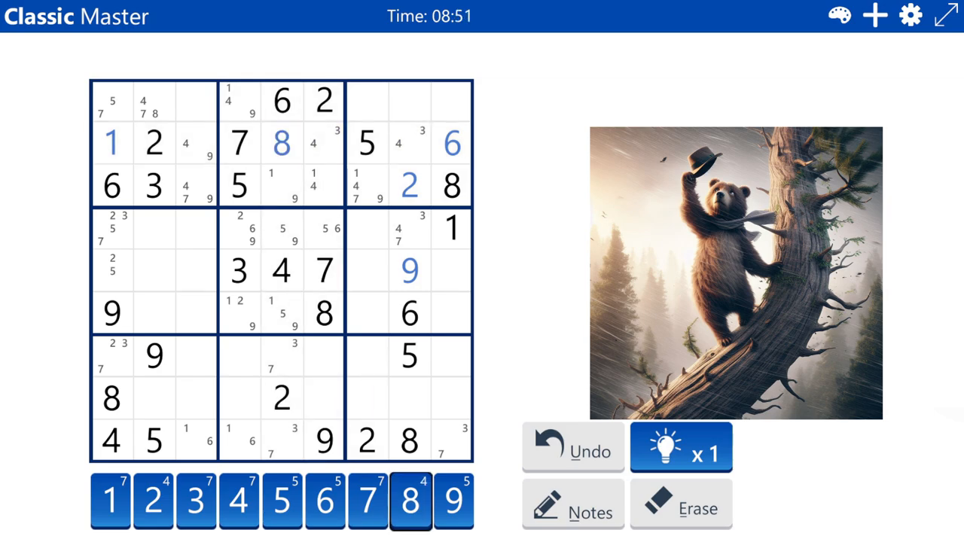
left_click(196, 143)
type("9")
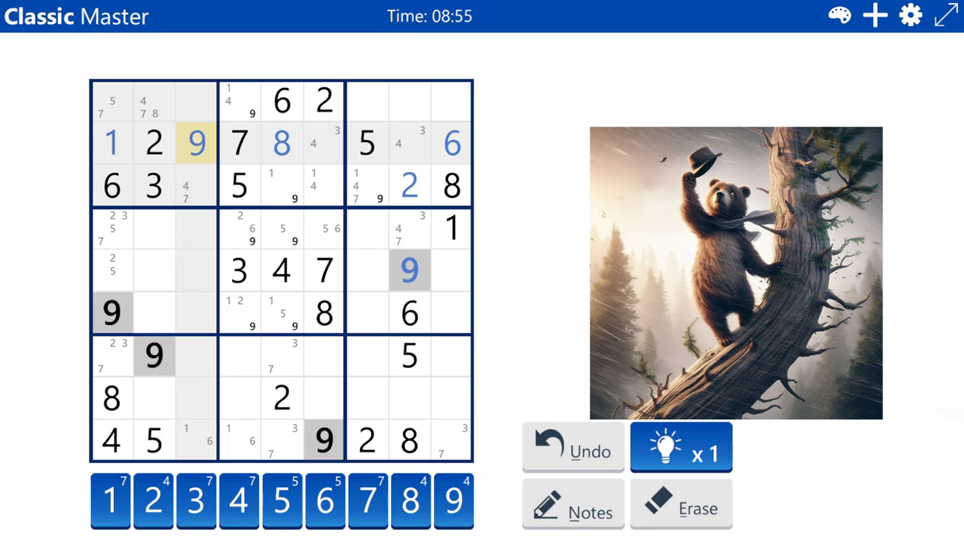
left_click(196, 313)
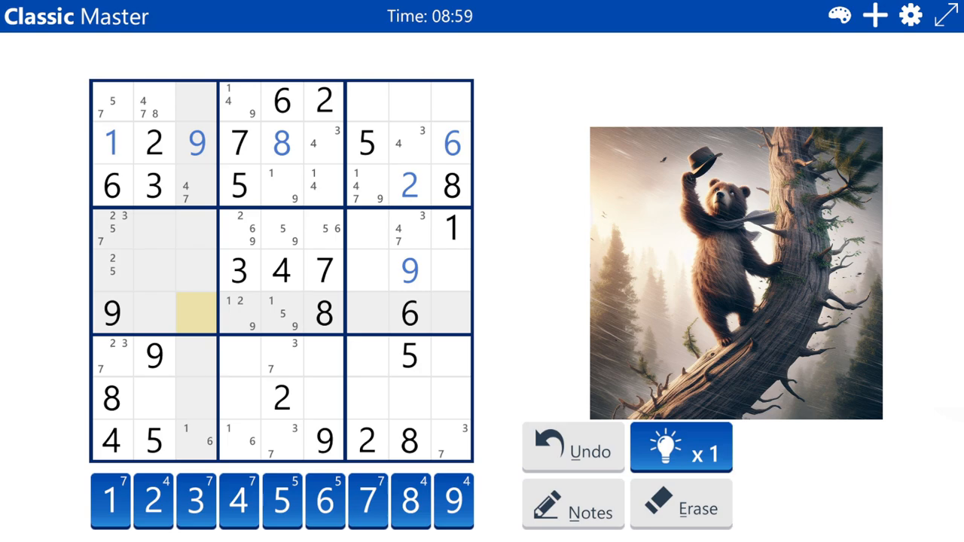
left_click(240, 102)
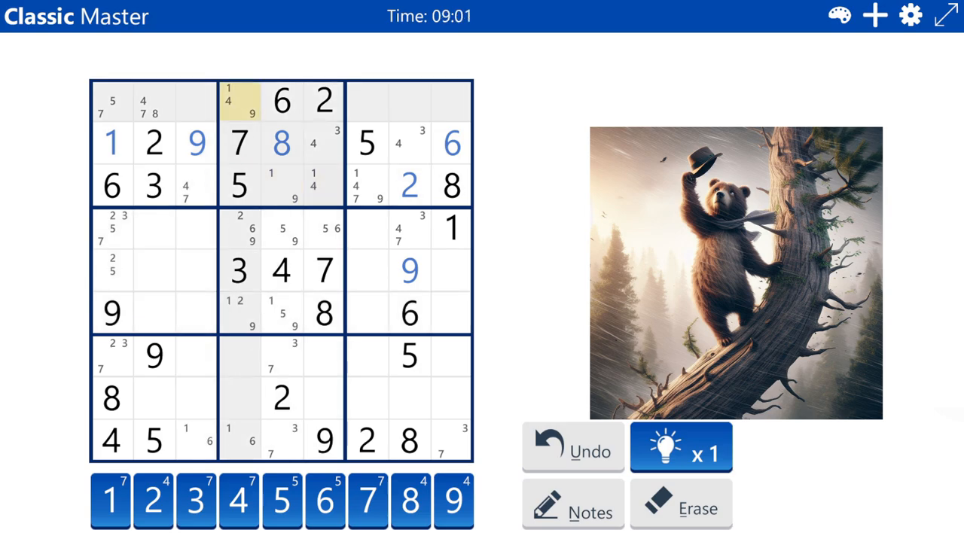
left_click(324, 143)
type("3")
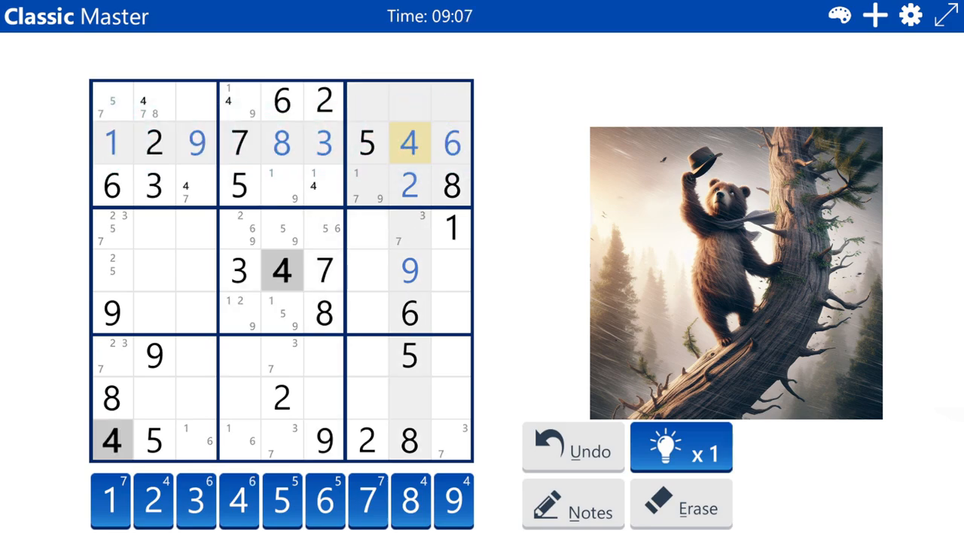
left_click(196, 271)
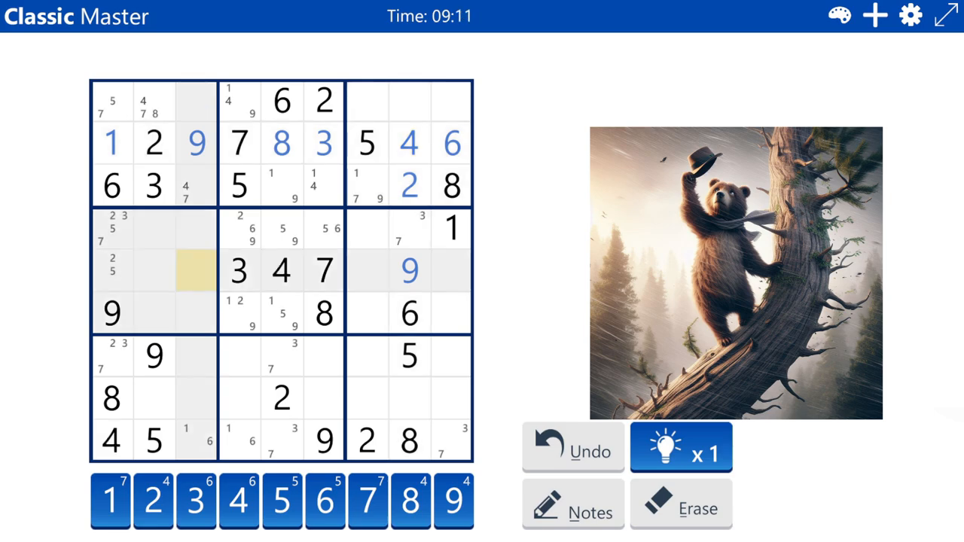
left_click(573, 505)
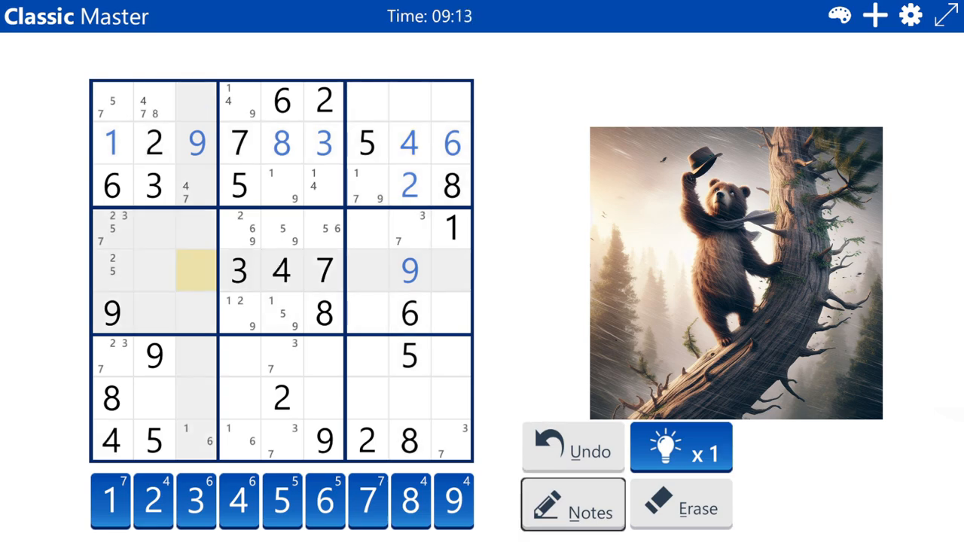
- Pencil candidates into row 1's three empty right-box cells, and 1, 3, 7 into row 8, column 8
left_click(367, 102)
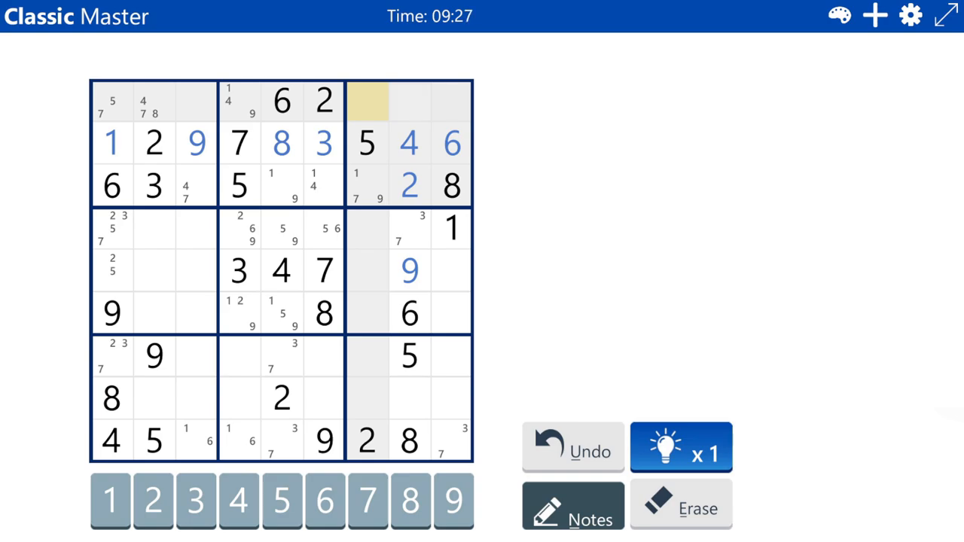
left_click(452, 101)
type("379")
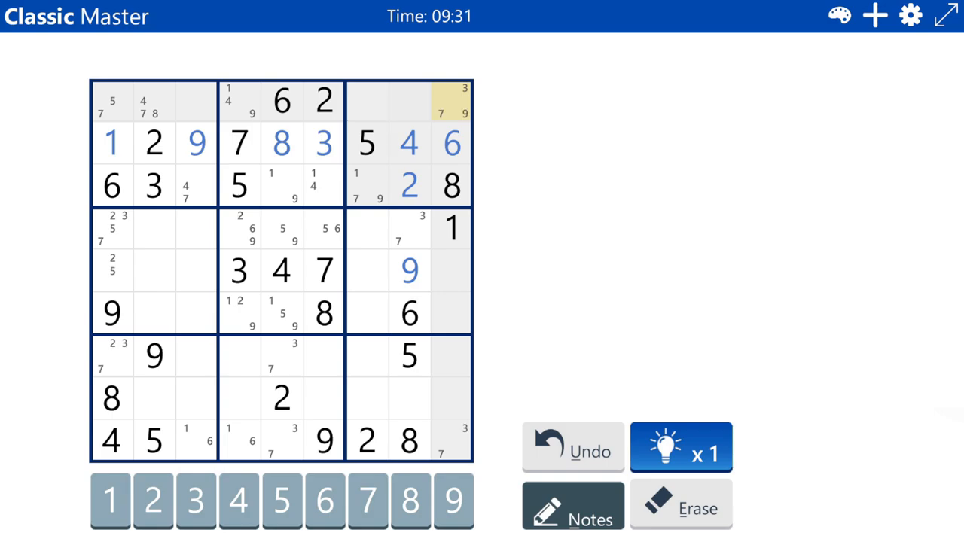
left_click(409, 101)
type("1 3 7")
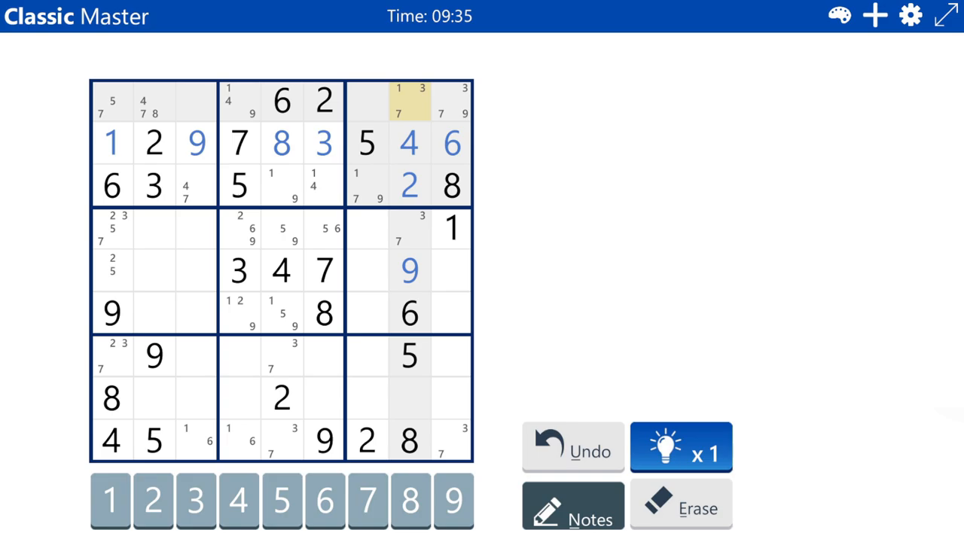
left_click(367, 100)
type("1 3 7 9")
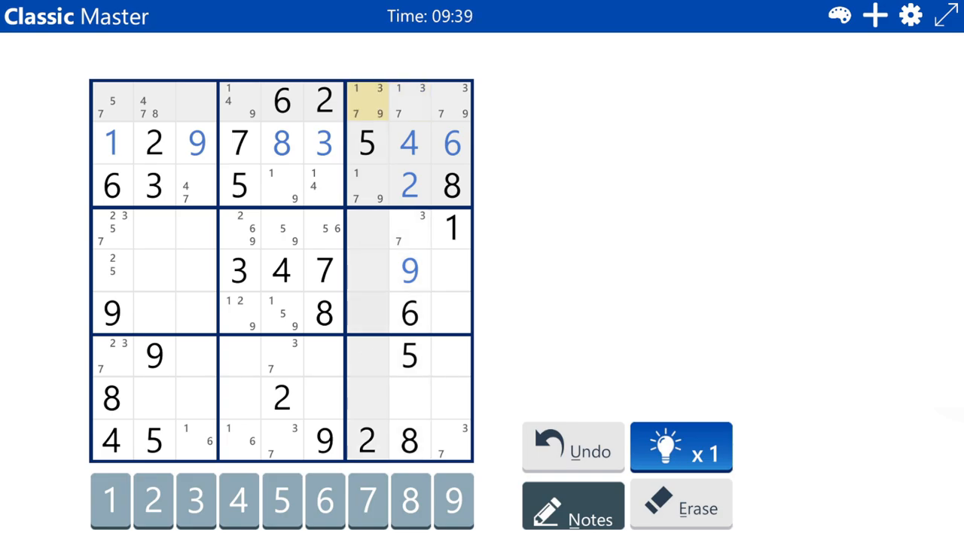
left_click(409, 398)
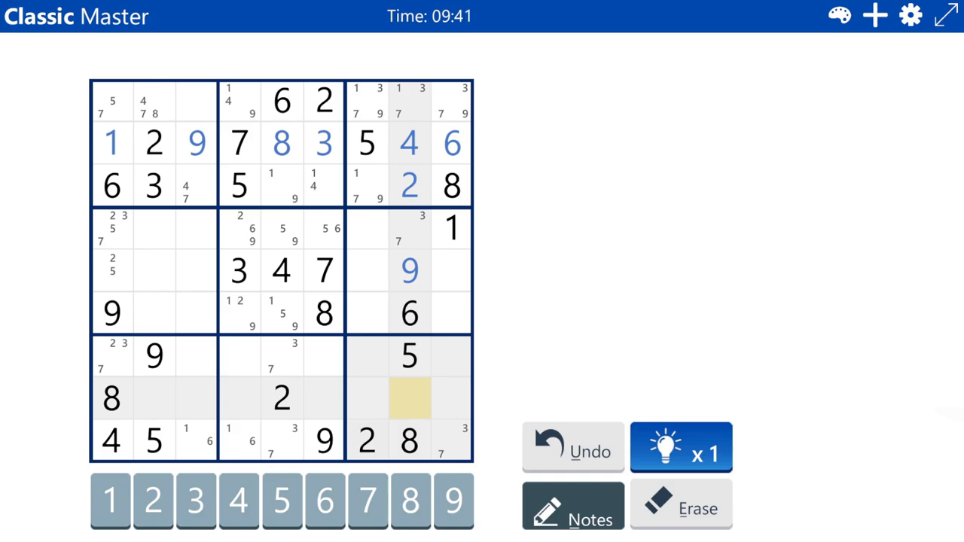
left_click(110, 500)
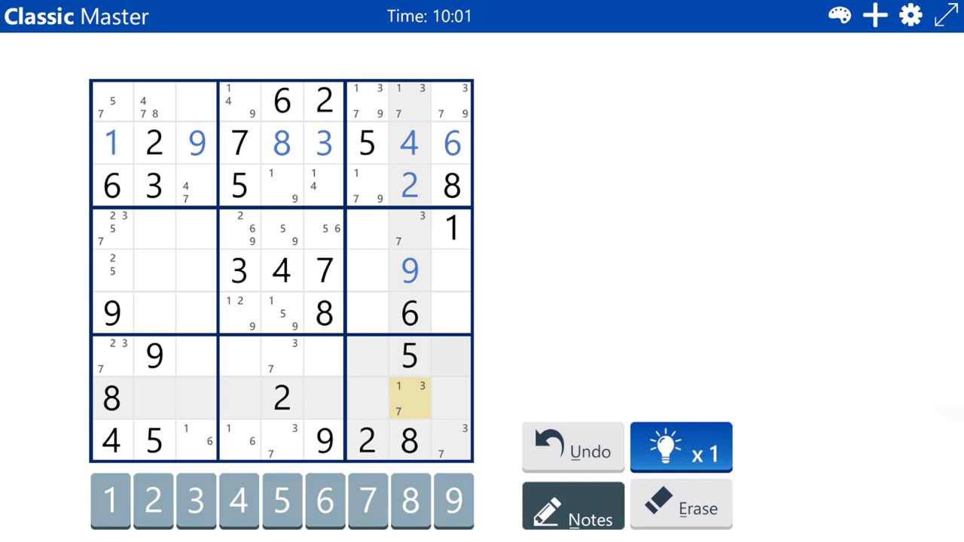
- Pencil candidates such as 1 and 7 into column 2's empty cells in rows 4, 5, 6, 8
left_click(153, 271)
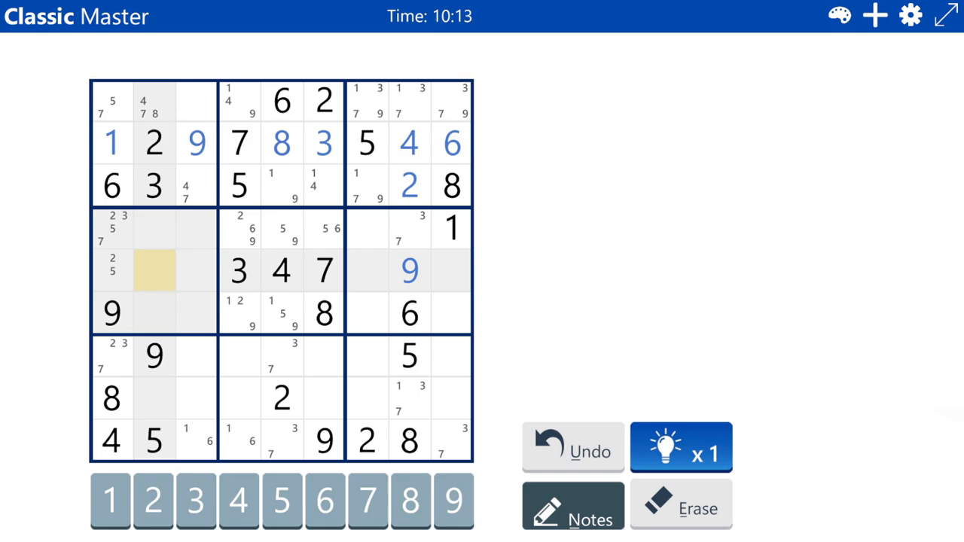
left_click(110, 500)
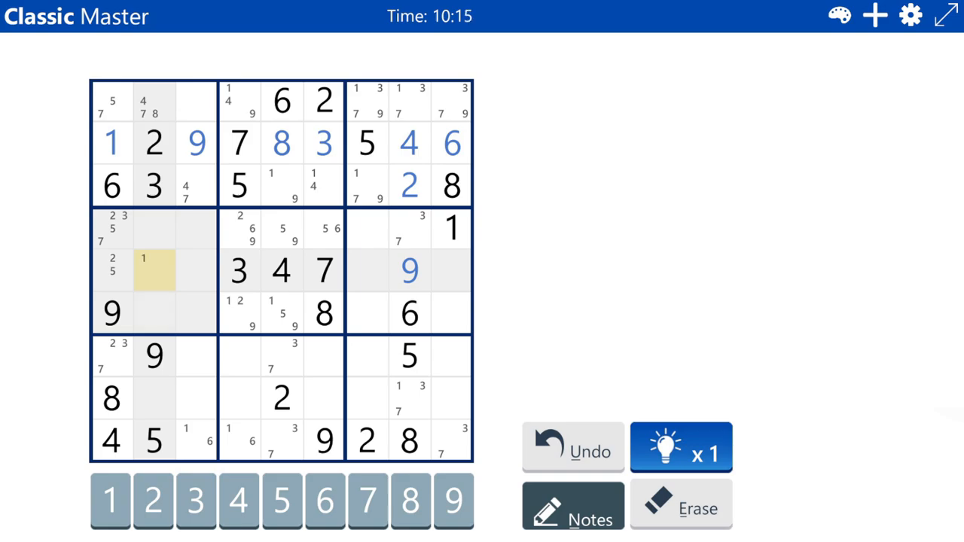
left_click(324, 501)
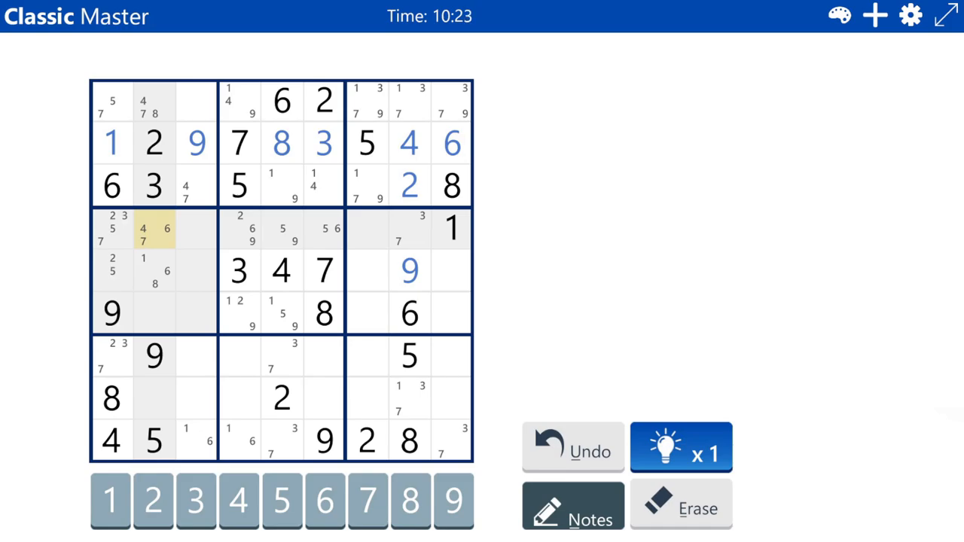
left_click(154, 313)
type("1 4")
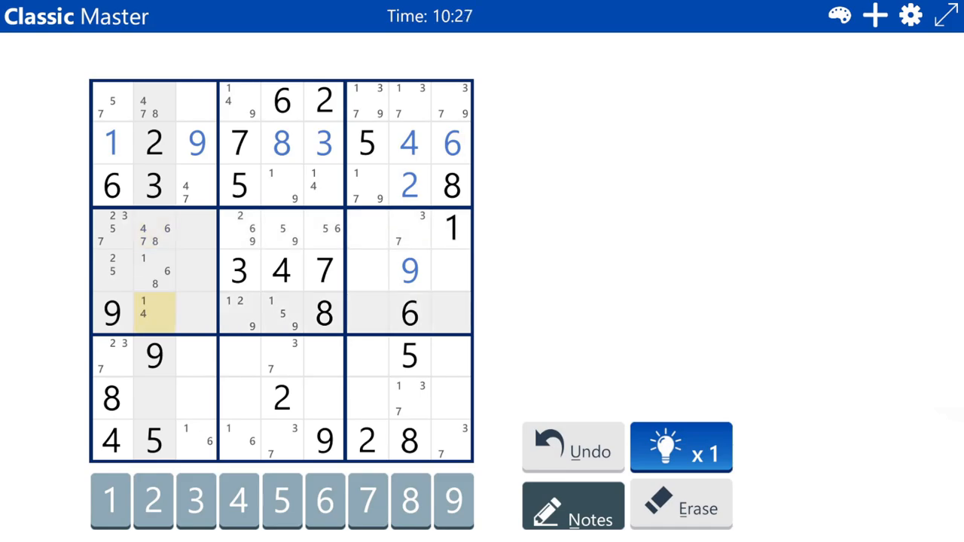
left_click(368, 501)
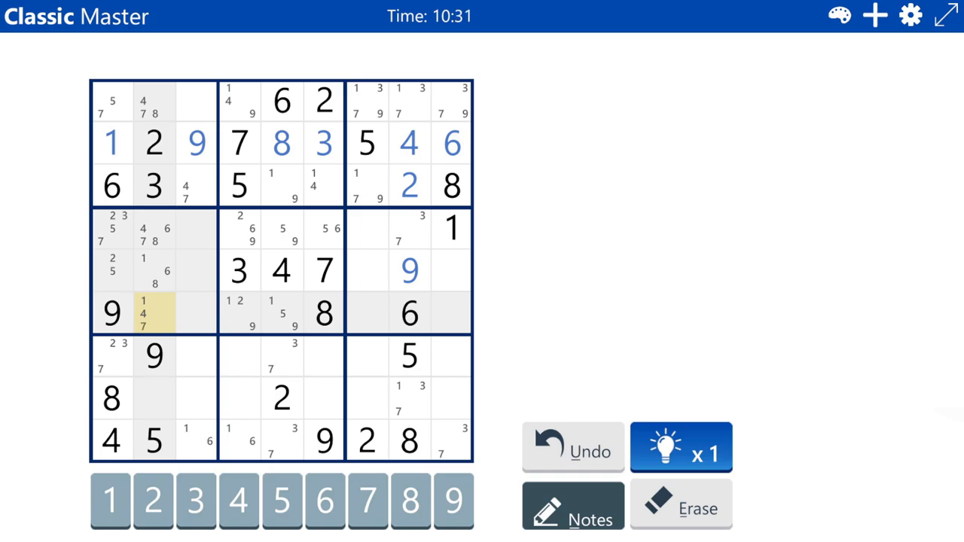
left_click(153, 397)
type("1467")
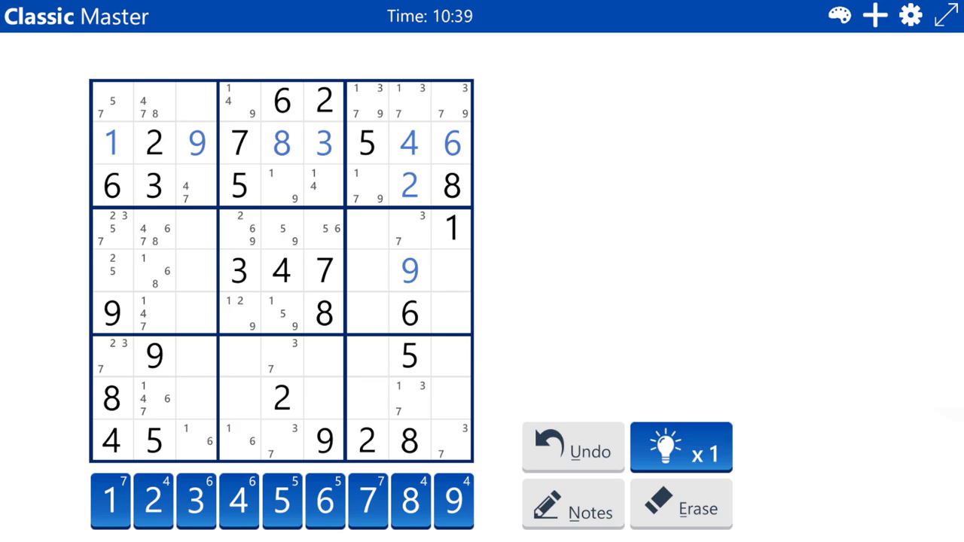
- Pencil 2 and 5 into row 5, column 9 and enter 8 in row 5, column 7
left_click(195, 271)
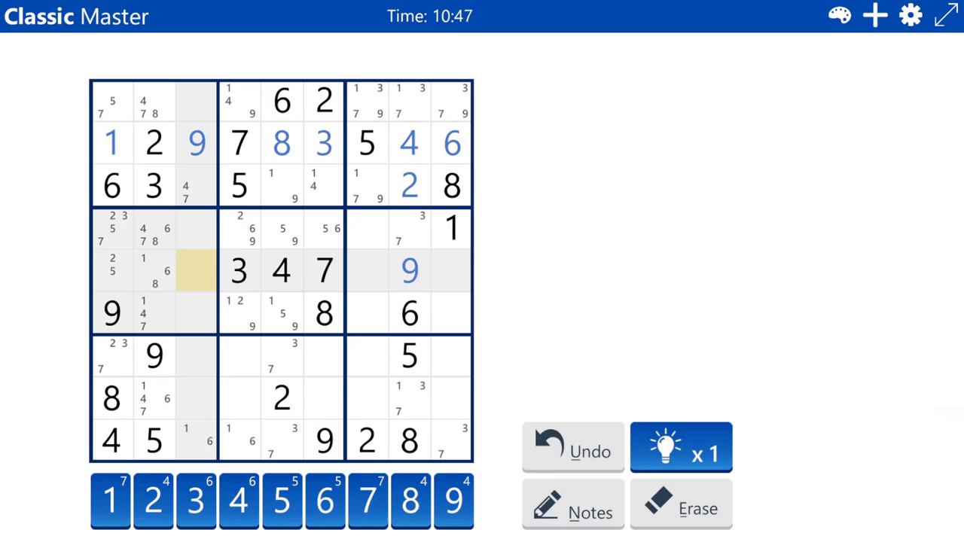
left_click(367, 271)
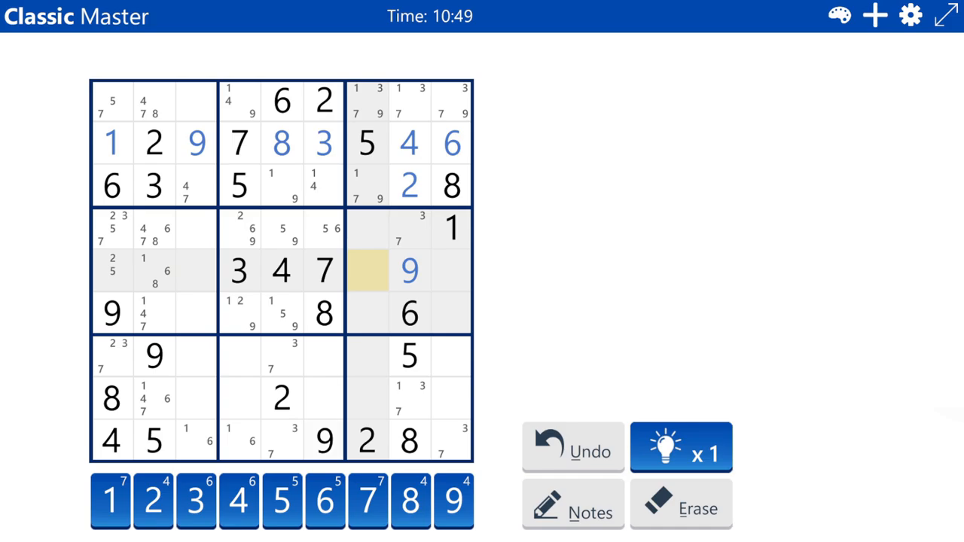
left_click(573, 505)
type("28")
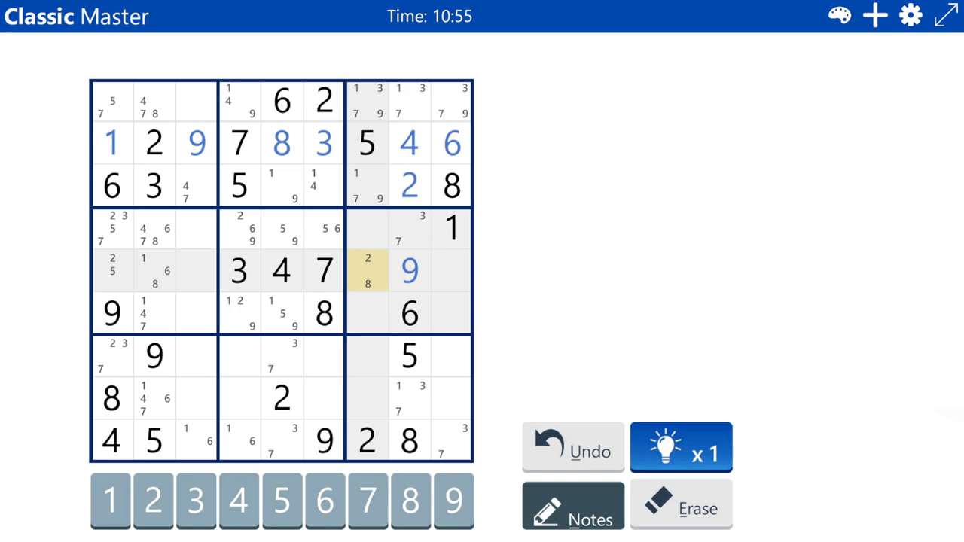
left_click(451, 271)
type("2 5")
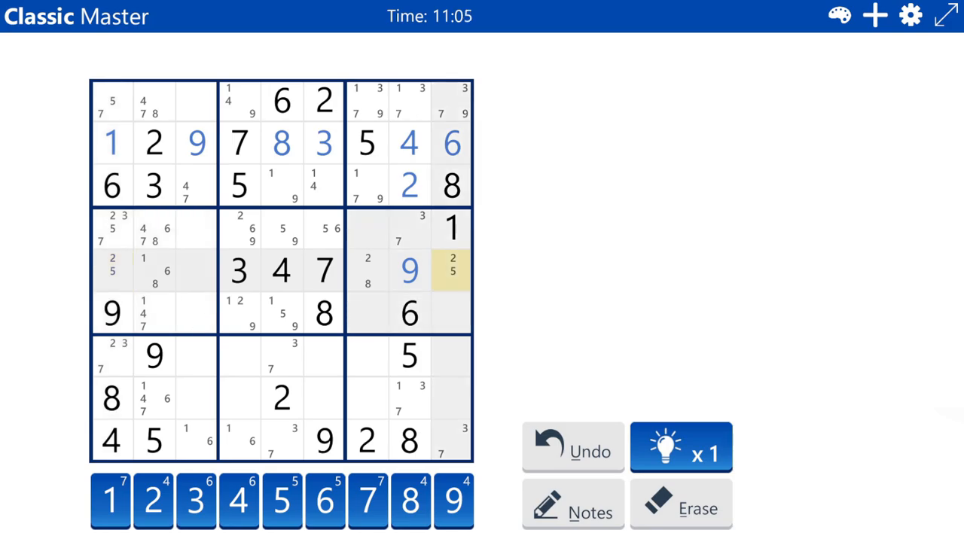
left_click(367, 271)
type("8")
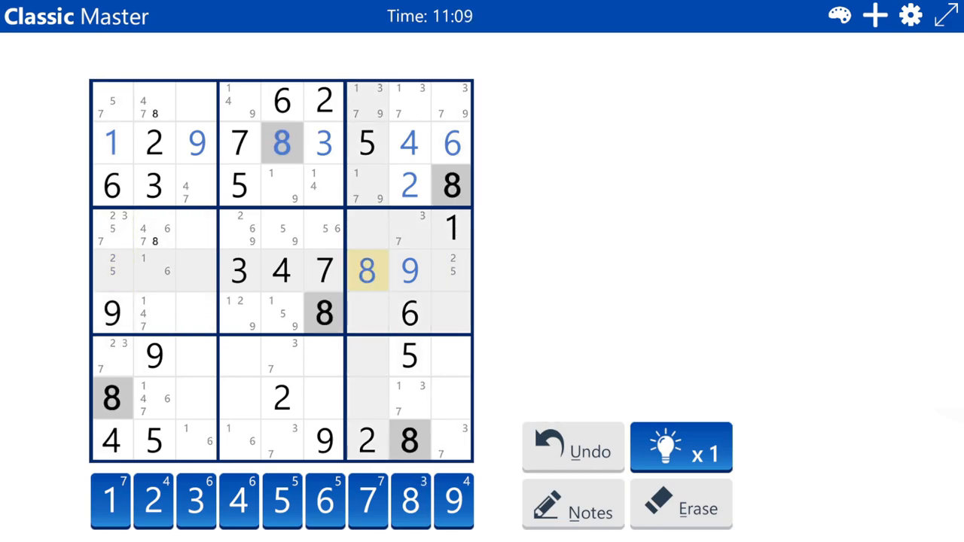
- Pencil 1 and 6 into row 5, column 3 after checking nearby candidates
left_click(196, 271)
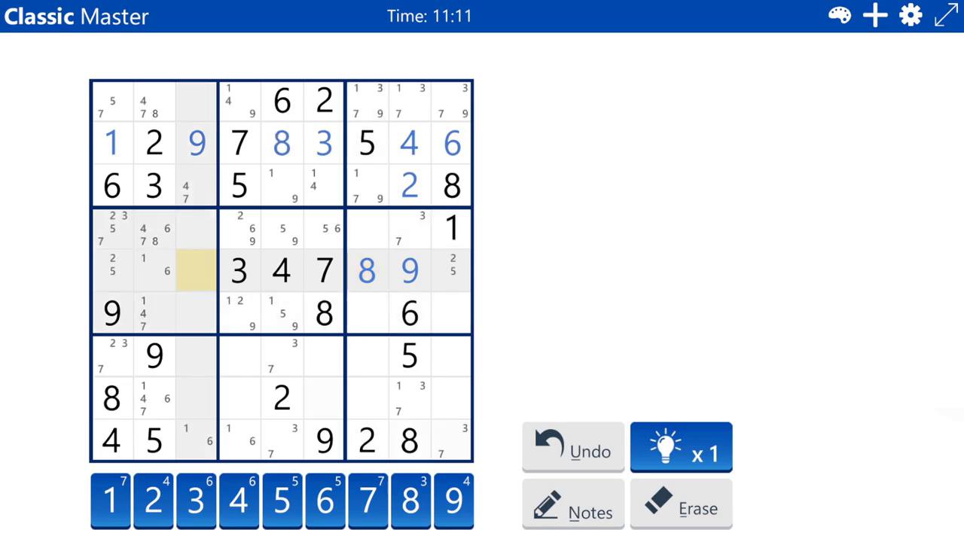
left_click(572, 504)
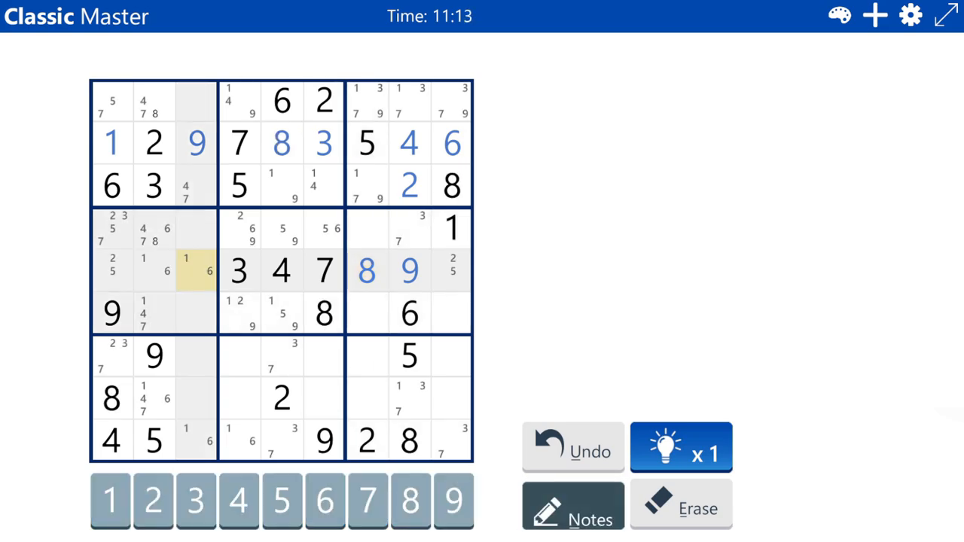
left_click(153, 315)
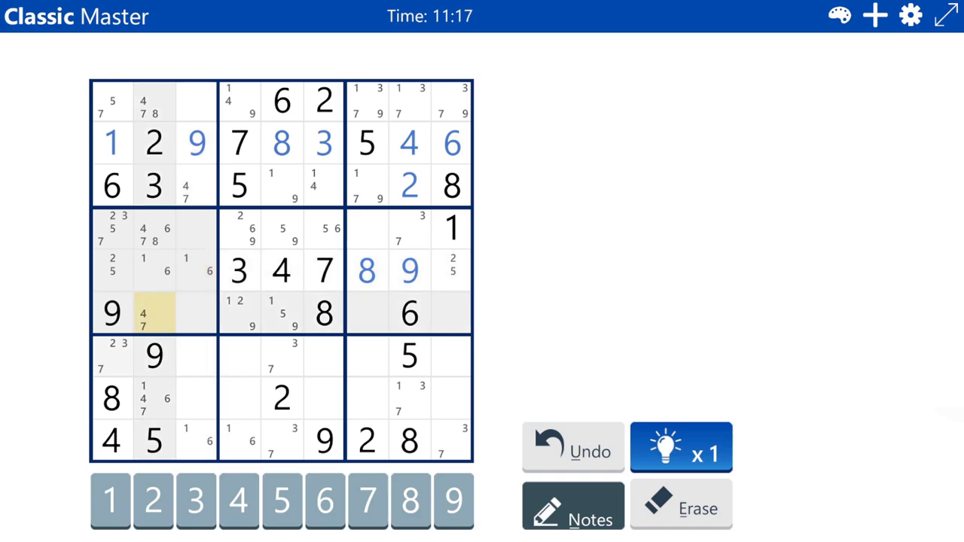
left_click(195, 271)
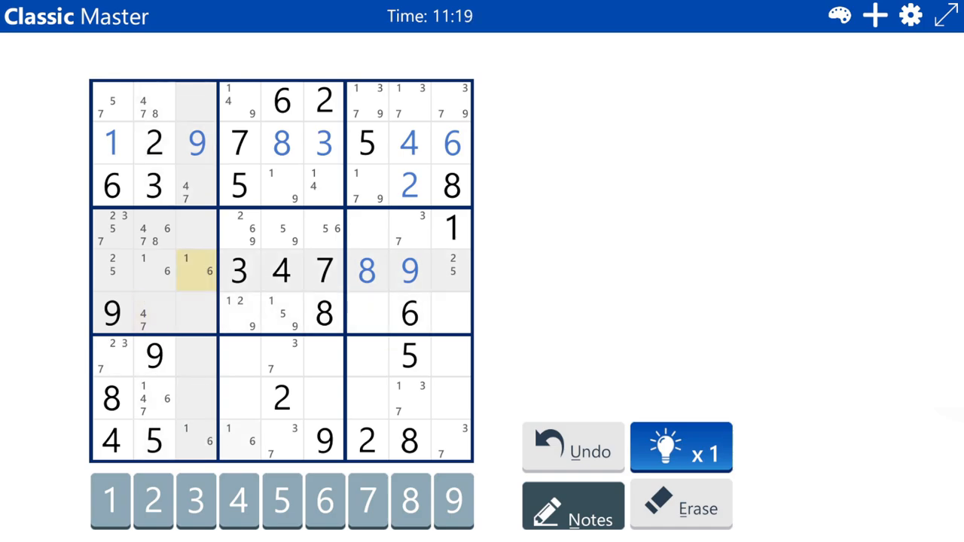
left_click(196, 441)
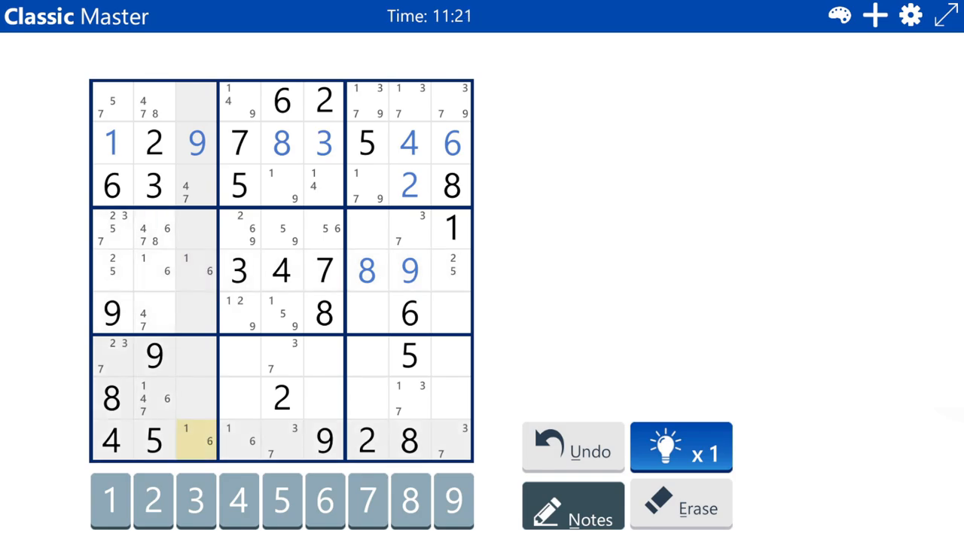
left_click(196, 357)
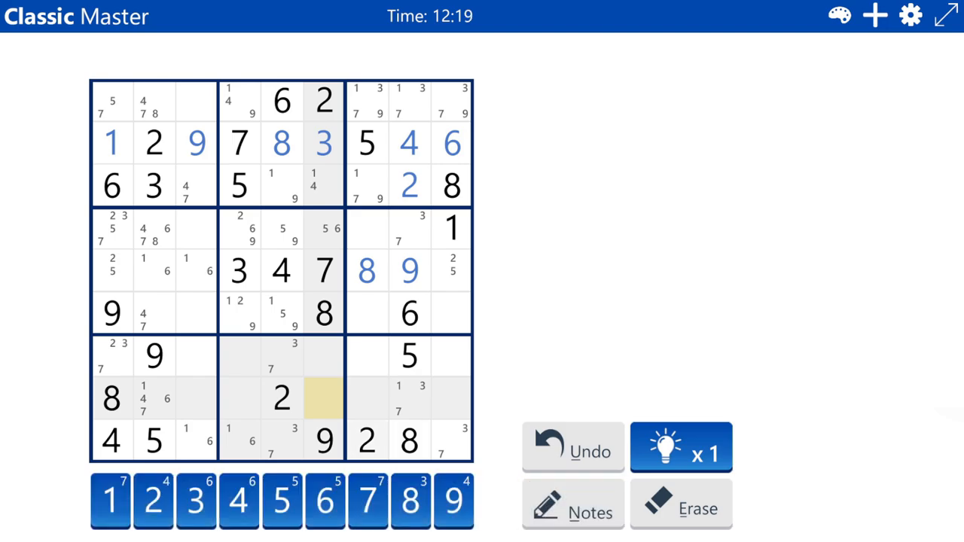
- Enter 5 in row 8 and 6 in row 4 of column 6; pencil 1 and 4 into row 7
left_click(281, 501)
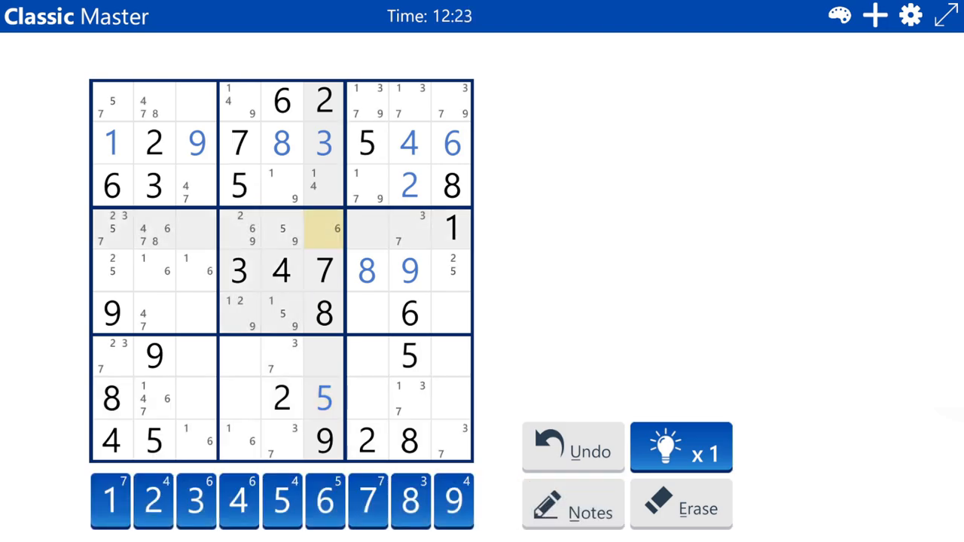
left_click(572, 505)
type("6")
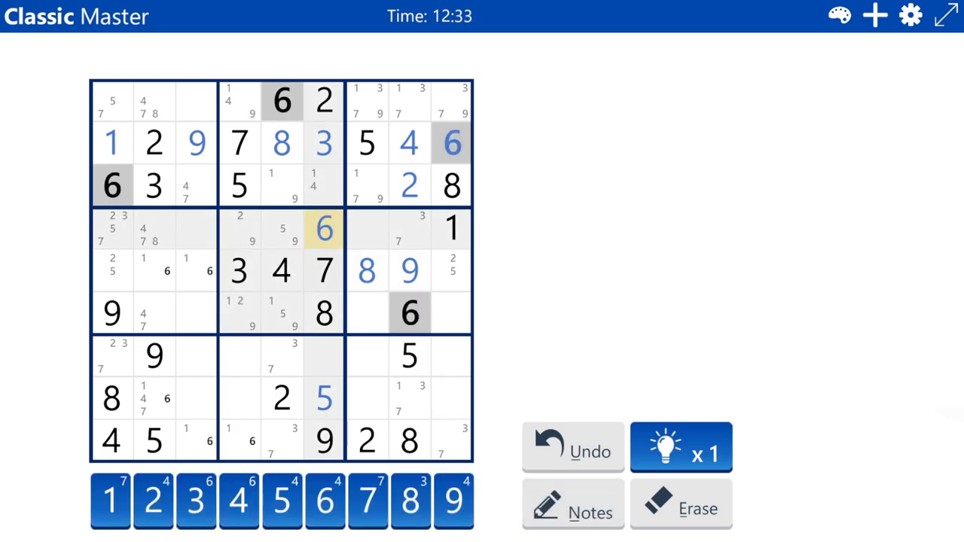
left_click(572, 504)
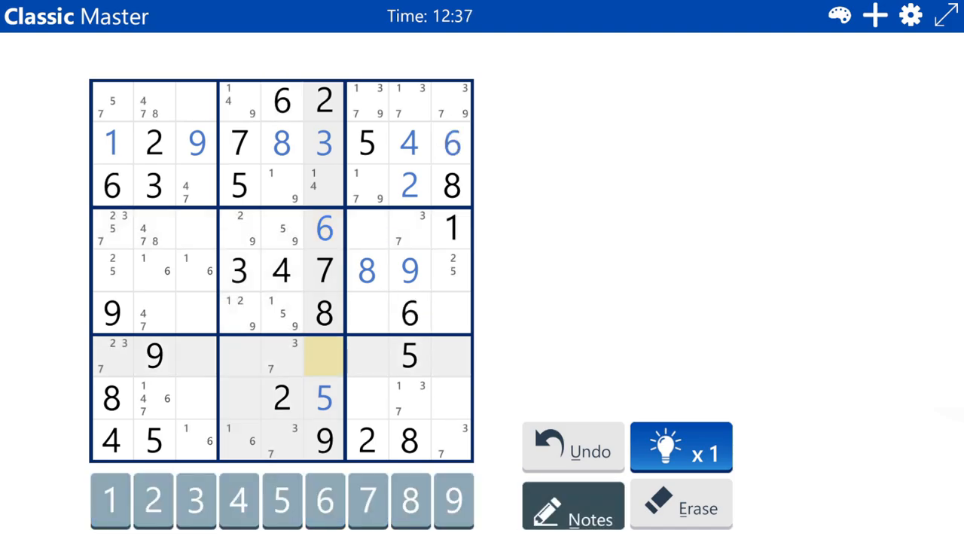
left_click(238, 501)
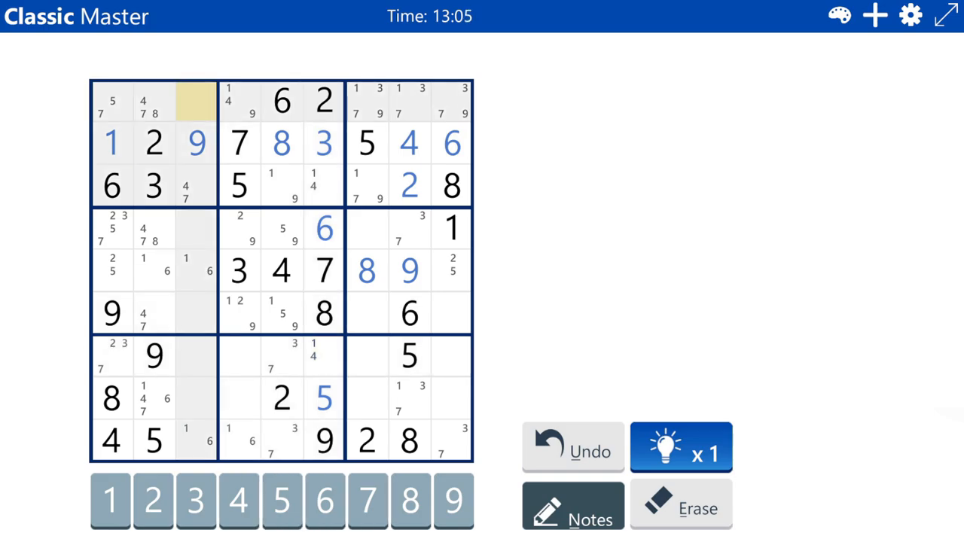
- Pencil 4, 5, 7, 8 into row 1, column 3 and place 8 in row 7, column 4
left_click(368, 501)
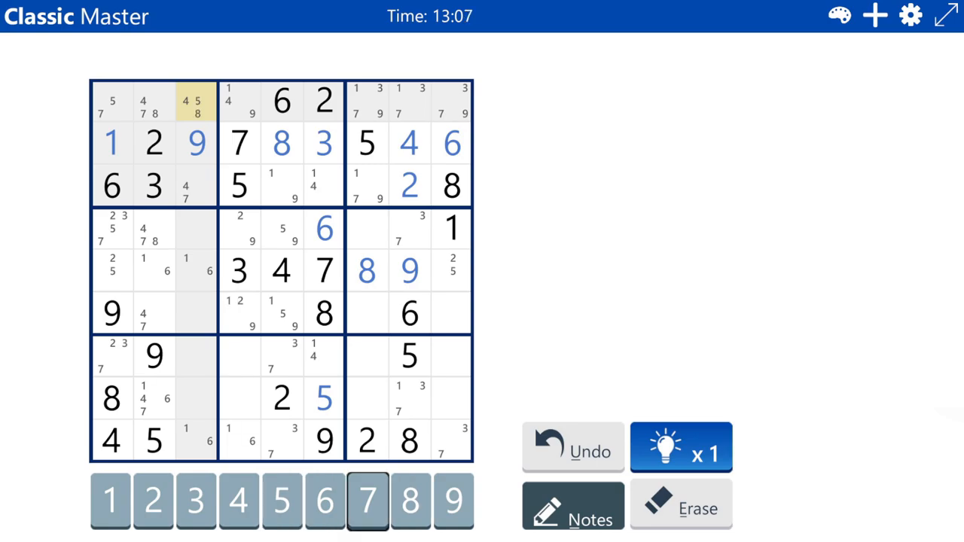
left_click(196, 102)
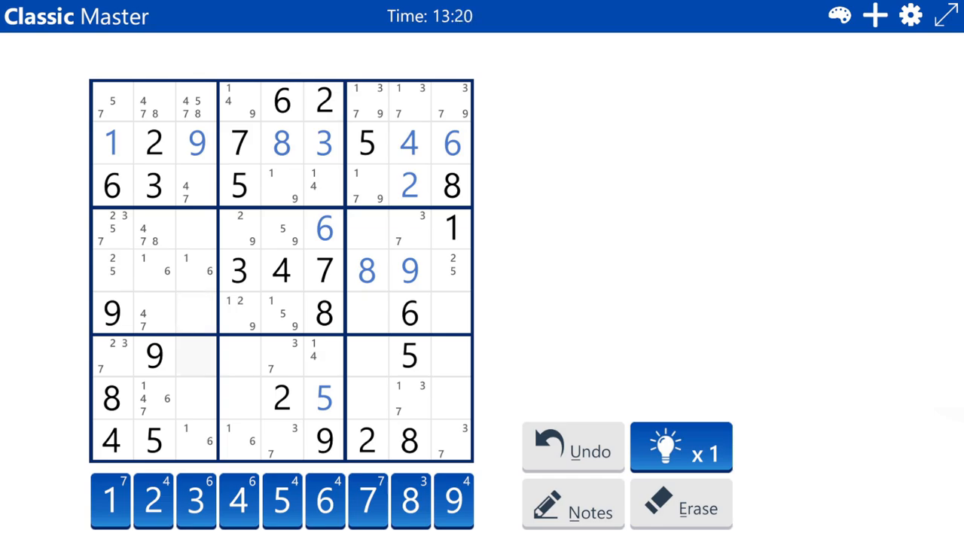
left_click(239, 355)
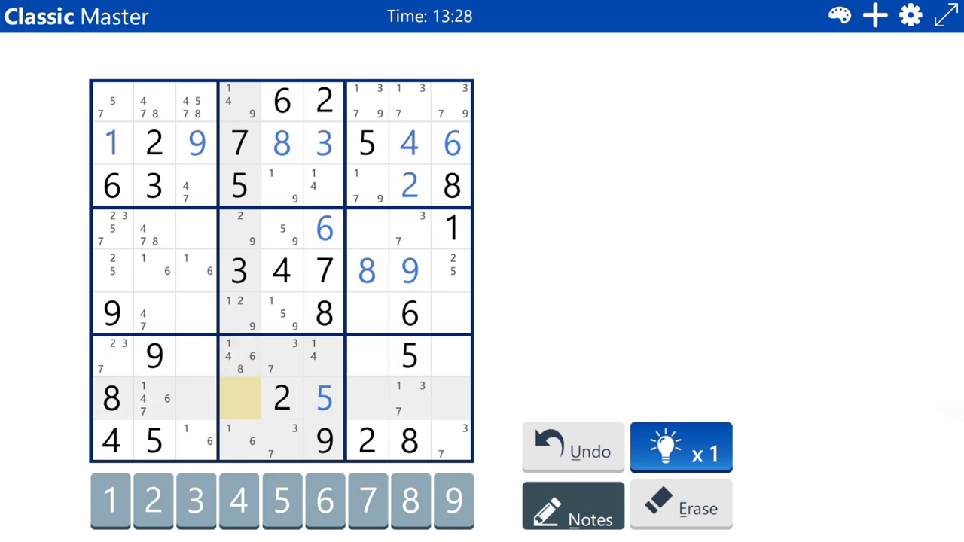
left_click(240, 355)
type("8")
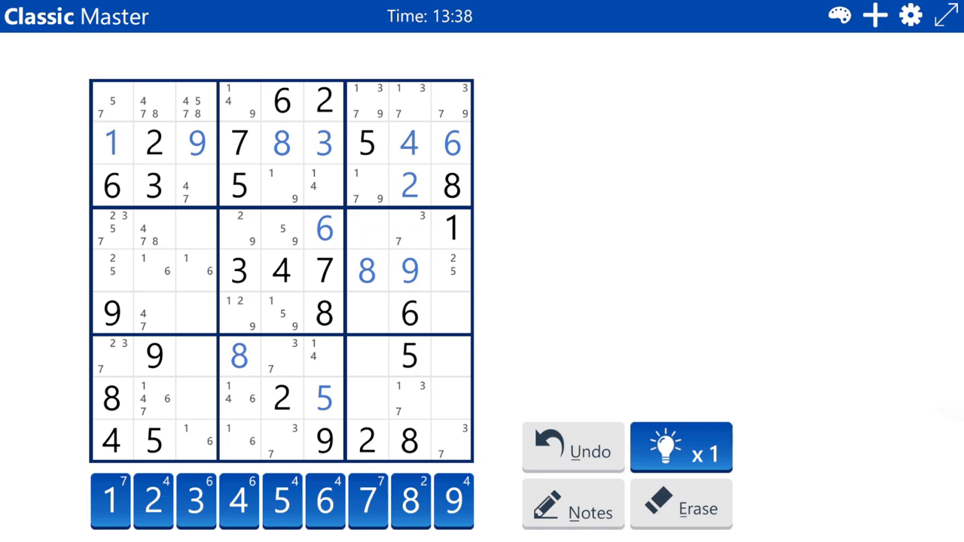
left_click(368, 356)
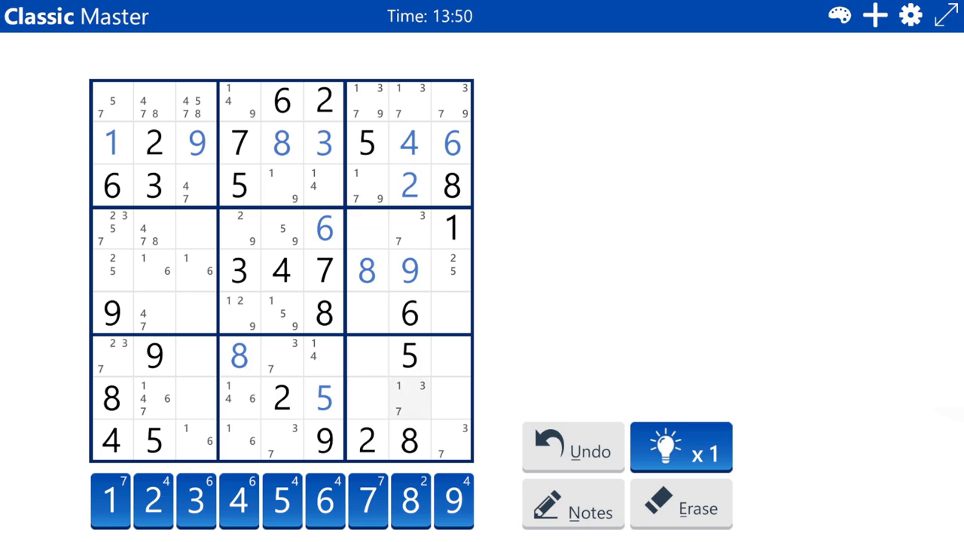
left_click(452, 355)
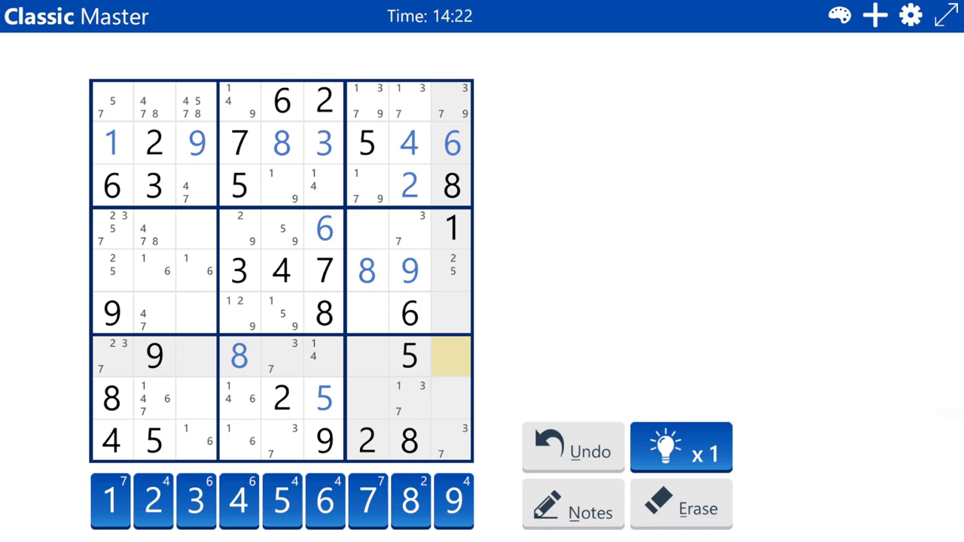
left_click(573, 505)
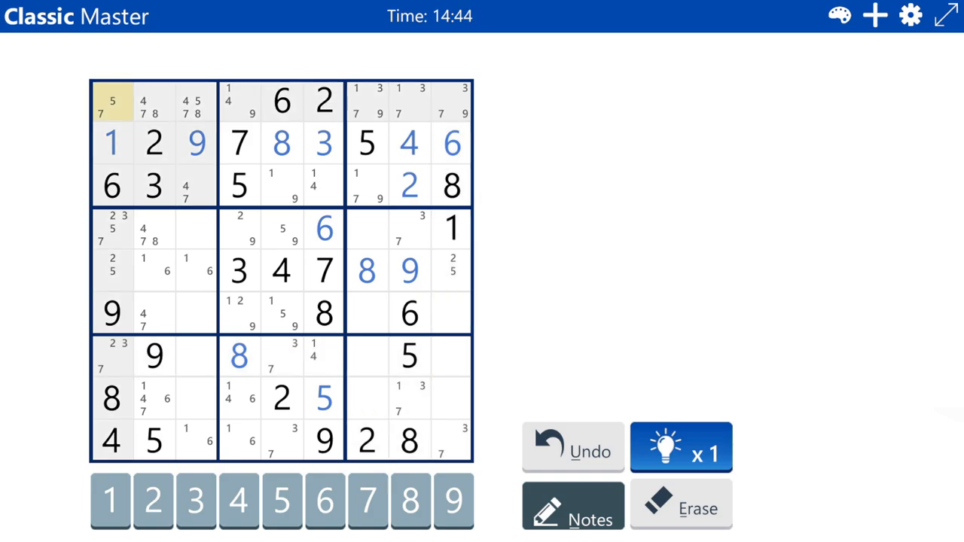
left_click(196, 186)
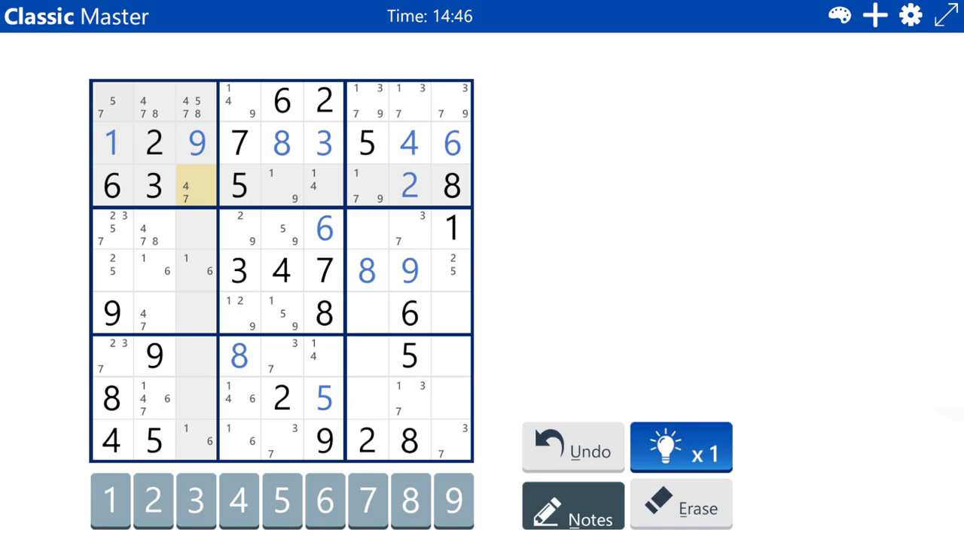
left_click(111, 101)
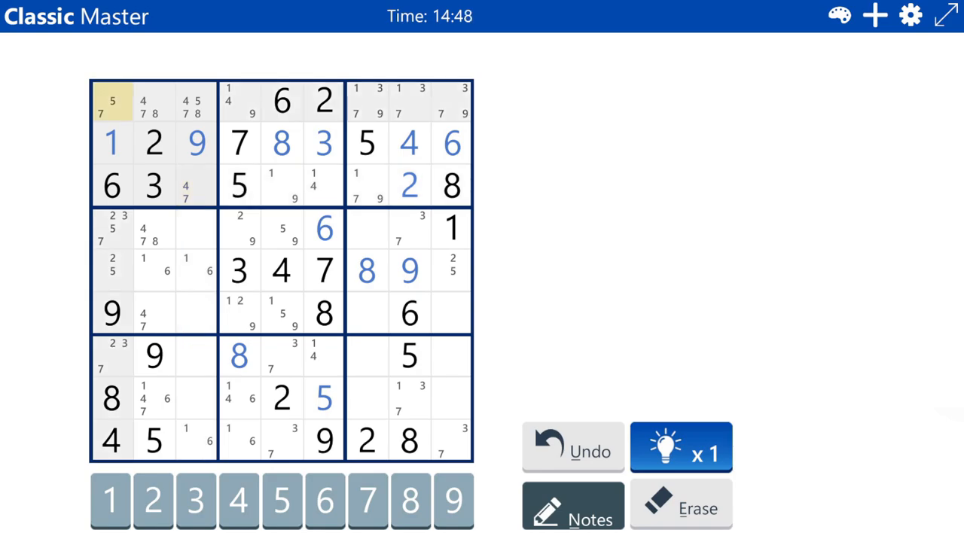
left_click(196, 186)
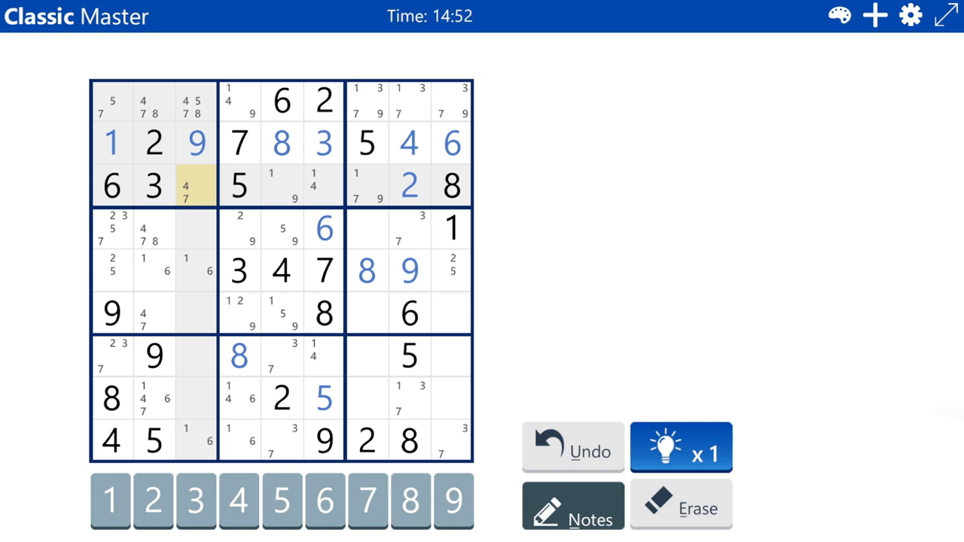
left_click(324, 186)
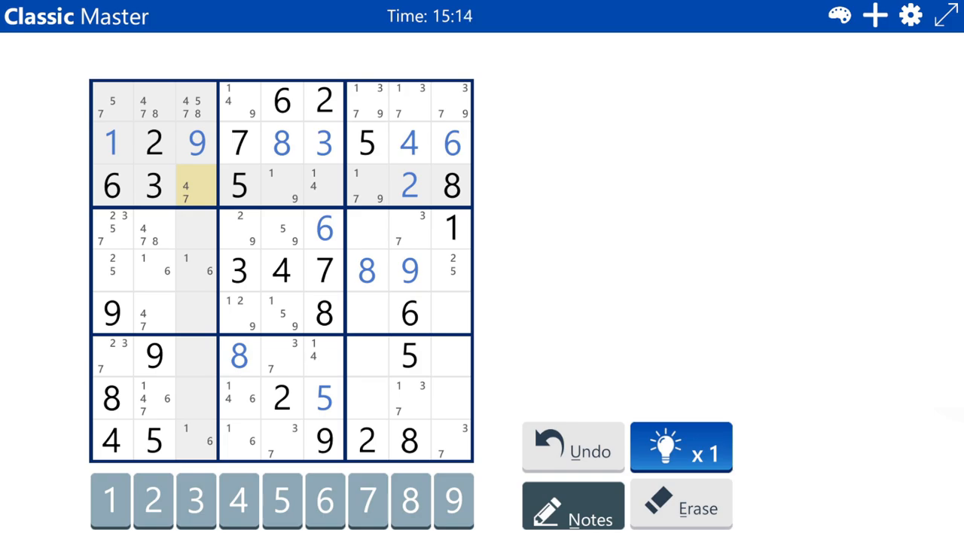
- Pencil 2, 3, 4, 7 into rows 4 and 6 of column 7, and 3, 4, 7 into row 7, column 9
left_click(367, 356)
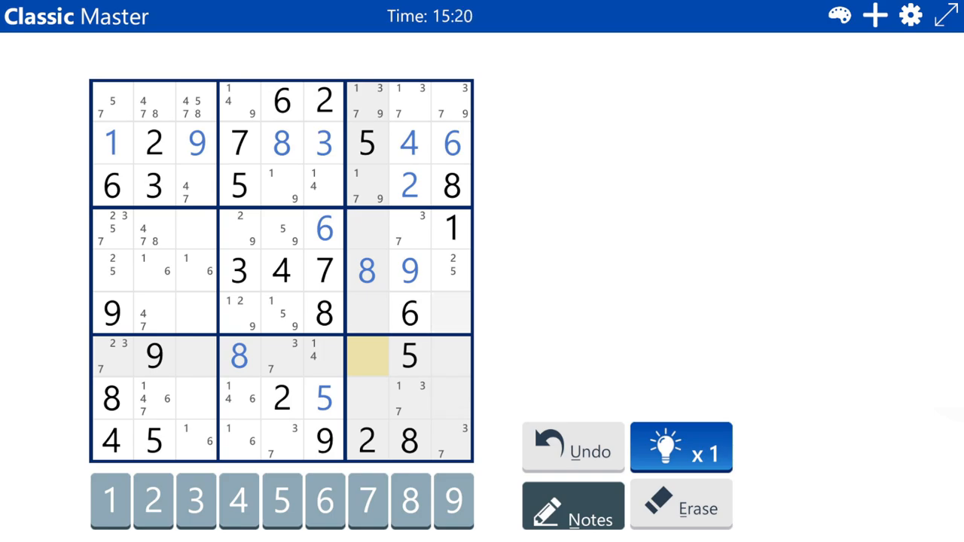
left_click(452, 313)
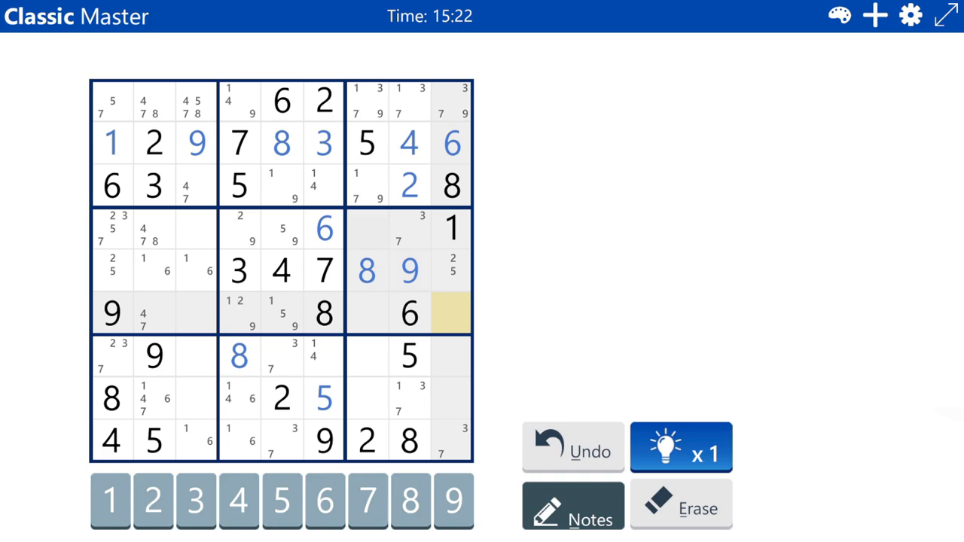
left_click(367, 229)
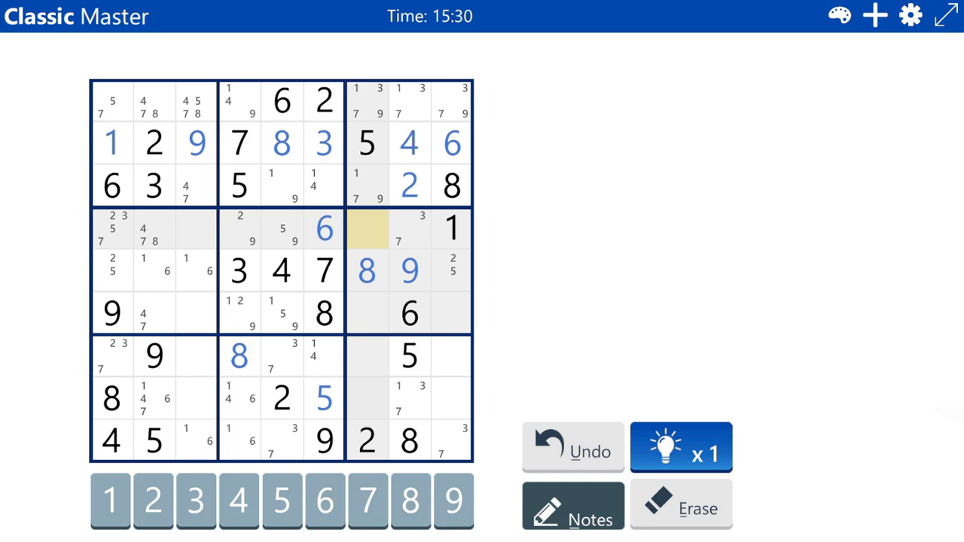
left_click(153, 500)
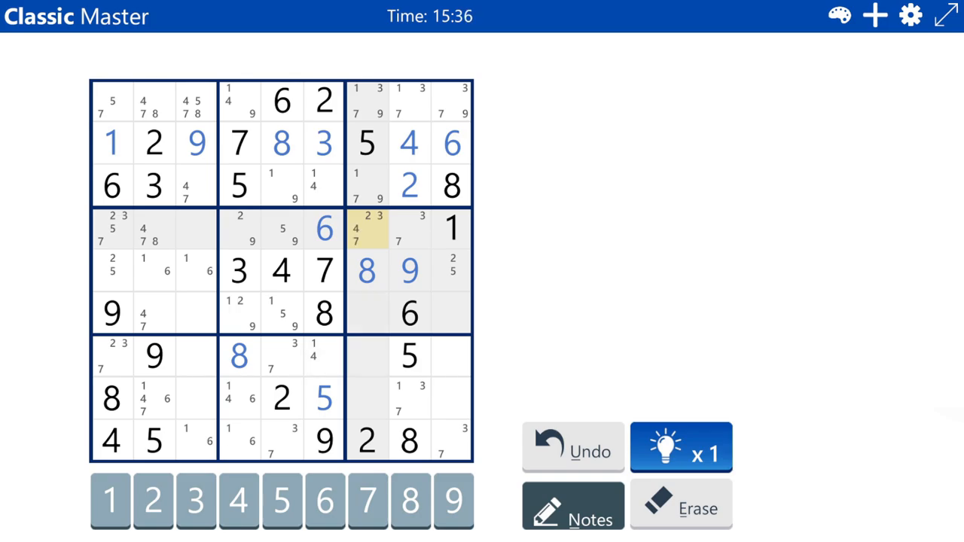
left_click(367, 313)
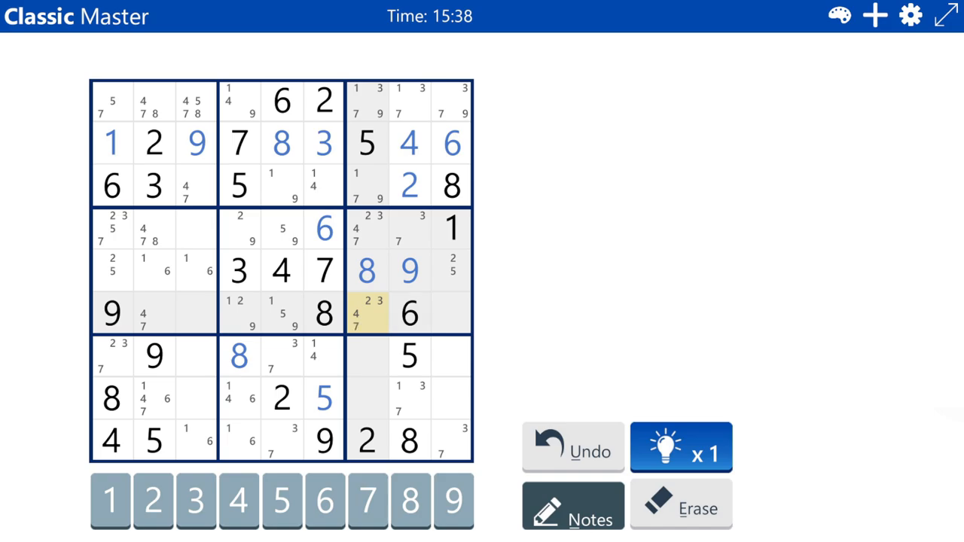
left_click(451, 313)
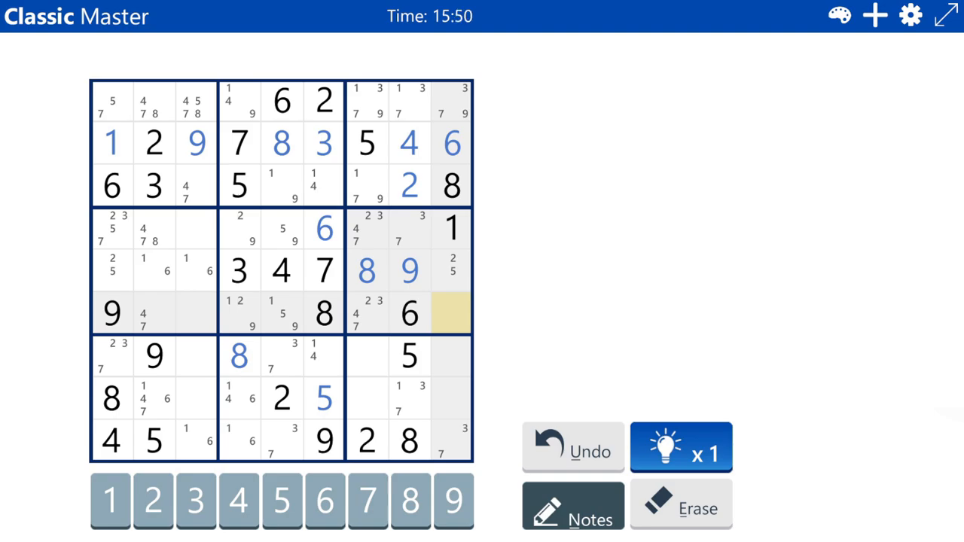
left_click(451, 355)
type("3 4 7")
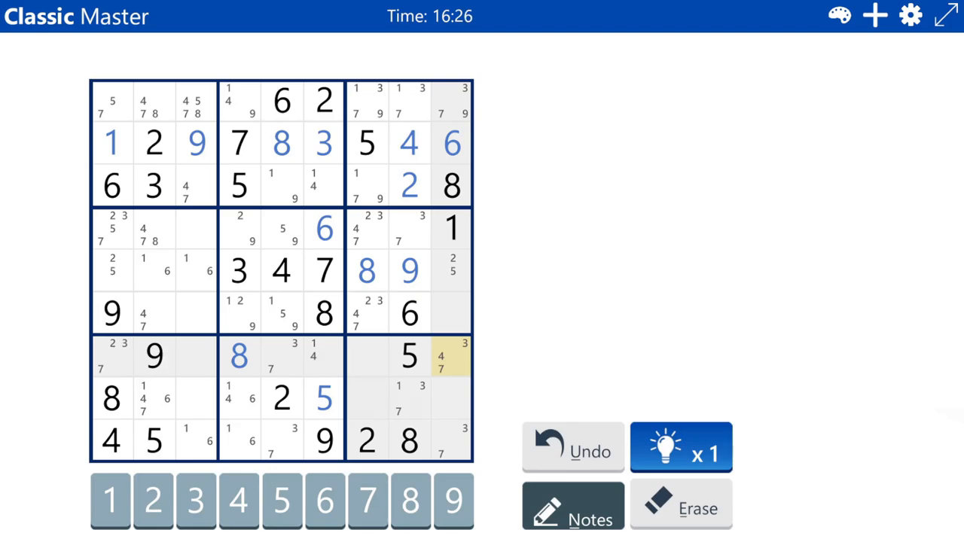
- Add 3 to row 6, column 9, erase its notes, then select cells in column 3
left_click(452, 314)
type("2")
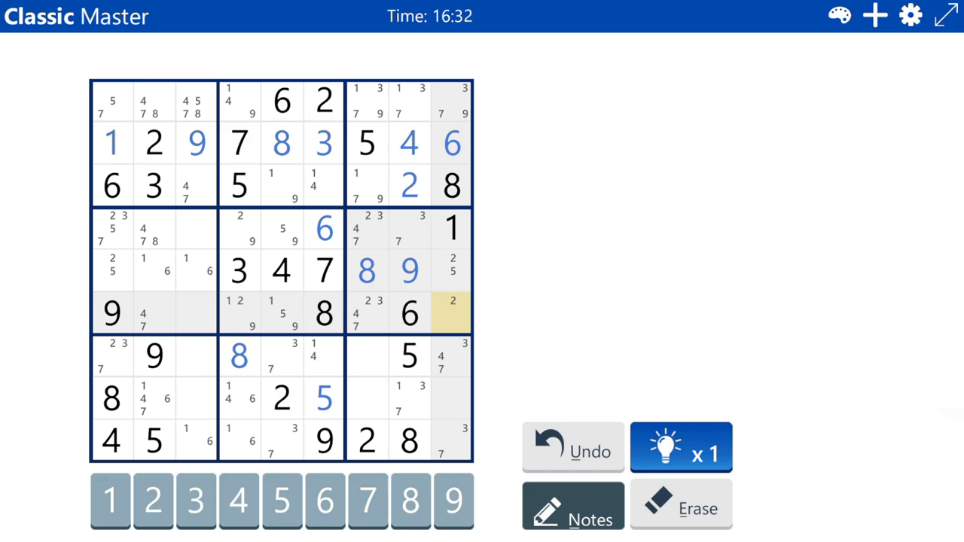
left_click(195, 501)
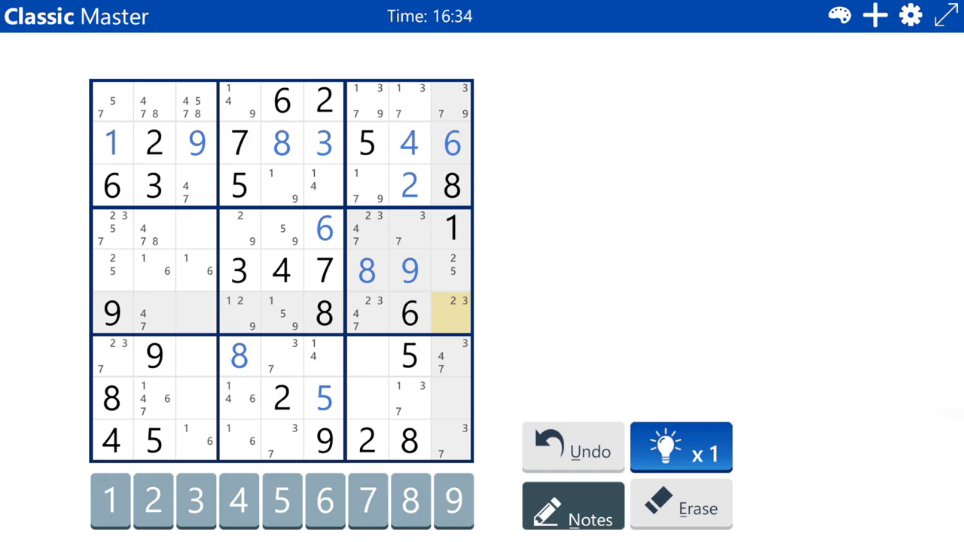
left_click(238, 501)
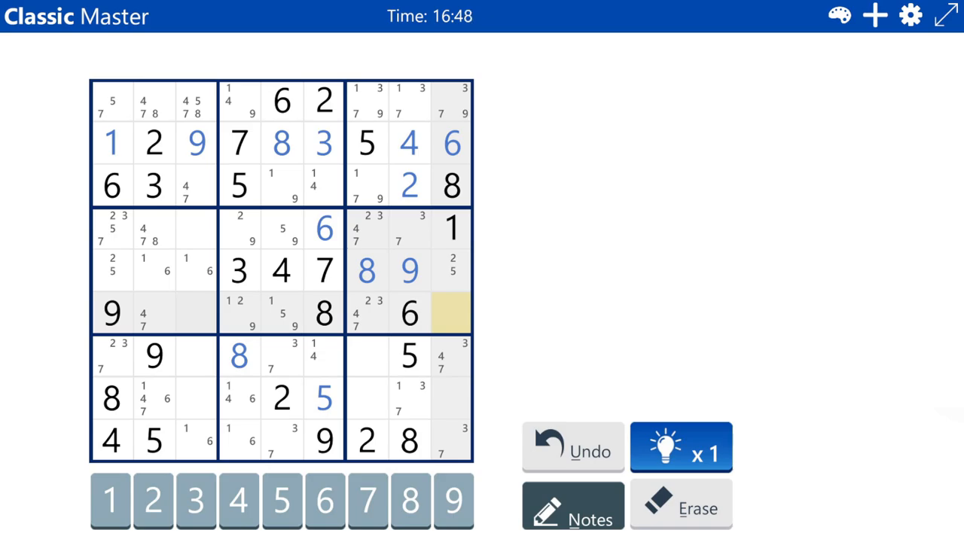
left_click(196, 356)
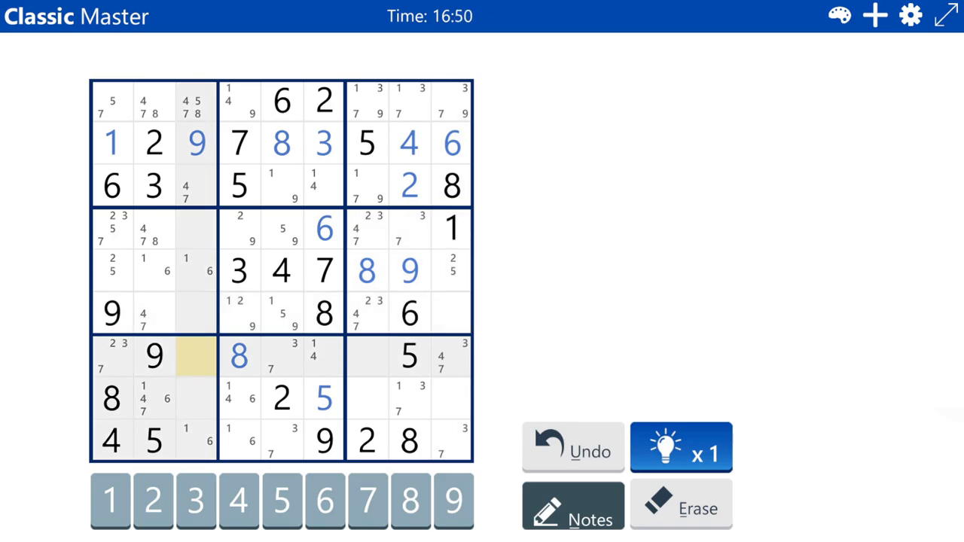
left_click(196, 271)
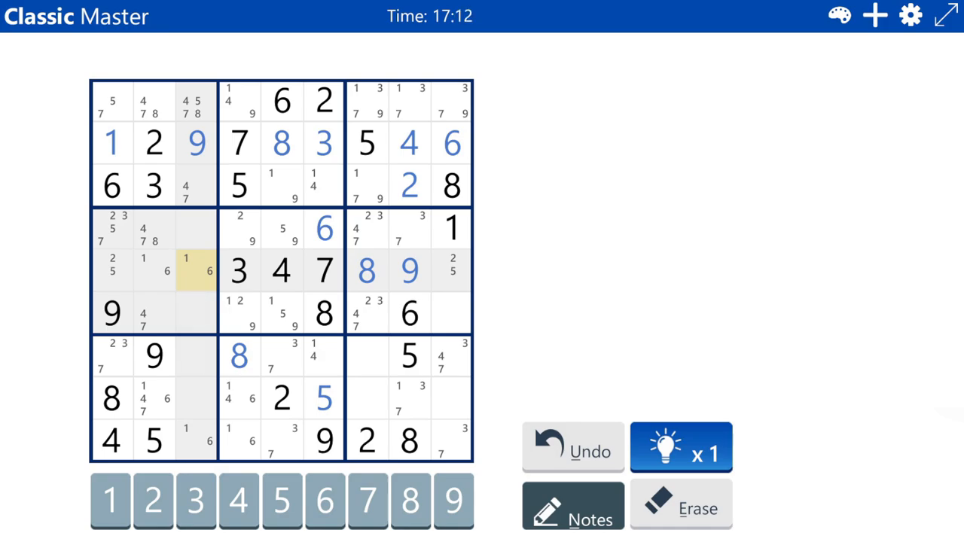
- Pencil 3, 4, 7 into row 8, column 3 and 2, 3, 7 into row 7, column 3
left_click(196, 313)
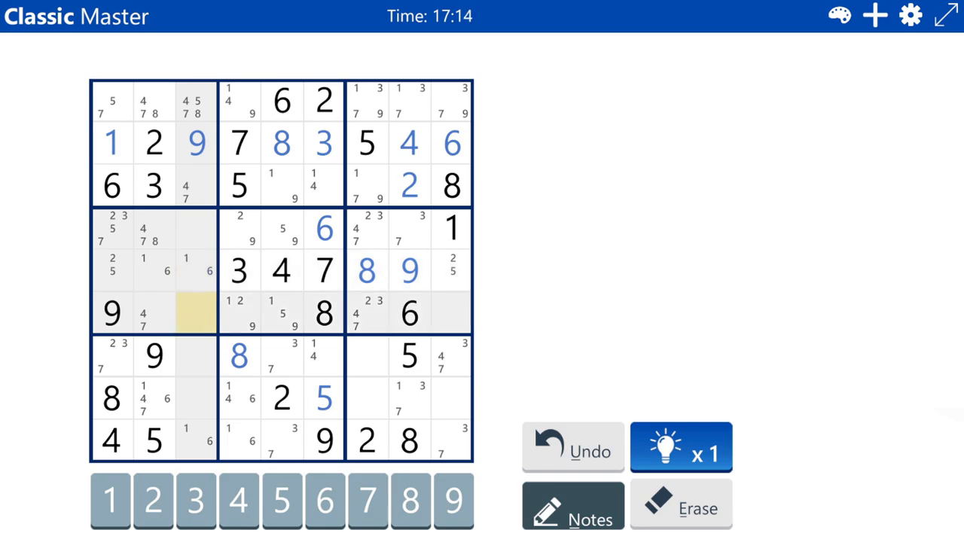
left_click(196, 399)
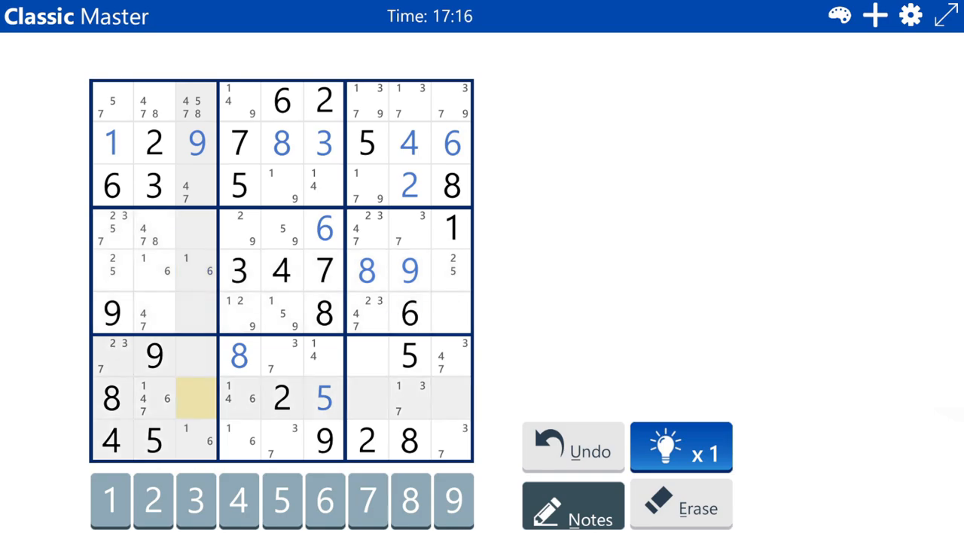
left_click(195, 500)
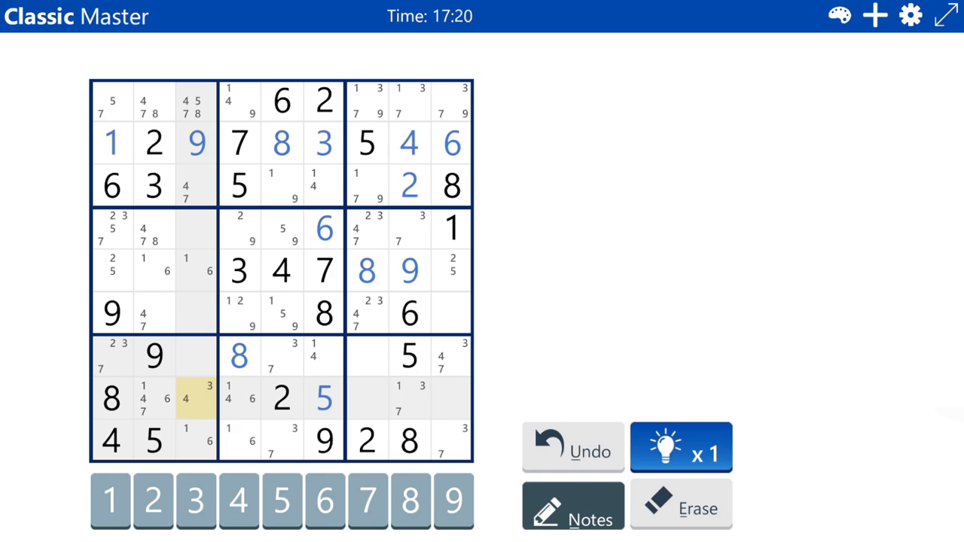
left_click(368, 501)
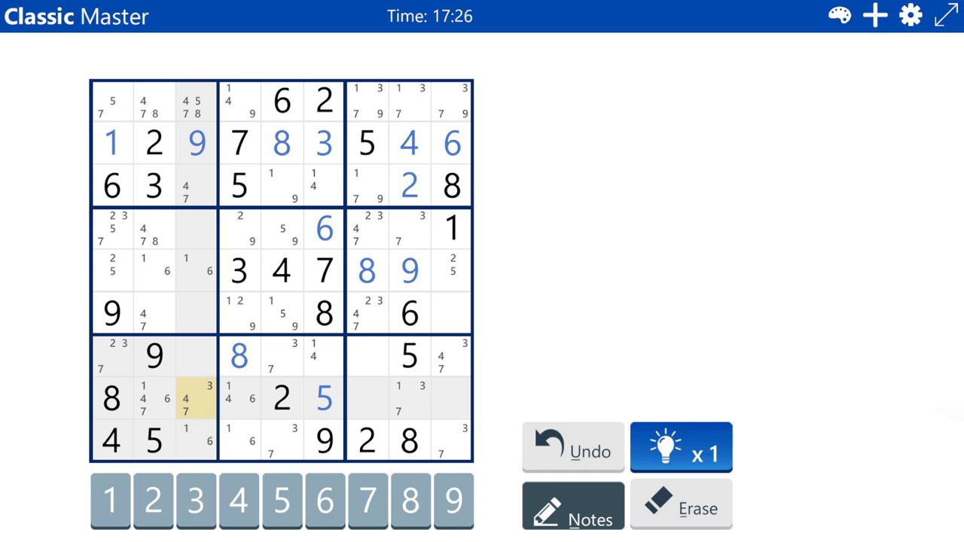
left_click(196, 355)
type("2 3 7")
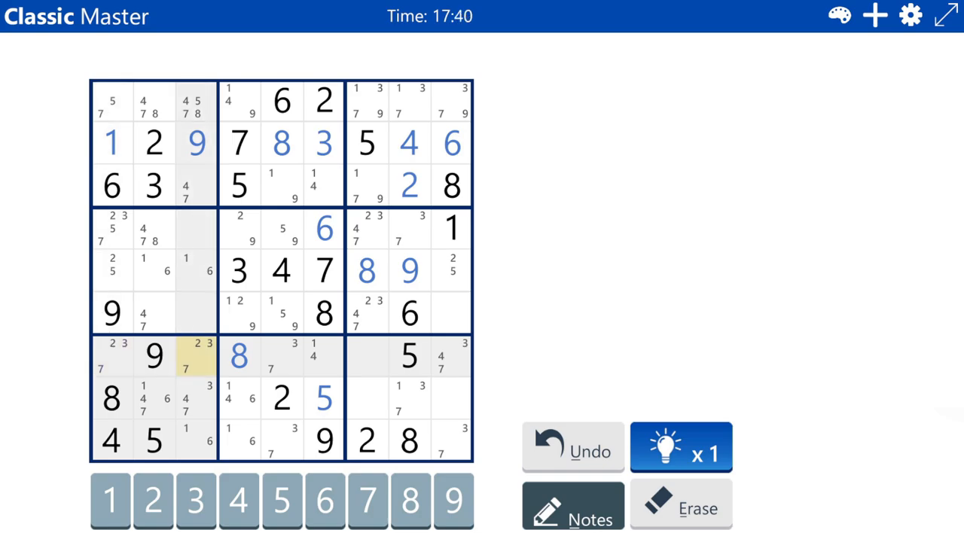
left_click(282, 356)
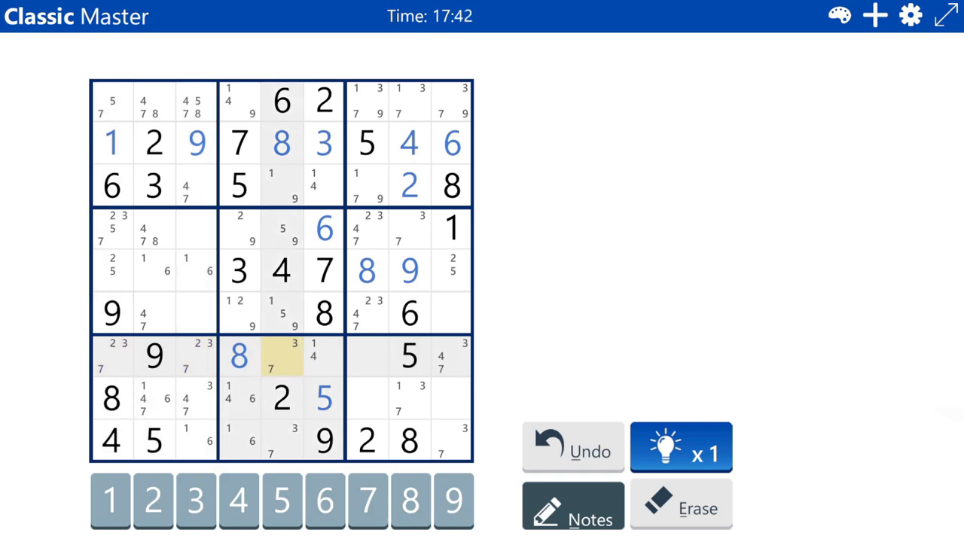
left_click(452, 356)
type("4")
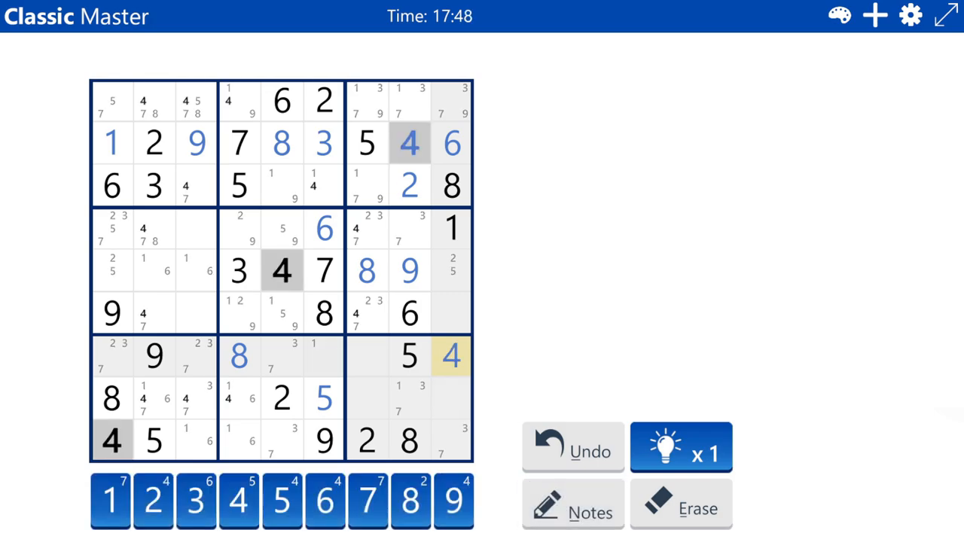
- Enter final answers, including 1 in row 9, column 3 and 3 in row 7, column 5
left_click(324, 355)
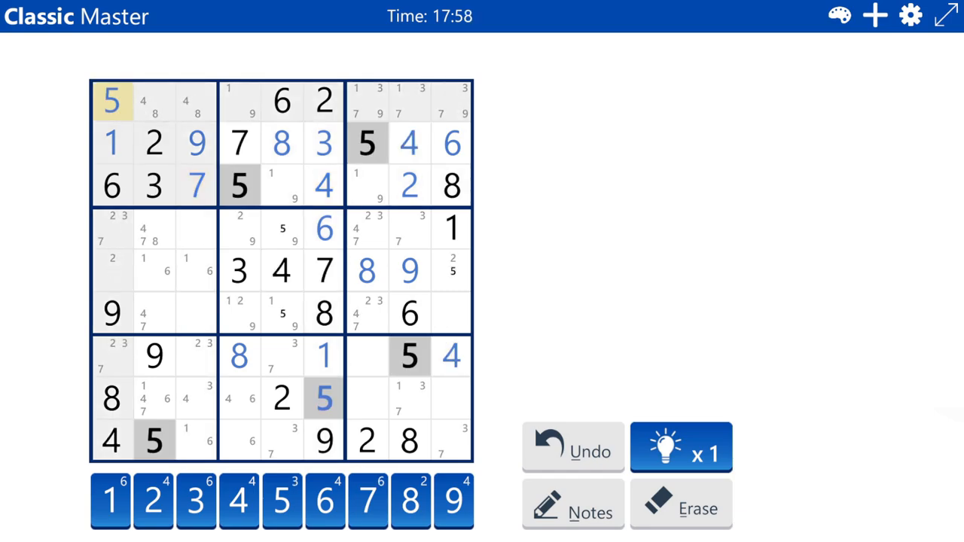
left_click(111, 269)
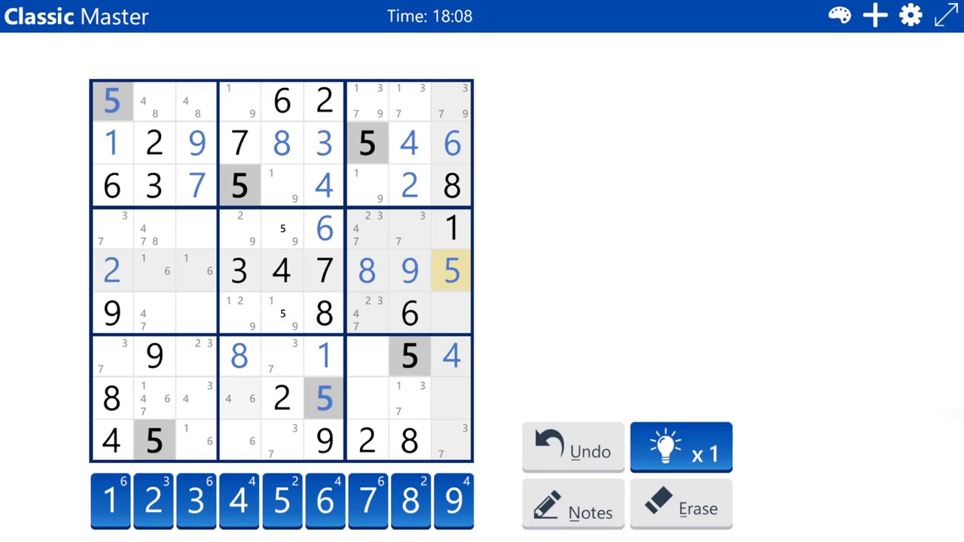
left_click(451, 271)
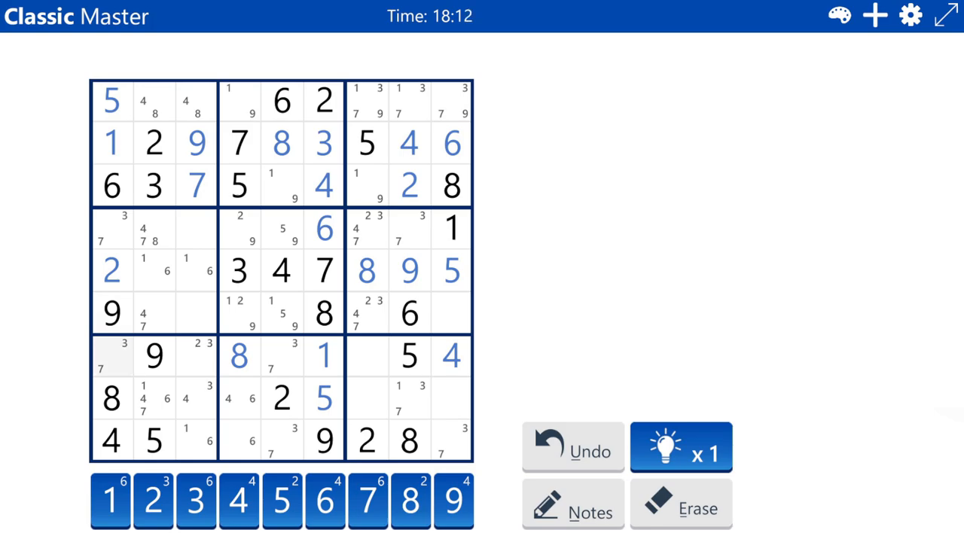
left_click(571, 505)
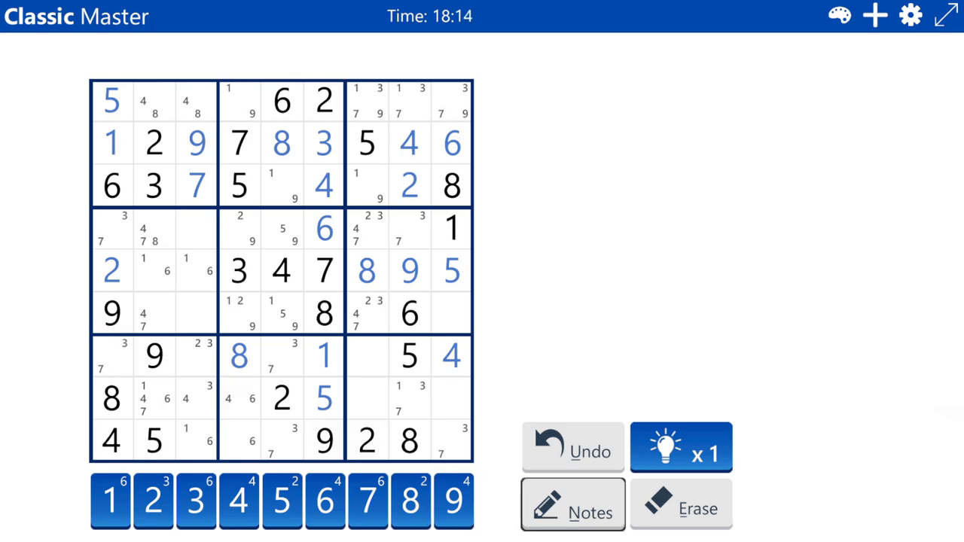
left_click(573, 505)
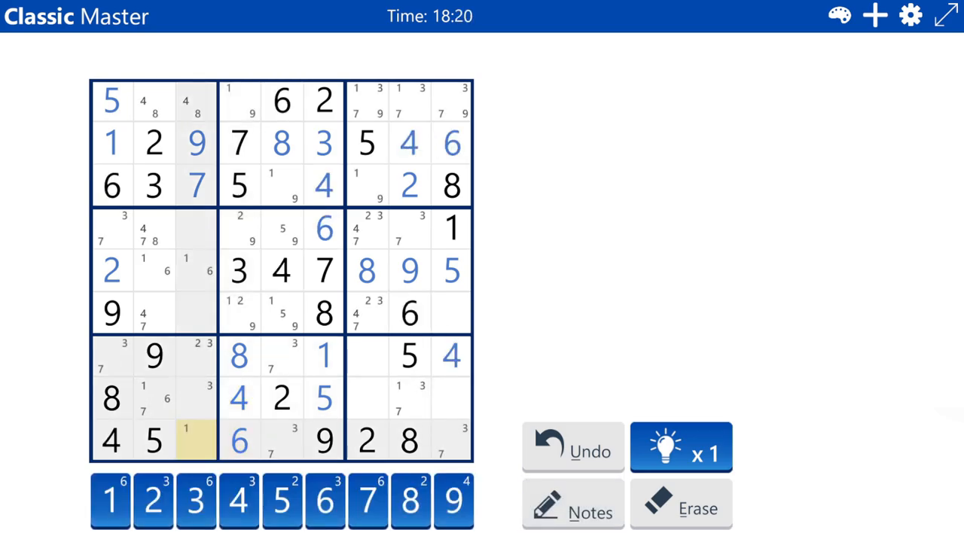
left_click(195, 501)
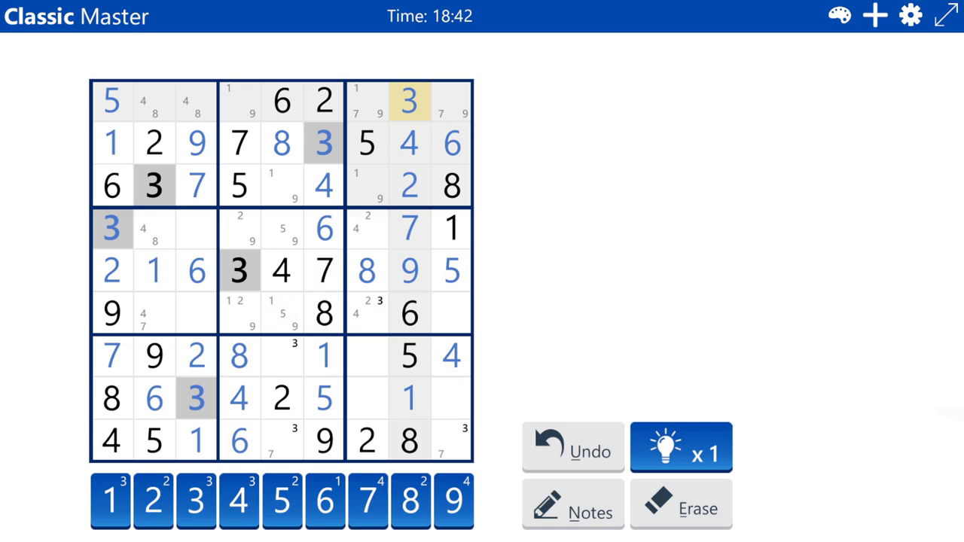
left_click(281, 355)
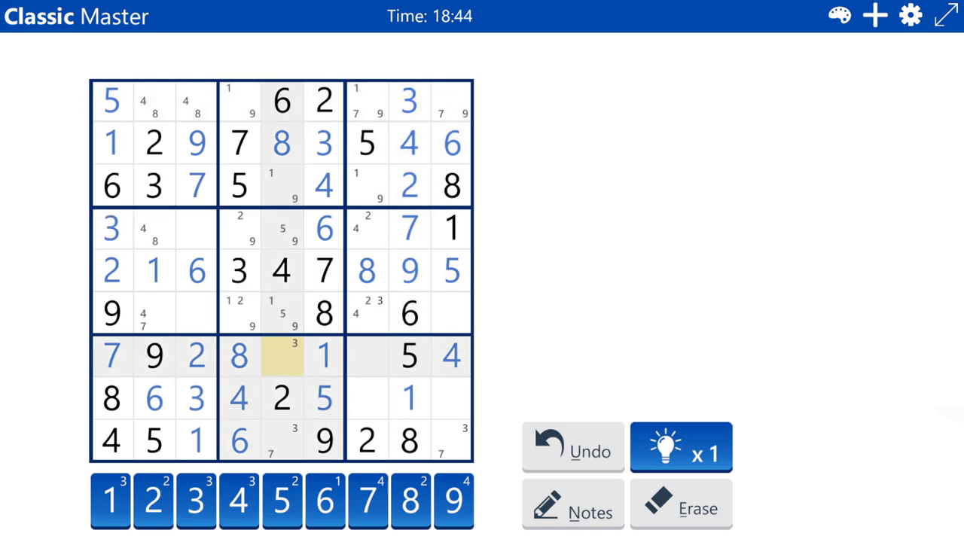
left_click(282, 356)
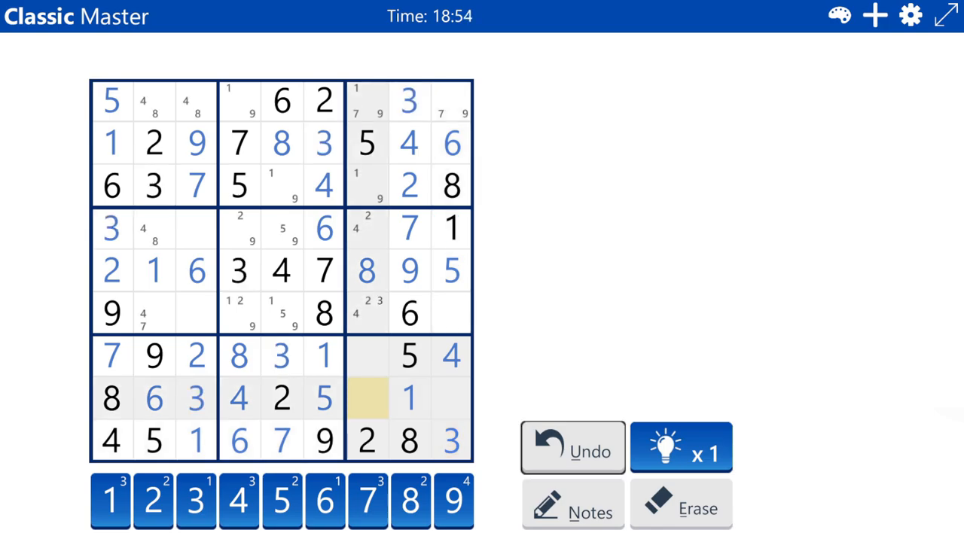
- Place 6 in row 7, column 7 and 2 in row 6, column 9
left_click(572, 505)
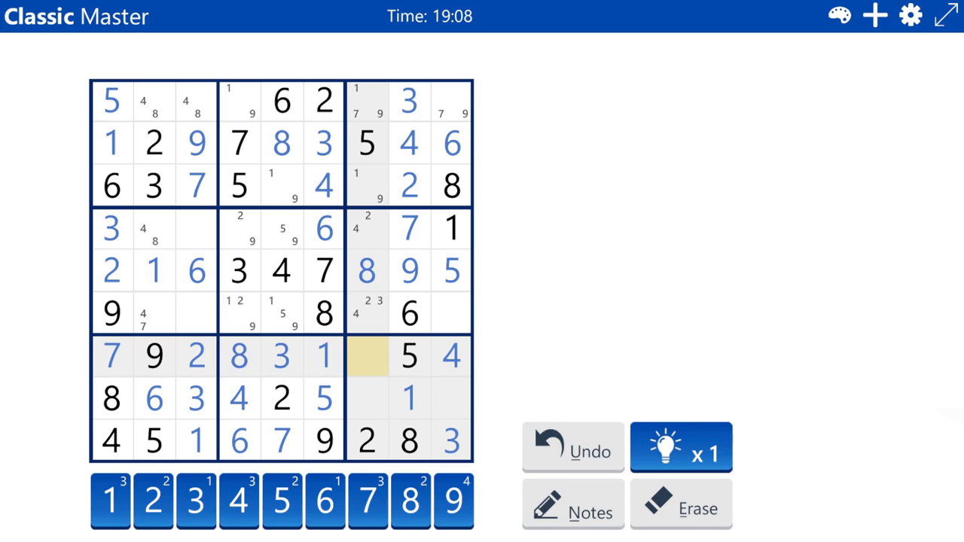
left_click(324, 501)
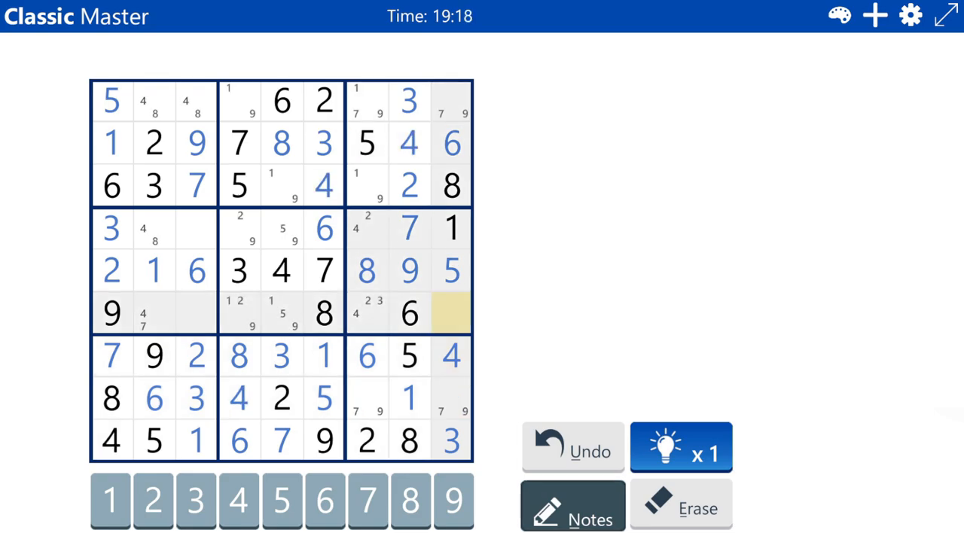
left_click(325, 500)
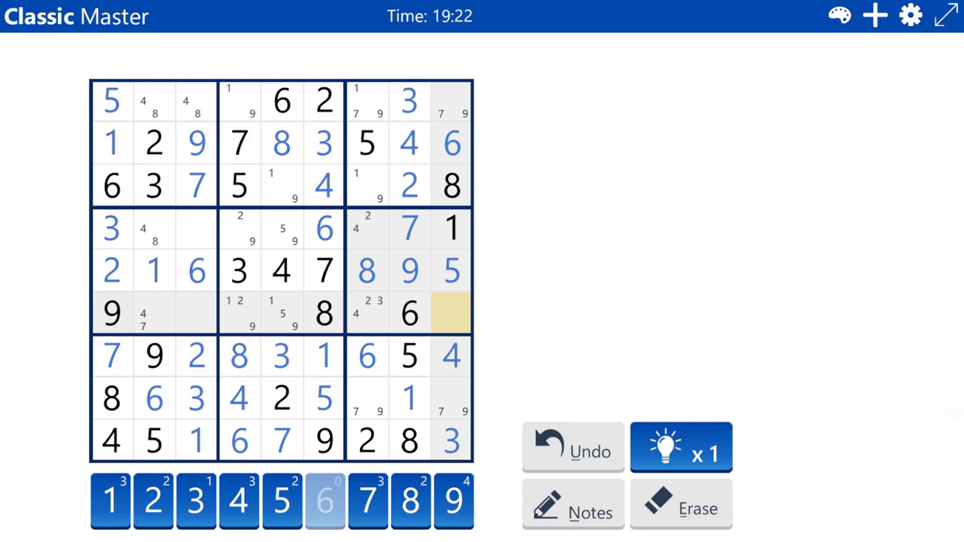
left_click(452, 314)
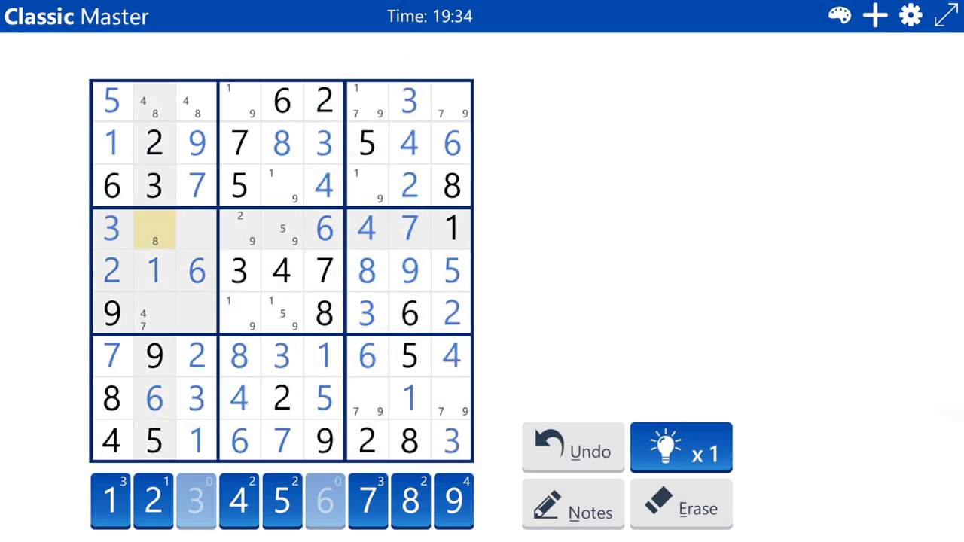
- Enter 8 in row 4 column 2 and 9 in row 3 column 7, selecting cells in row 6
left_click(154, 228)
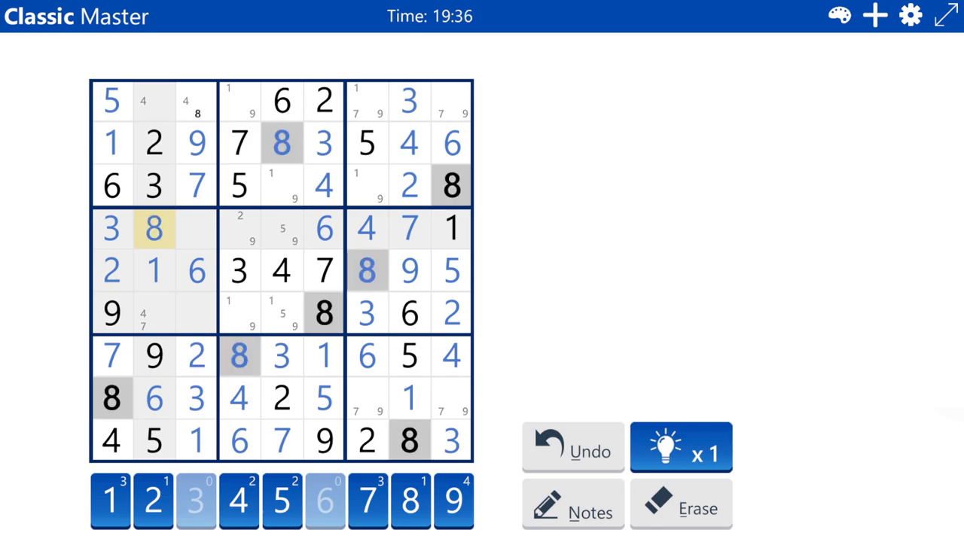
left_click(239, 500)
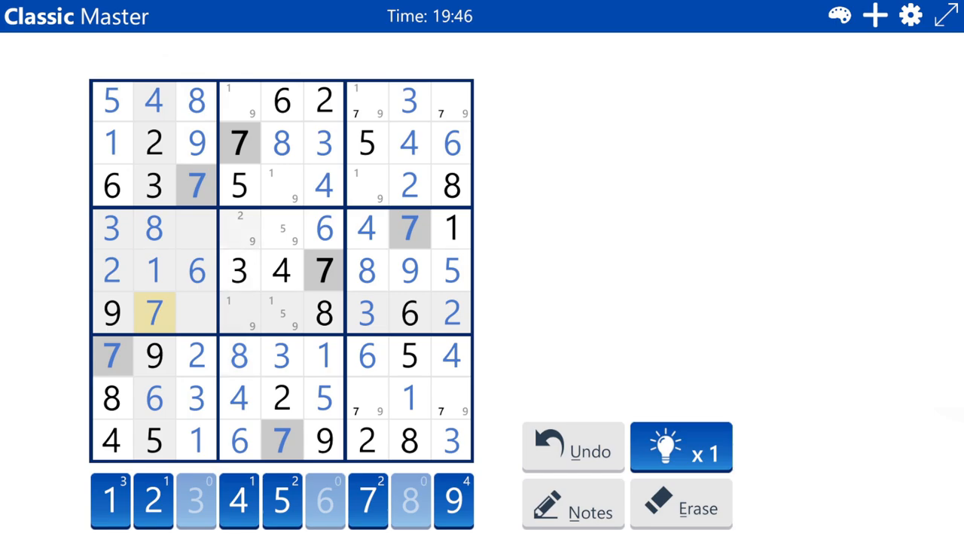
left_click(238, 229)
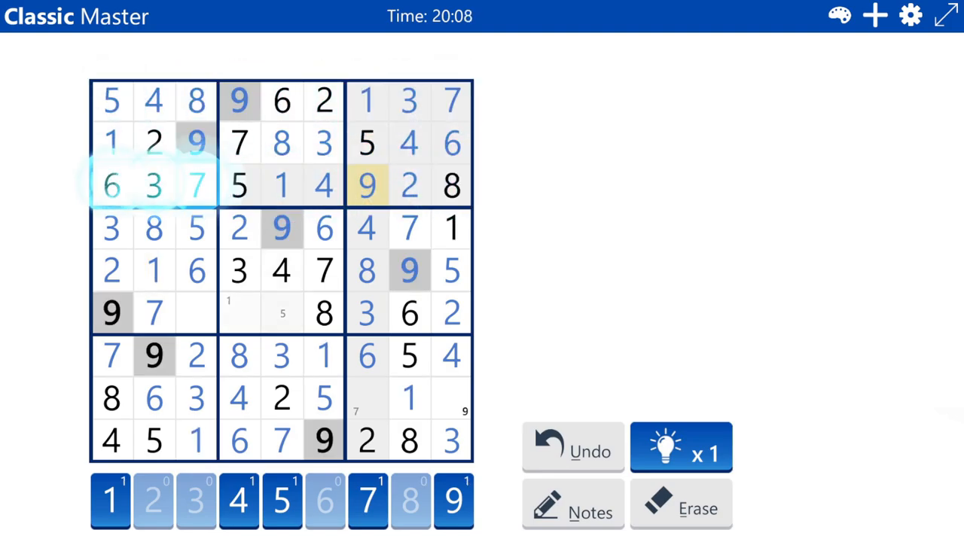
left_click(281, 313)
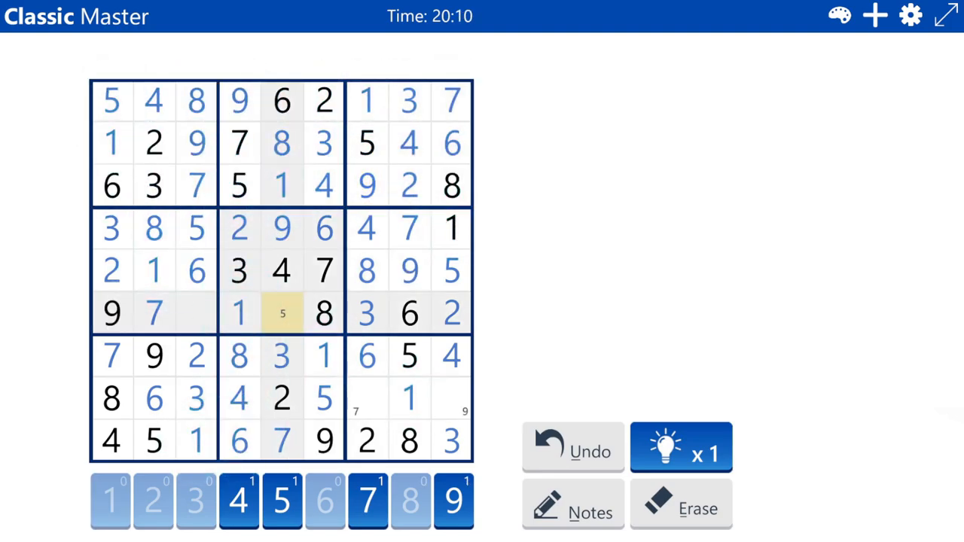